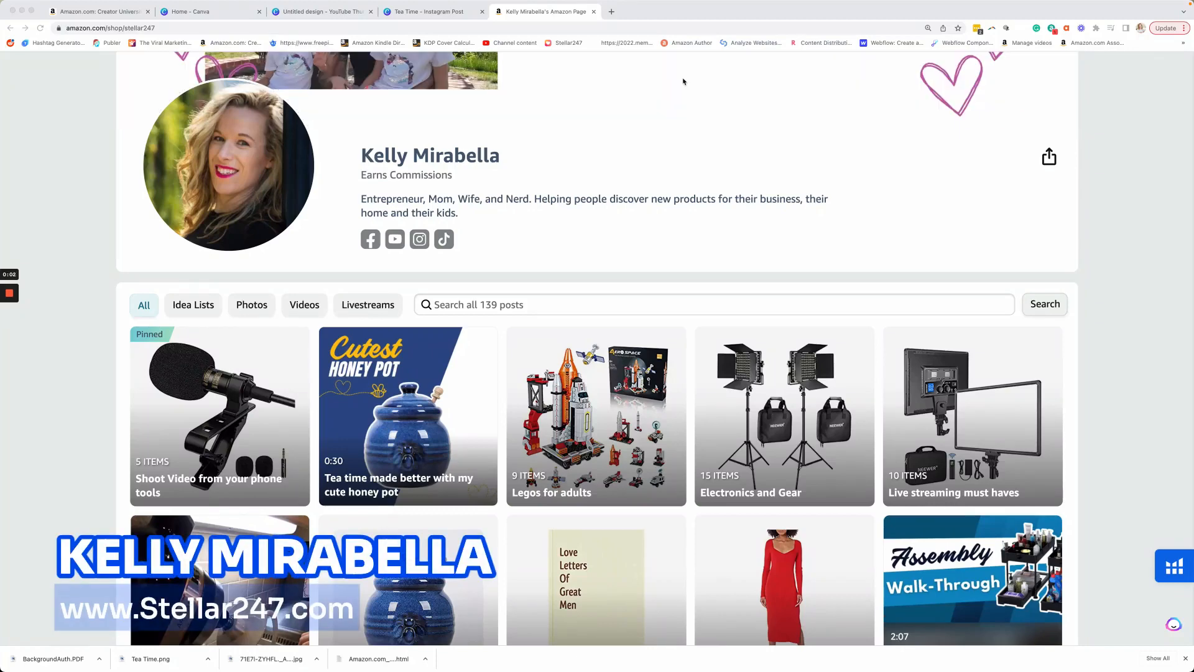
pyautogui.moveTo(407, 339)
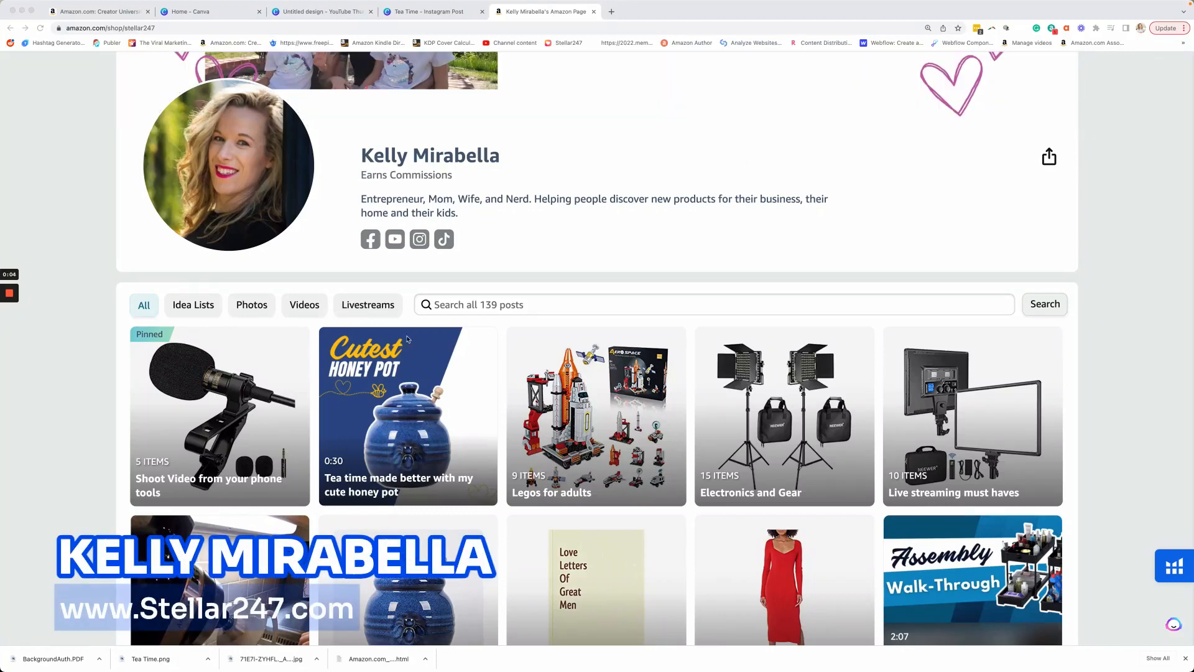
pyautogui.moveTo(406, 410)
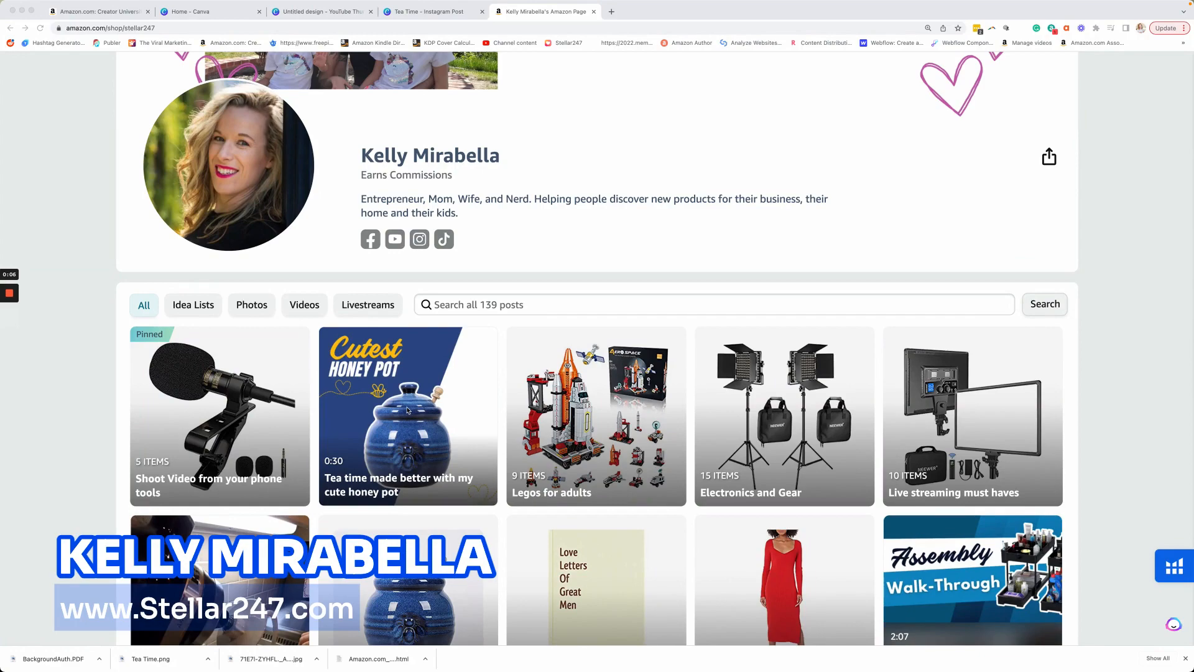
# - Scroll the current page, then switch to Canva's home page to find YouTube Thumbnail sizes
pyautogui.scroll(-3)
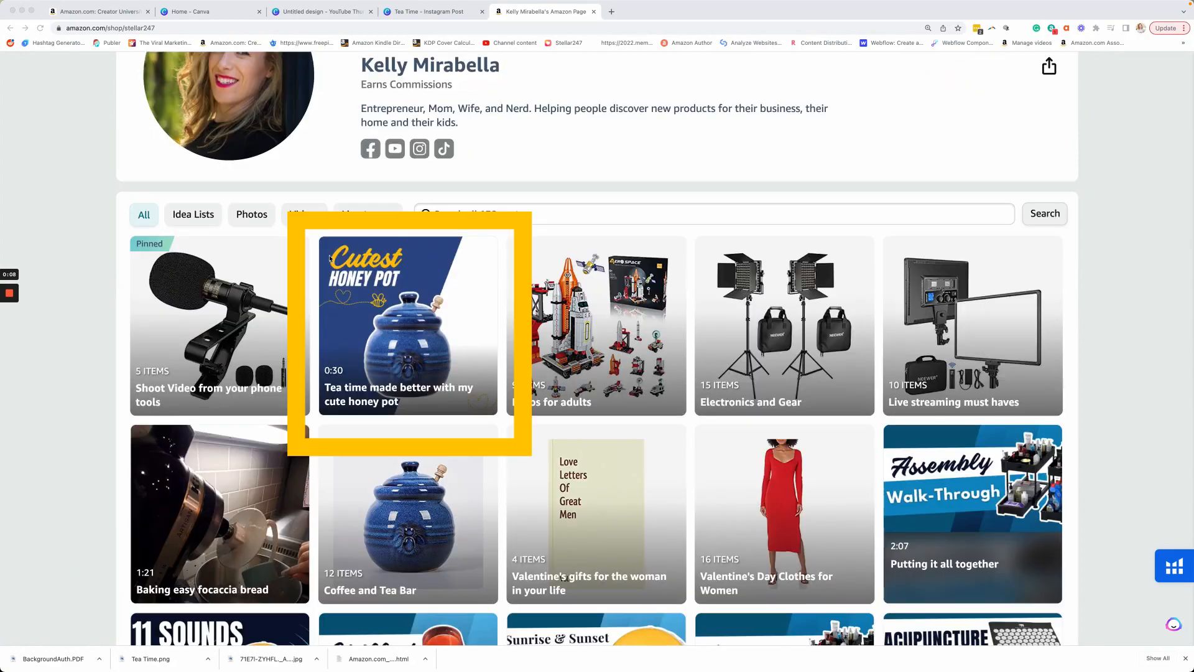
pyautogui.moveTo(360, 237)
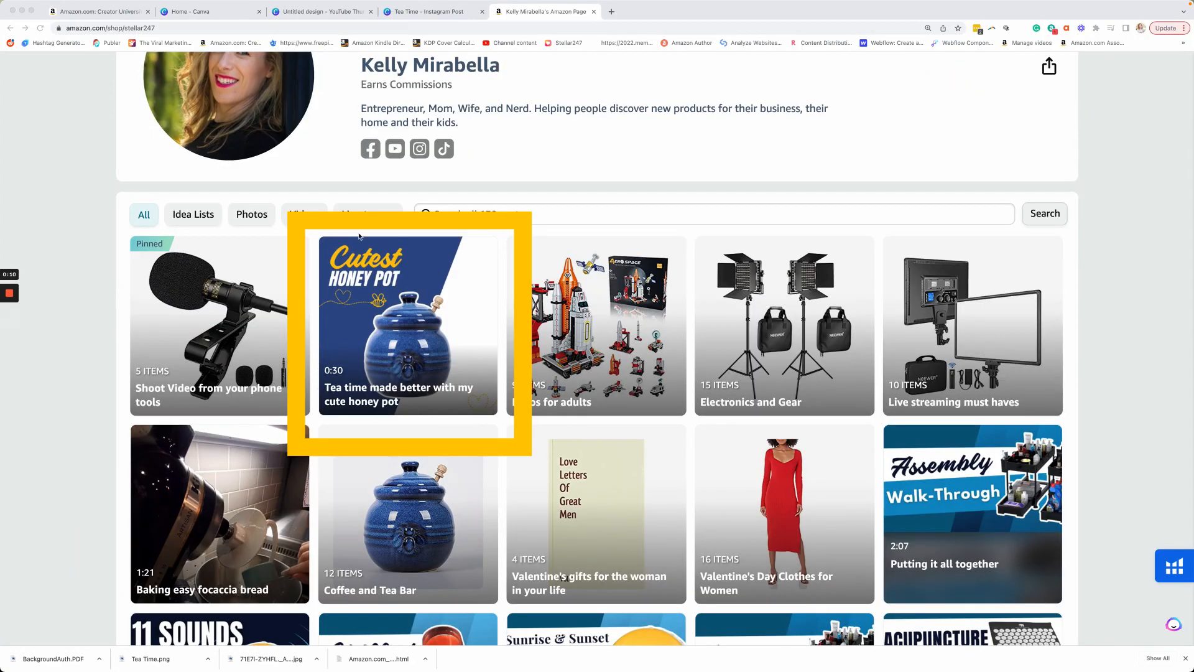
pyautogui.scroll(-3)
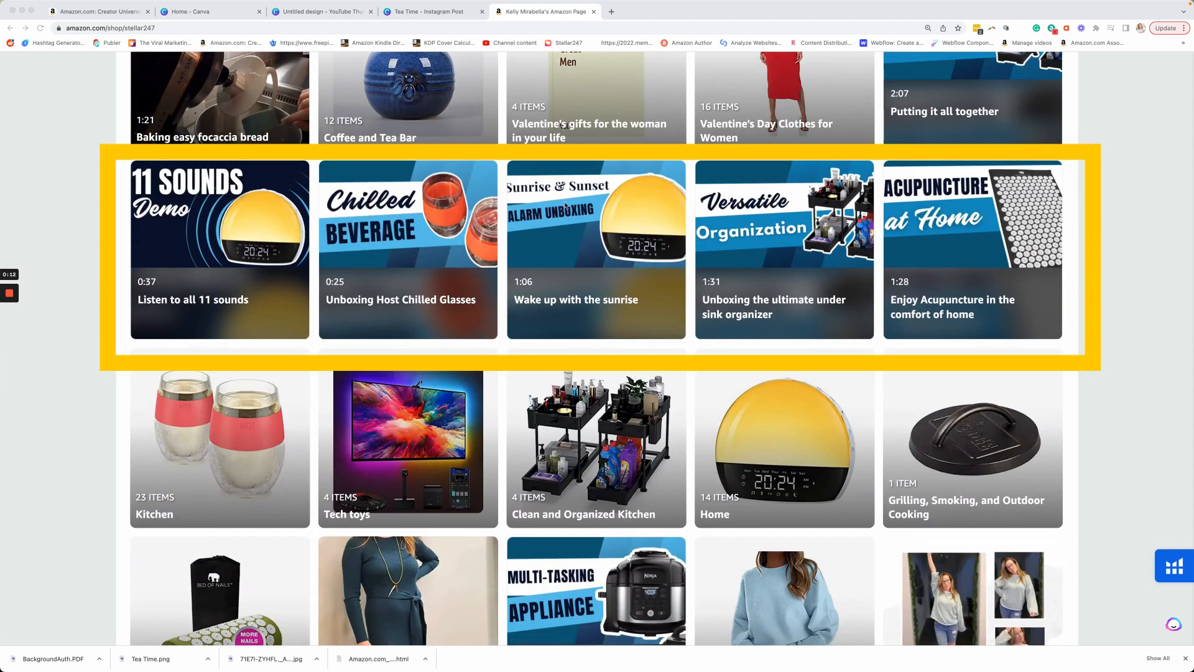
pyautogui.moveTo(204, 250)
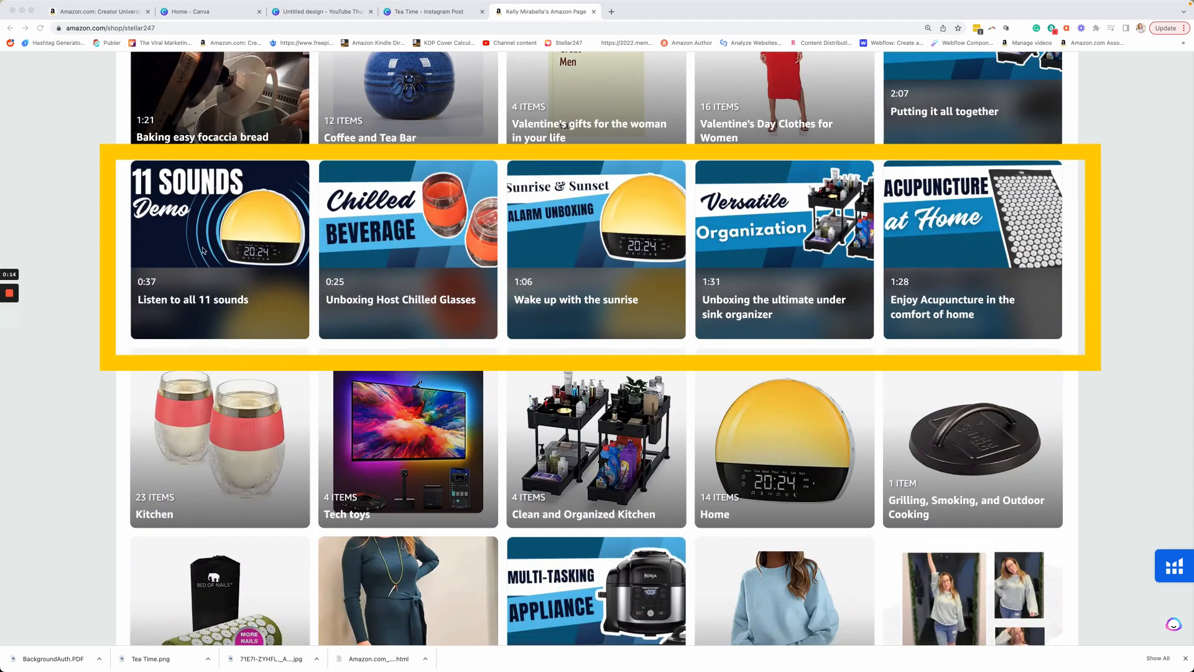
pyautogui.moveTo(271, 196)
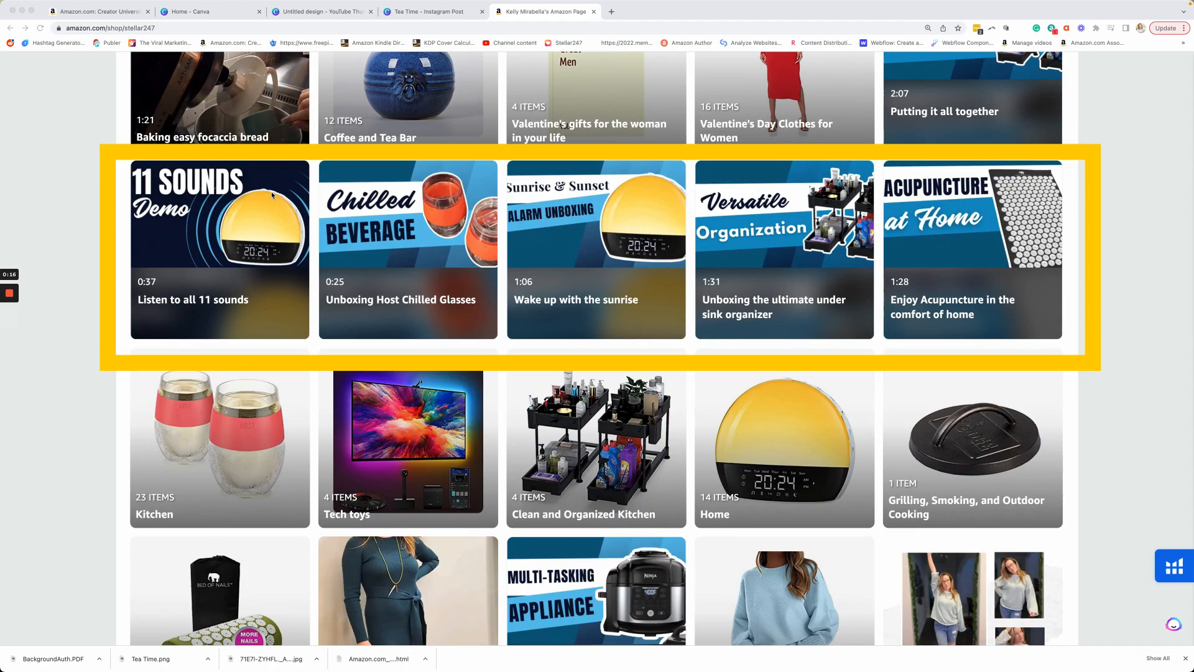
pyautogui.moveTo(311, 259)
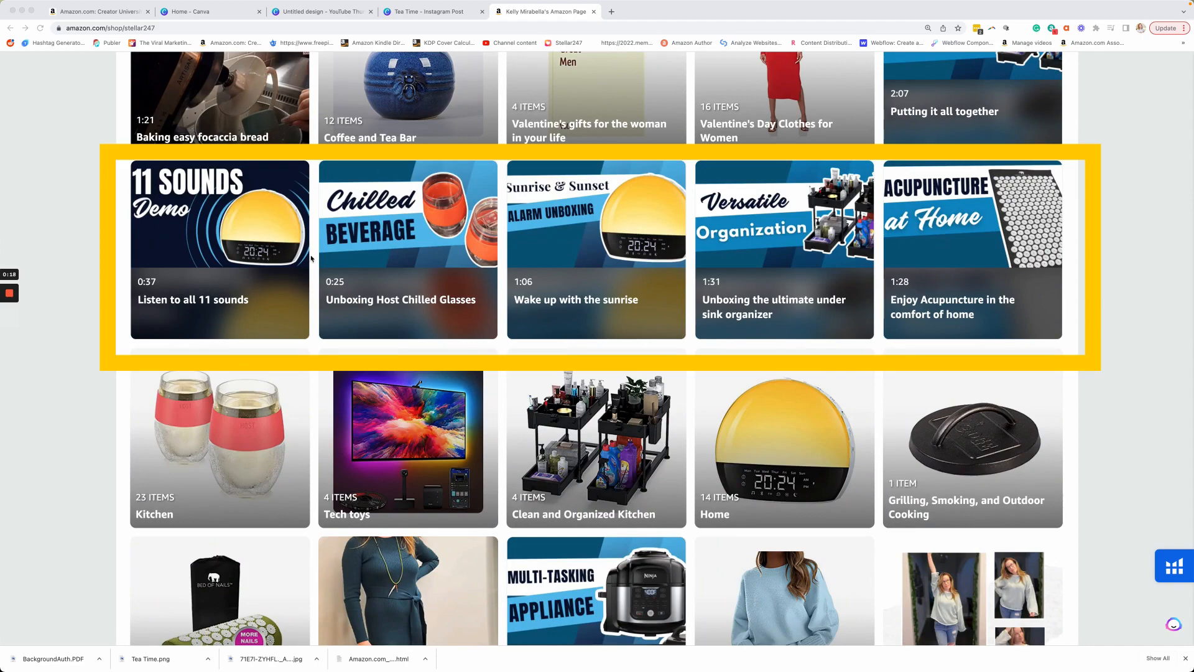
pyautogui.scroll(3)
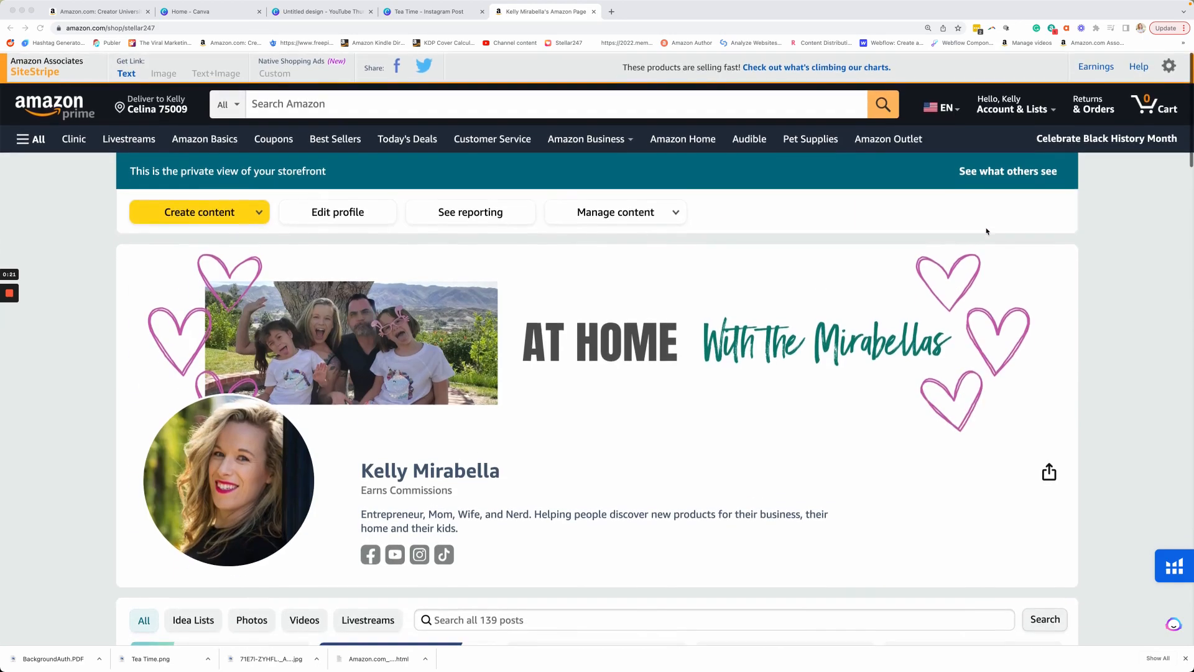
pyautogui.click(190, 12)
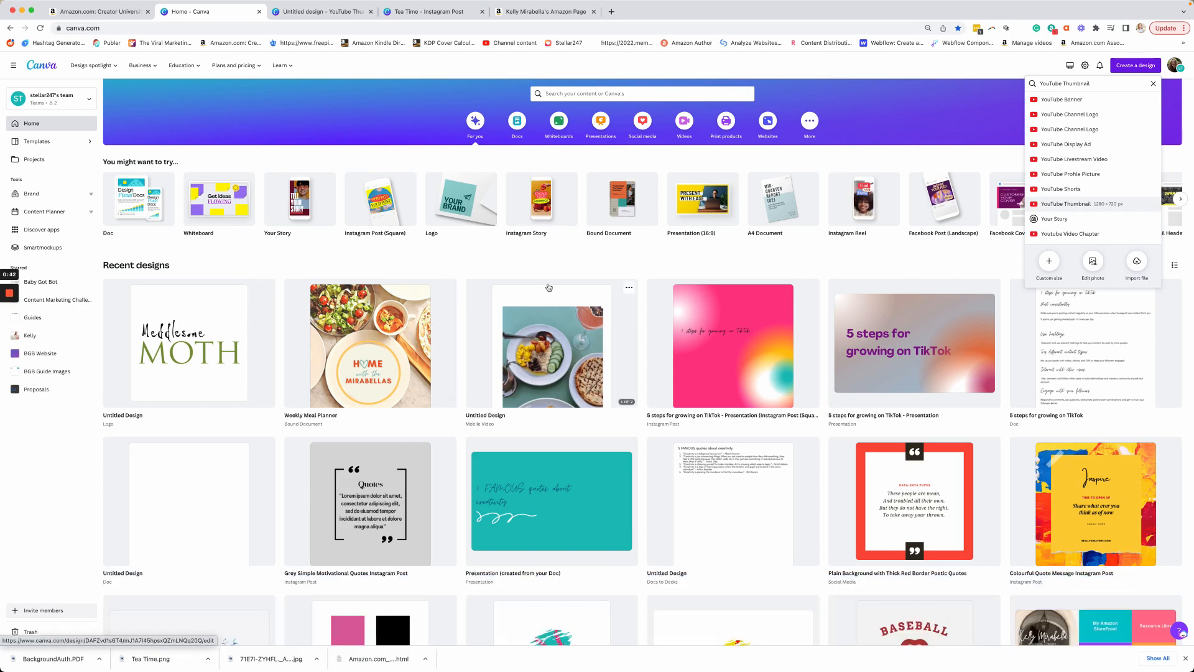
pyautogui.moveTo(1127, 170)
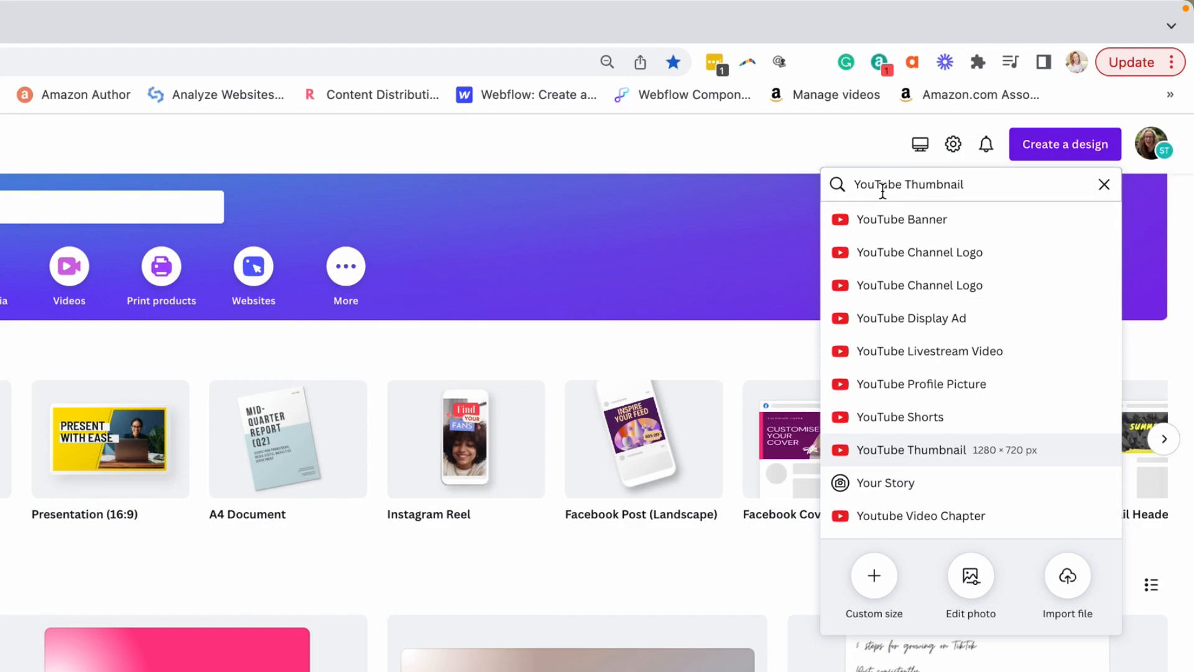
# - Scroll through the Amazon storefront's video post thumbnails, then return to Canva's design options
pyautogui.click(542, 10)
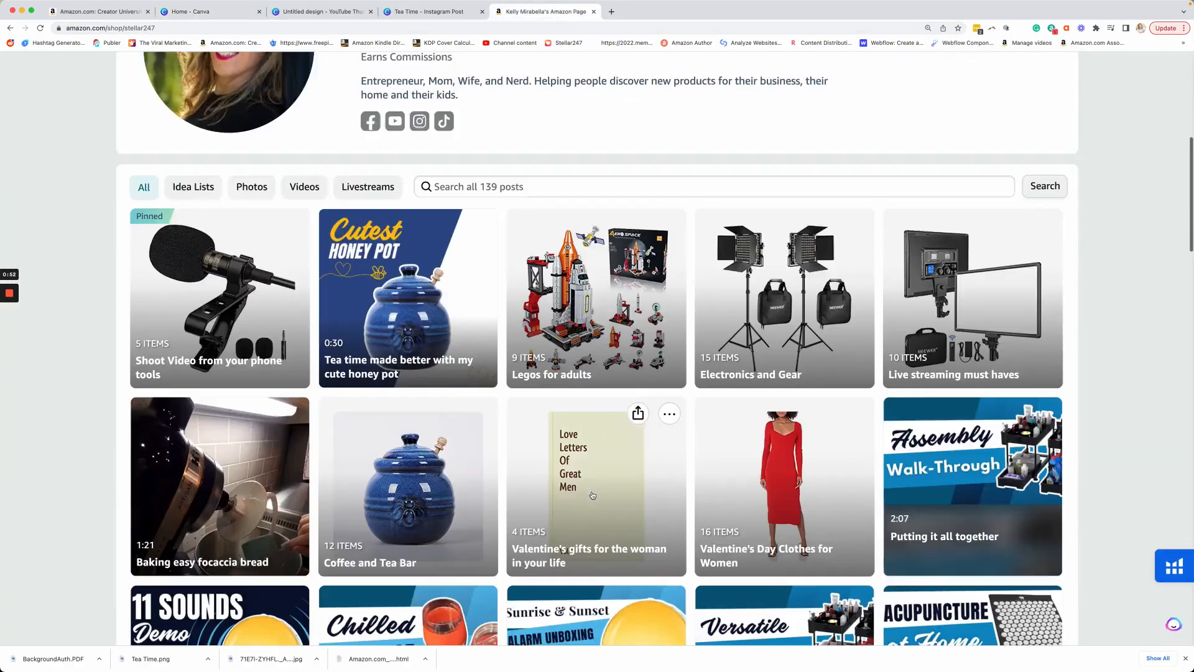
pyautogui.scroll(-3)
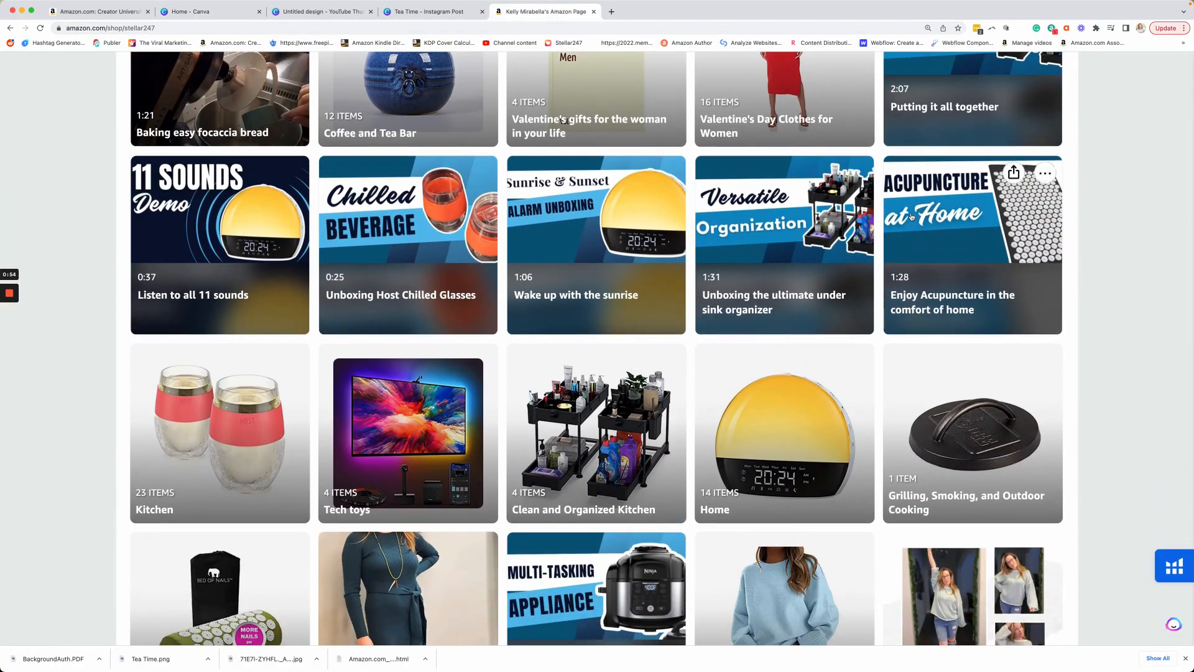
pyautogui.moveTo(709, 272)
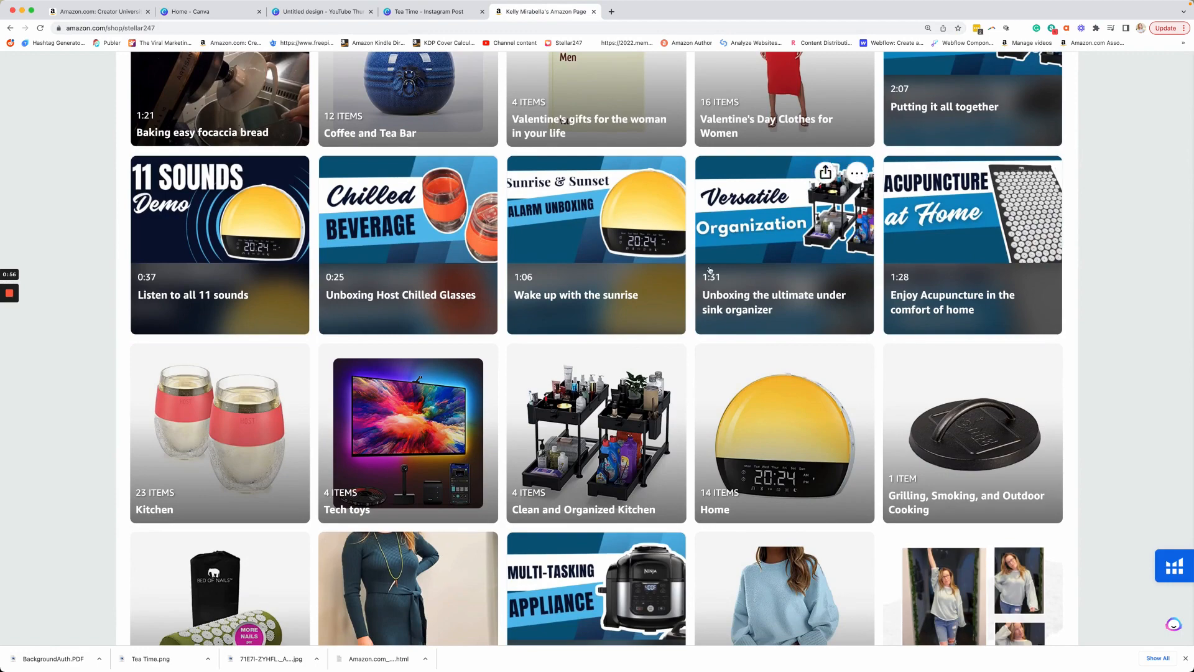
pyautogui.click(210, 11)
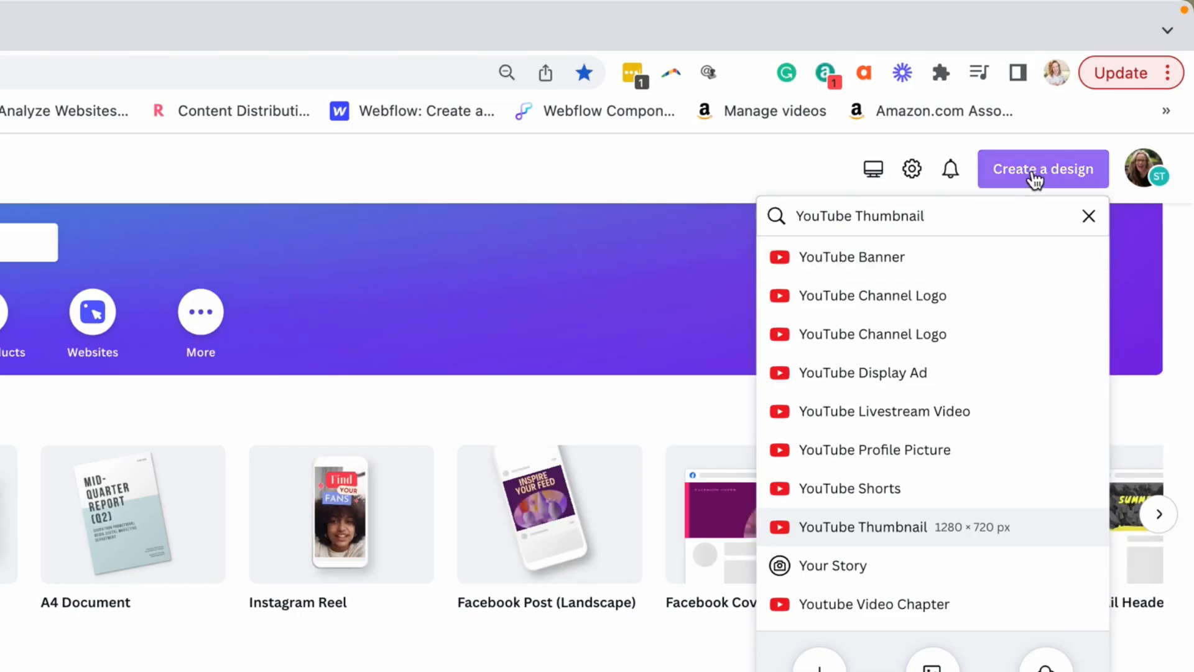
pyautogui.moveTo(944, 537)
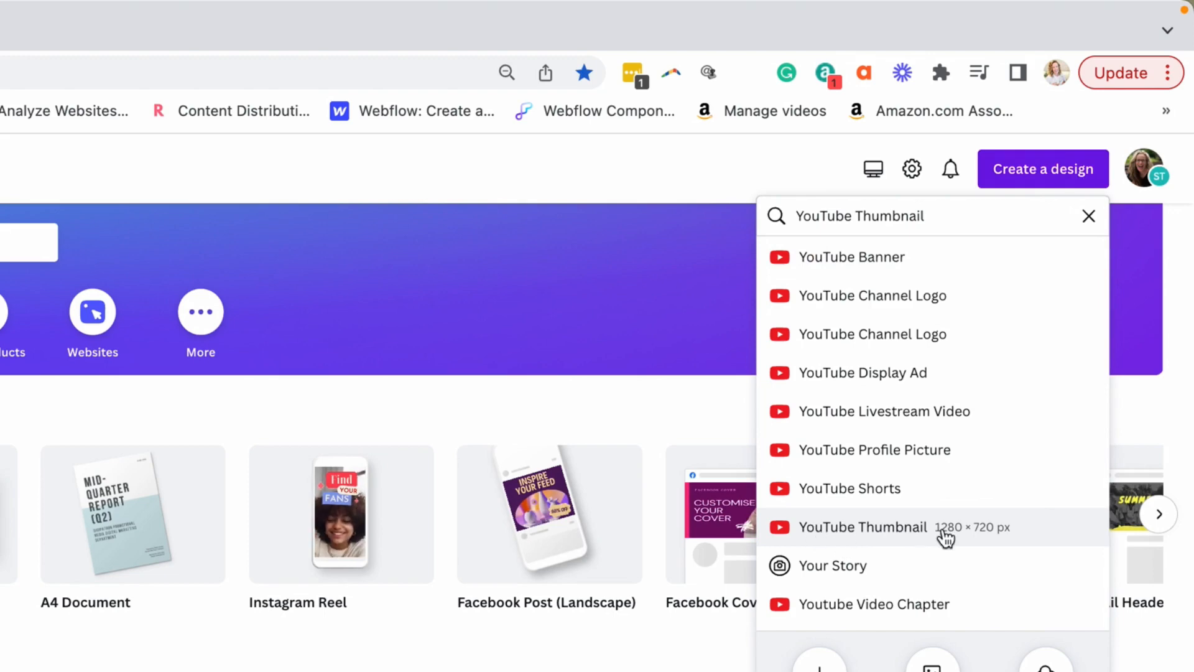
# - Create a 1280×720 YouTube Thumbnail design and apply a template with a bold orange headline
pyautogui.click(863, 526)
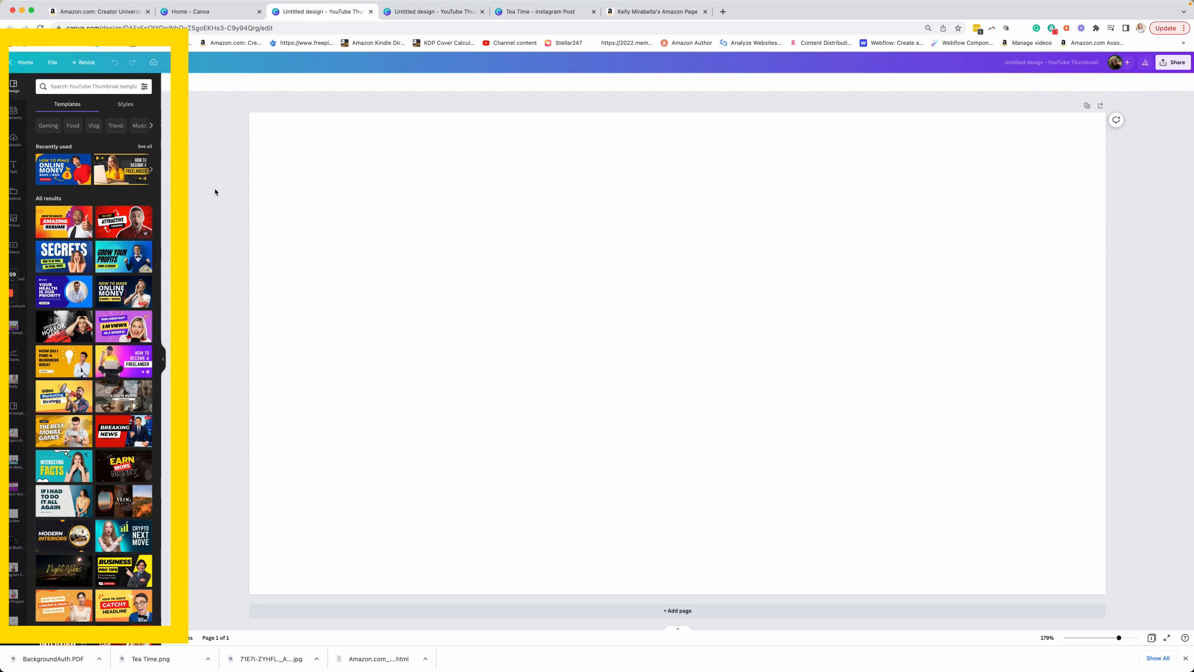
pyautogui.scroll(-3)
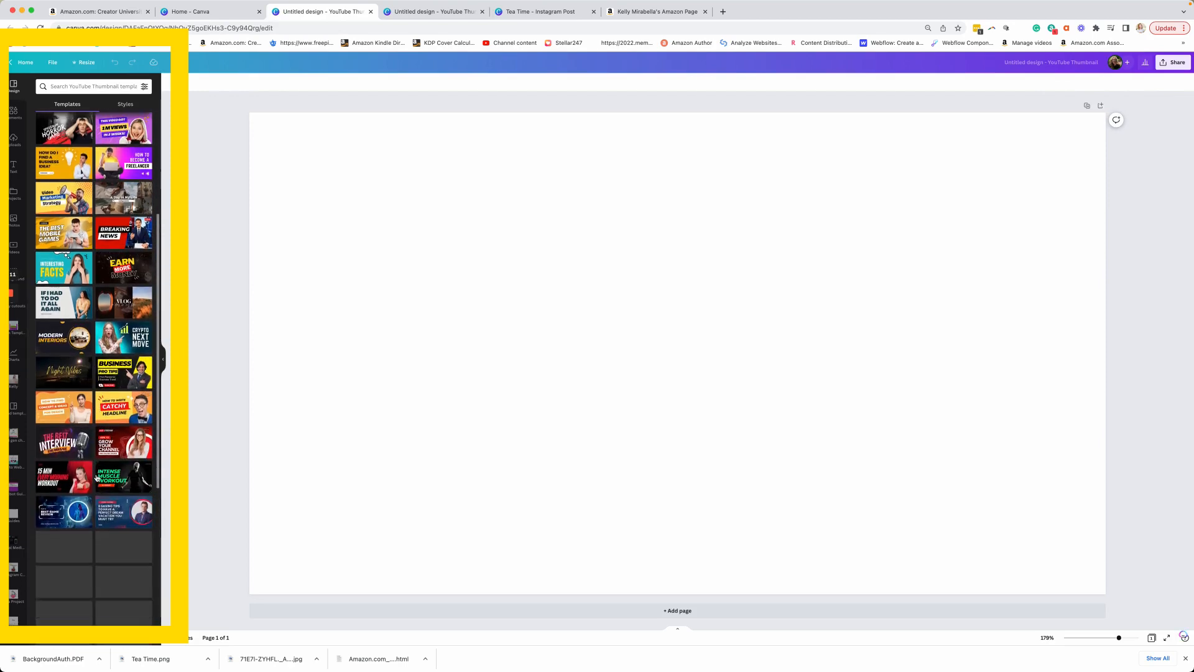
pyautogui.scroll(-3)
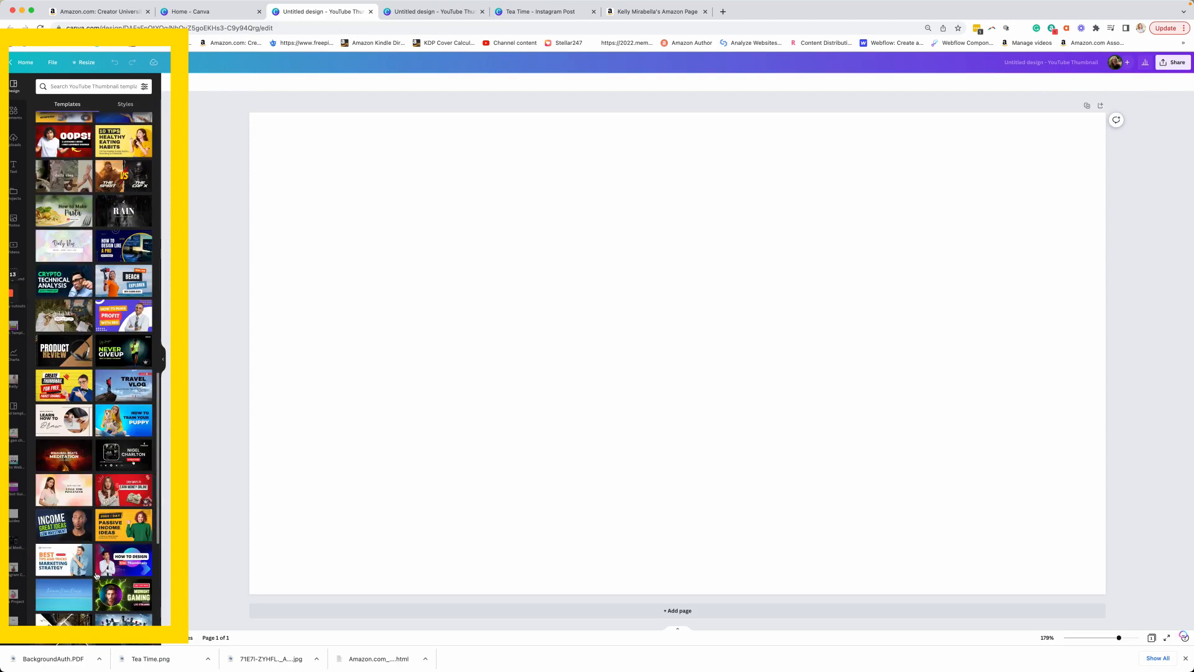
pyautogui.scroll(-3)
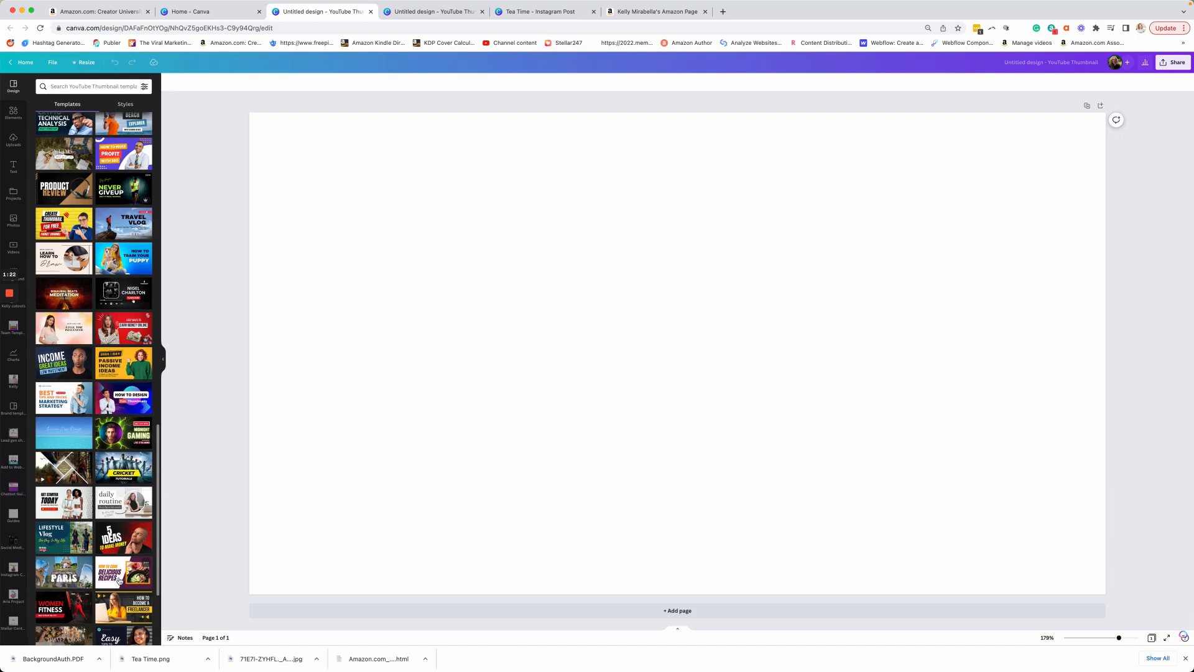
pyautogui.click(123, 571)
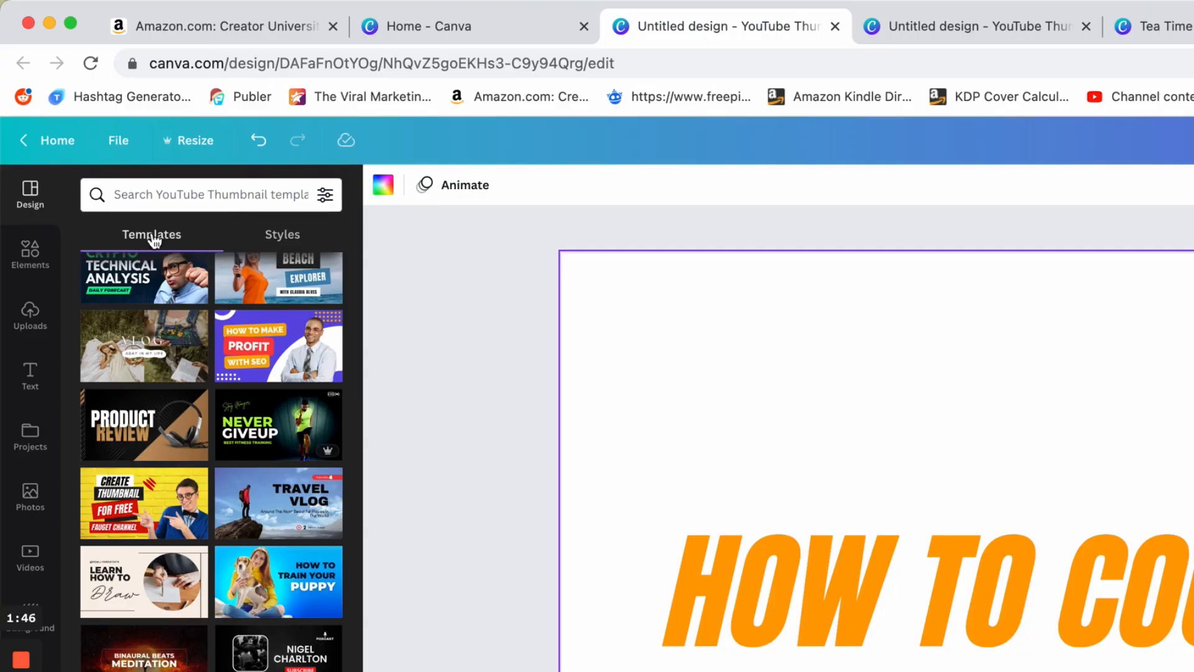
# - Apply the Amazon Thumbnails blue and navy brand palette, shuffling its colour arrangement several times
pyautogui.click(282, 235)
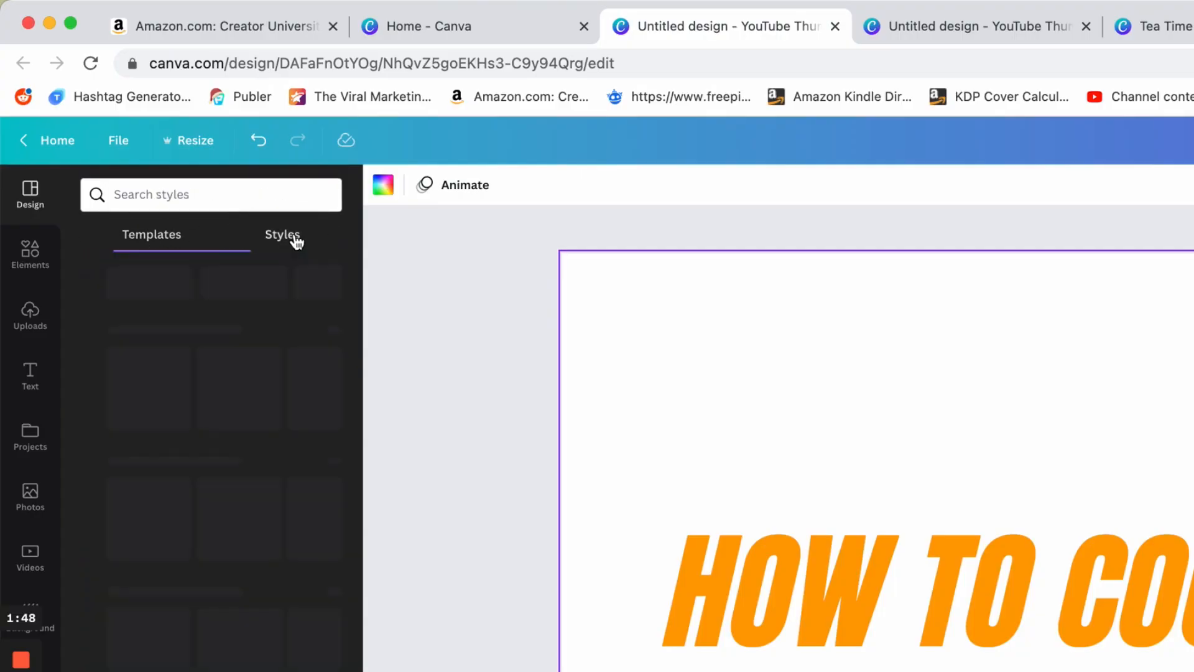
pyautogui.click(282, 234)
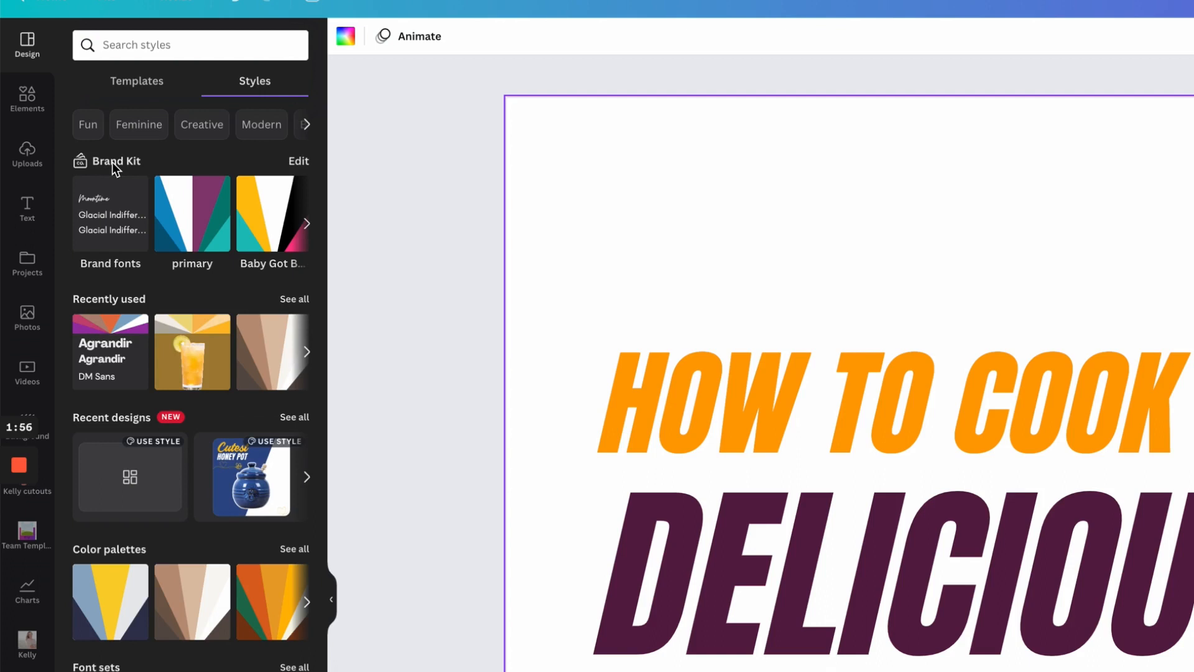
pyautogui.moveTo(192, 214)
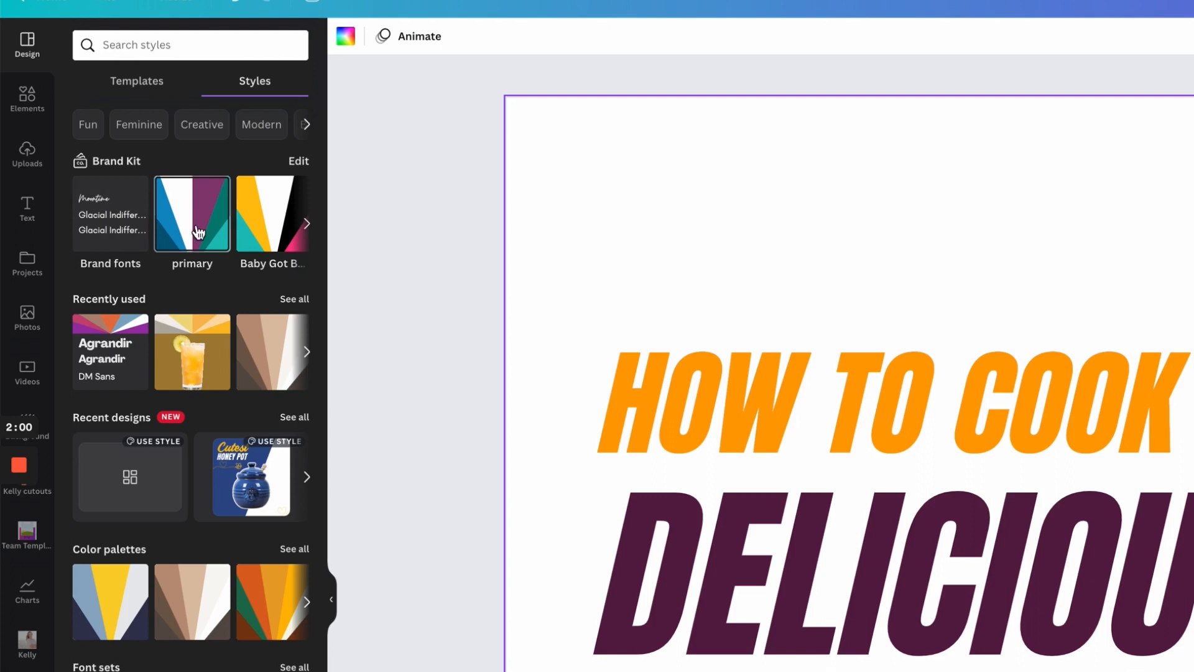
pyautogui.moveTo(258, 221)
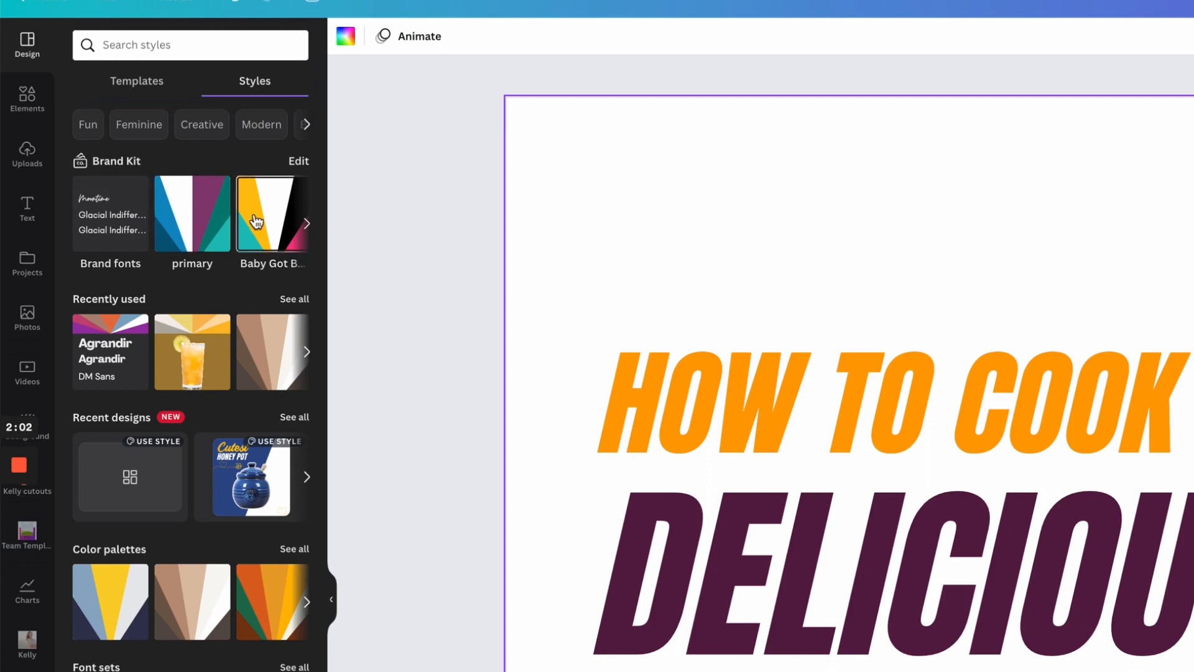
pyautogui.moveTo(272, 184)
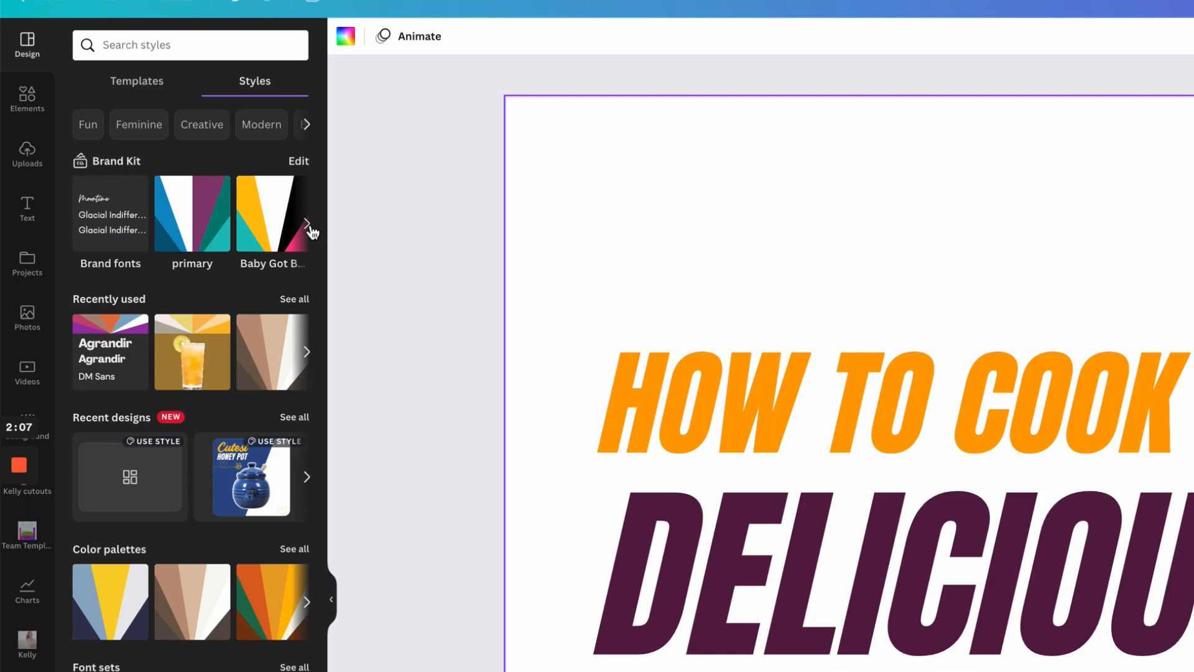
pyautogui.click(310, 223)
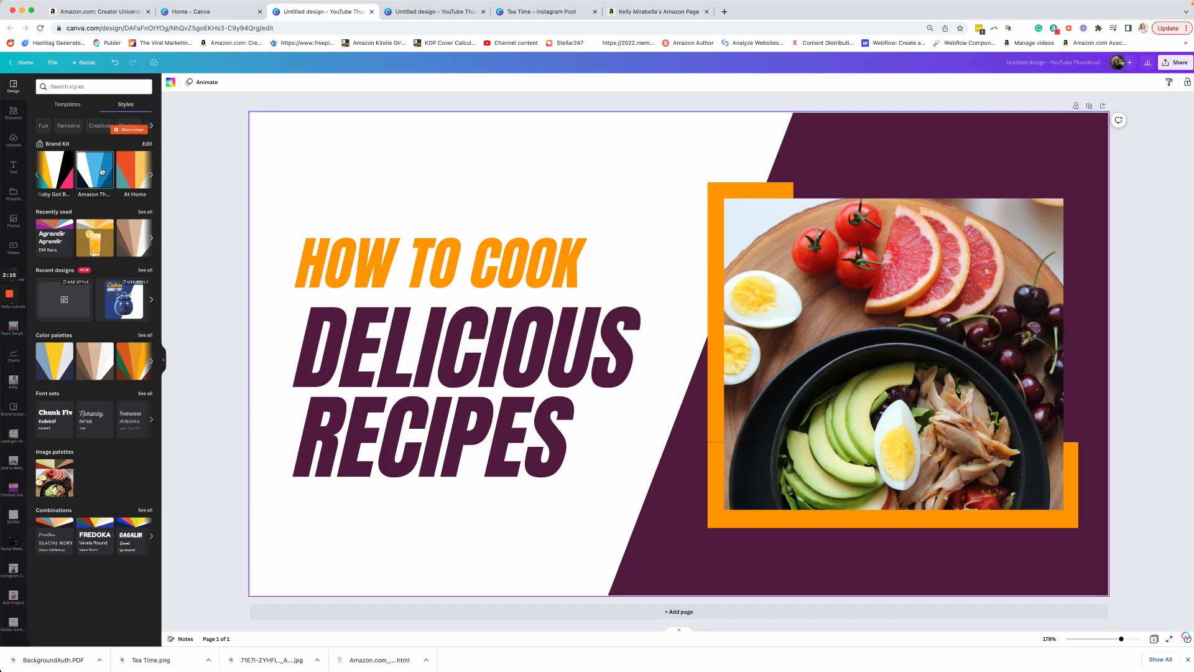
pyautogui.click(94, 169)
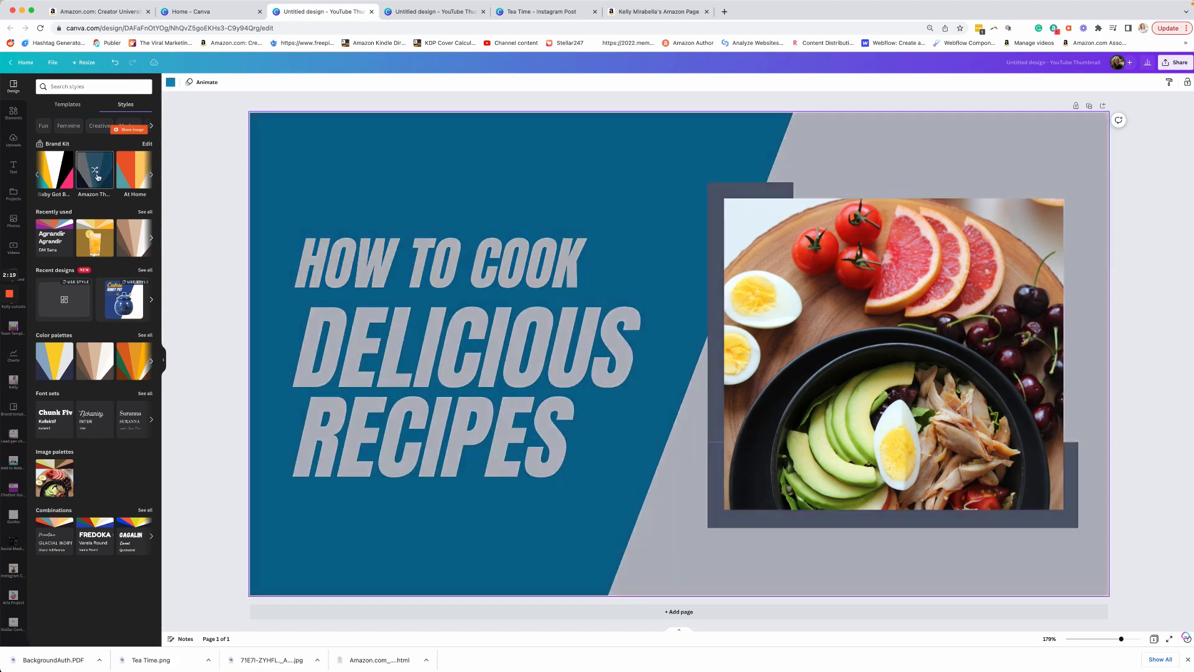
pyautogui.click(94, 169)
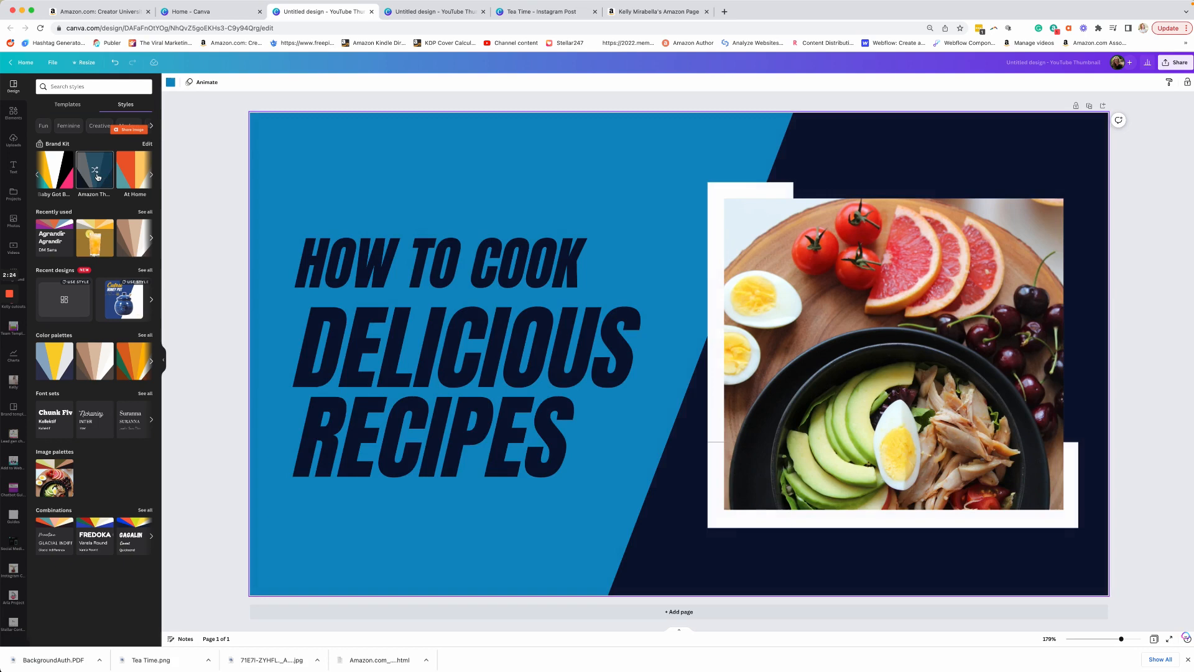
pyautogui.click(94, 170)
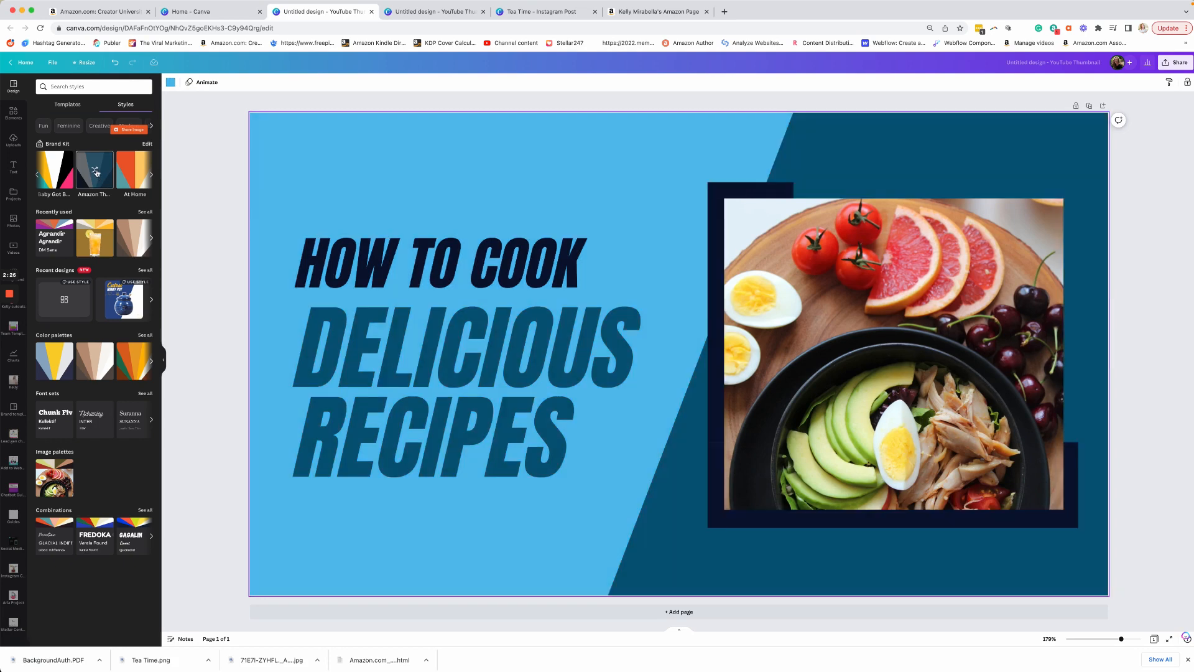
pyautogui.click(94, 170)
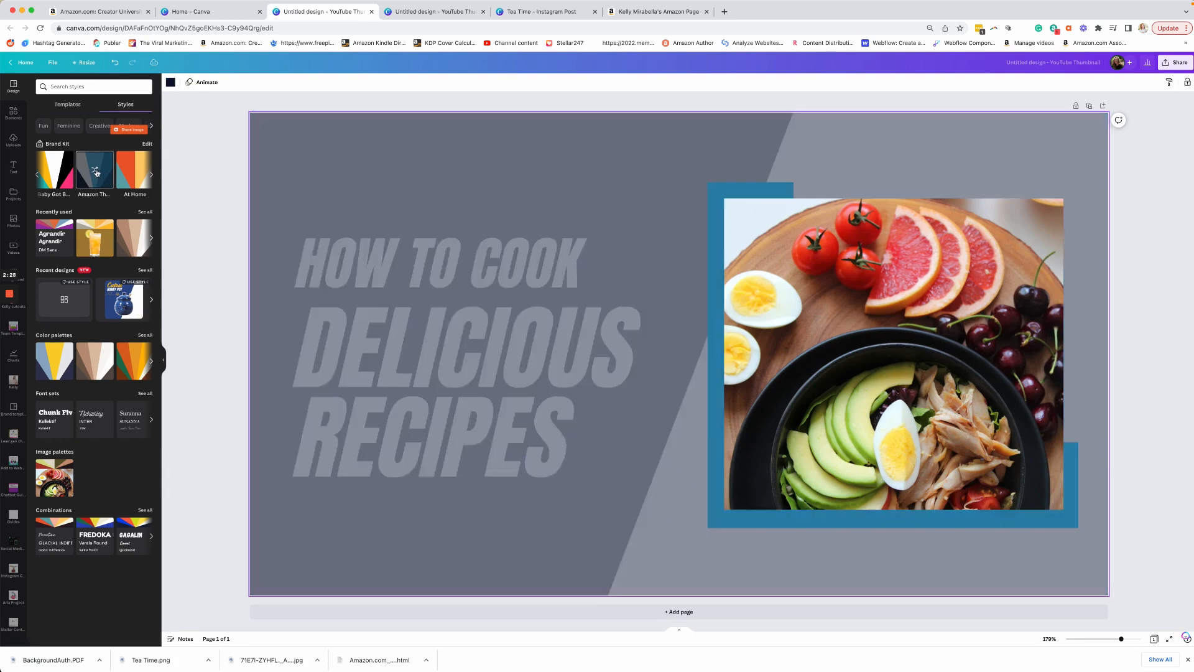
pyautogui.click(94, 170)
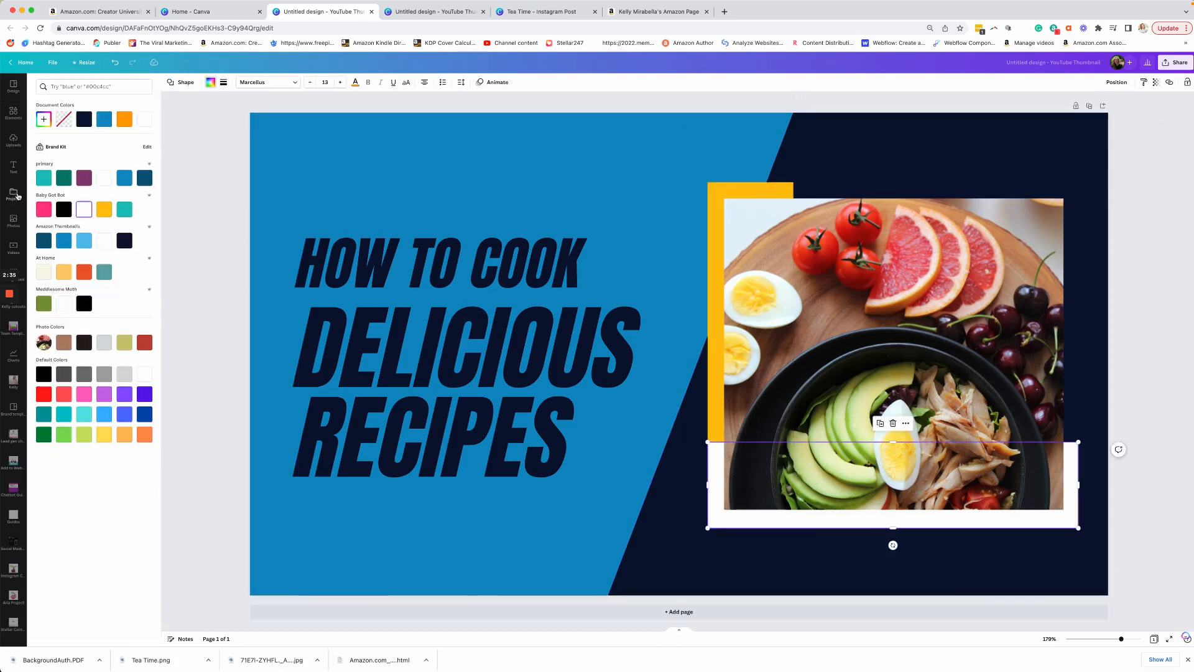
# - Colour the lower frame corner yellow to match the upper corner, then browse uploaded images
pyautogui.click(104, 209)
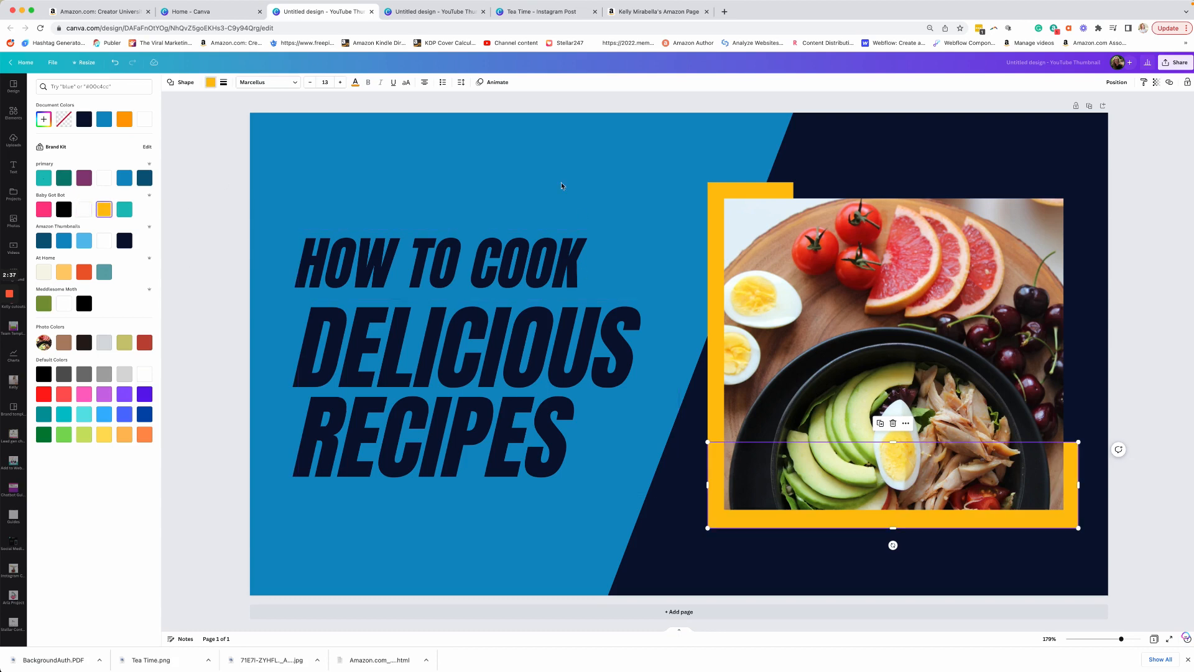
pyautogui.click(13, 85)
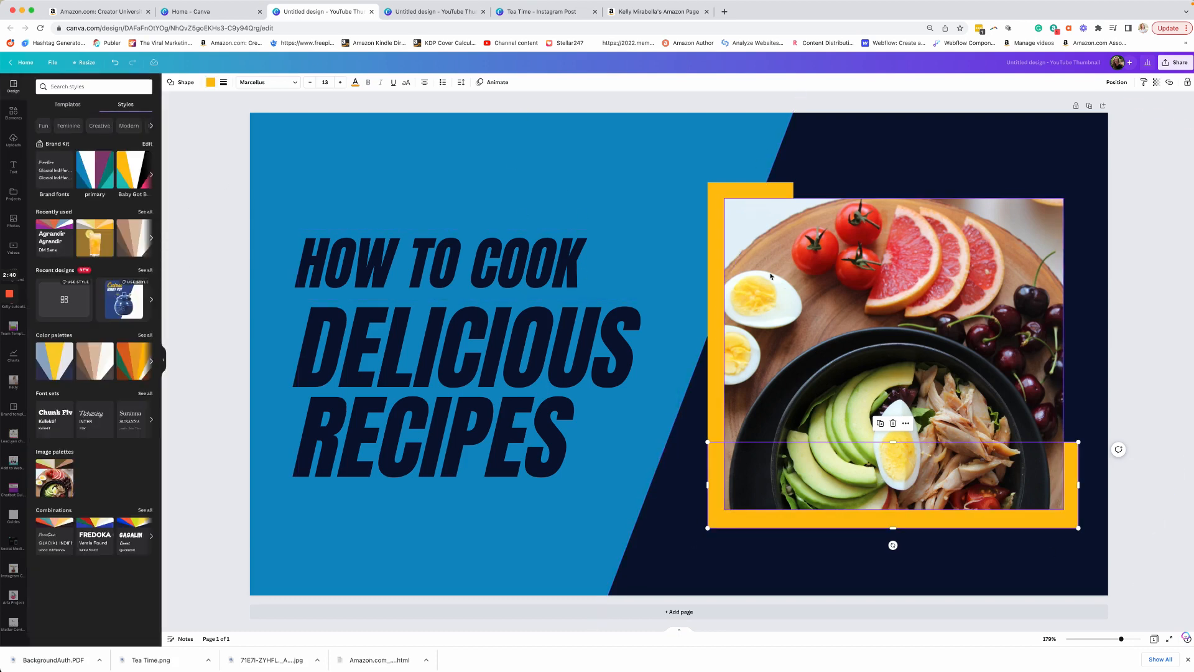
pyautogui.moveTo(944, 346)
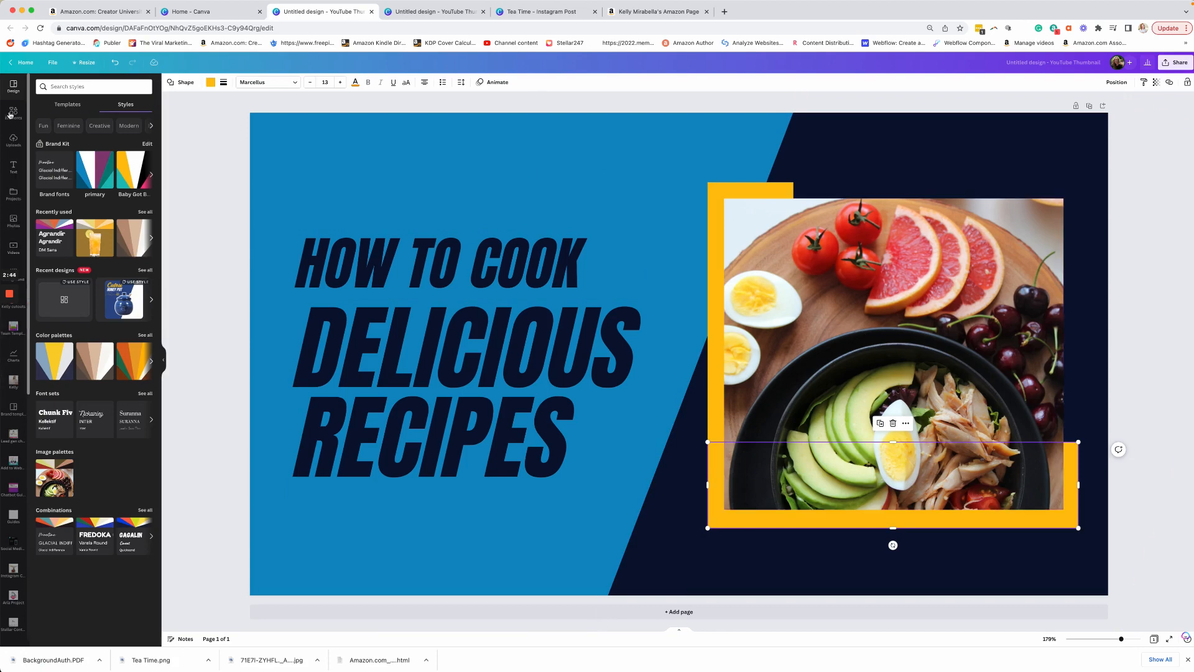
pyautogui.click(13, 139)
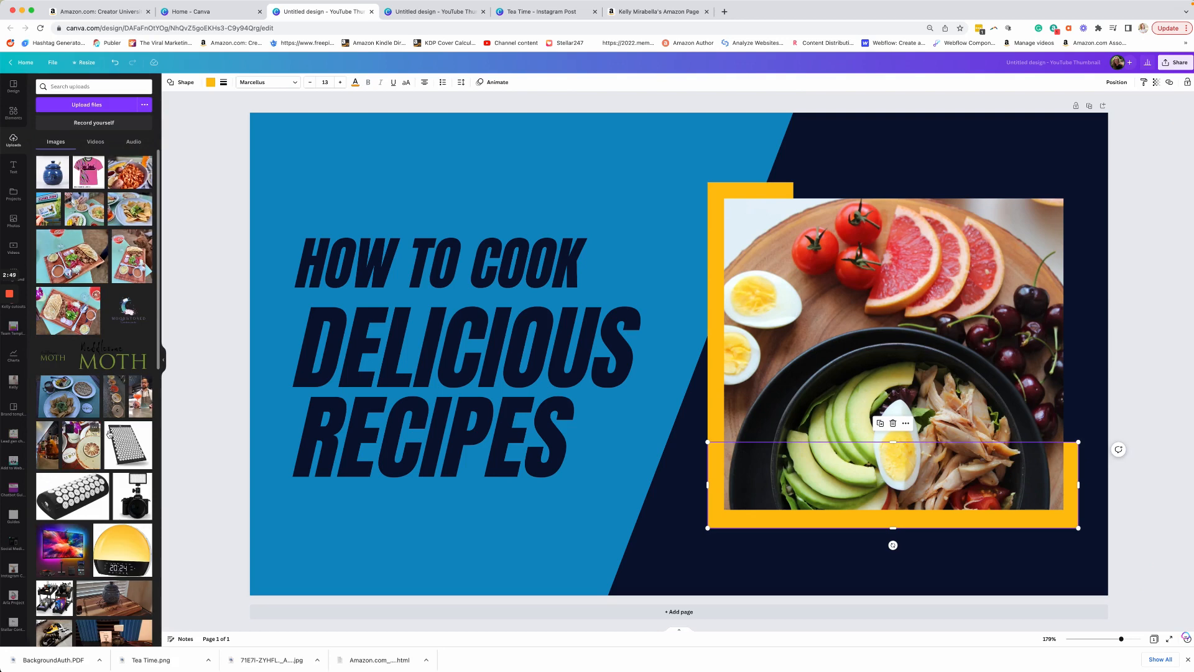
pyautogui.scroll(-3)
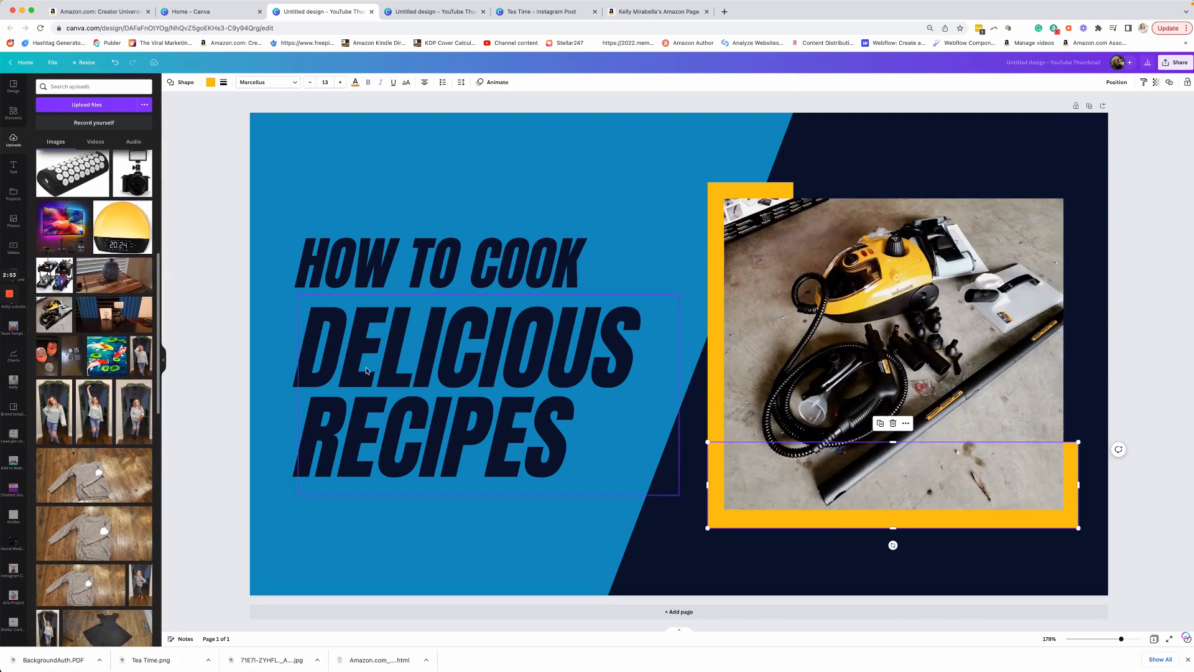
# - Replace the recipe headline with a placeholder paragraph text box awaiting a font choice
pyautogui.click(434, 262)
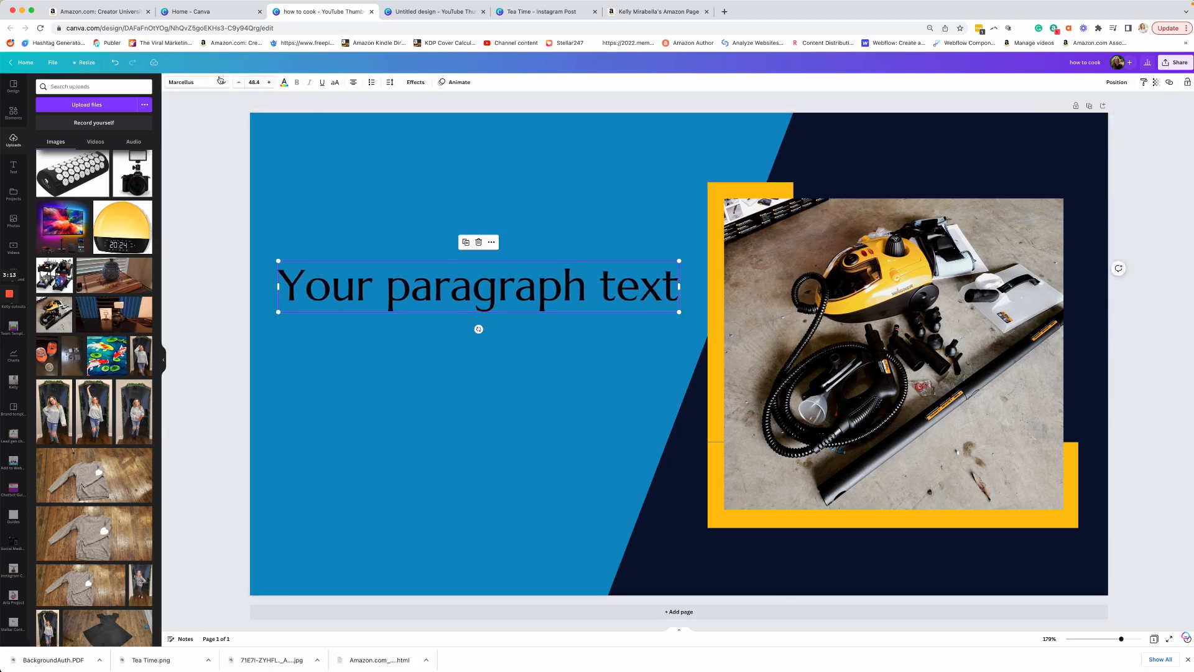
pyautogui.click(194, 82)
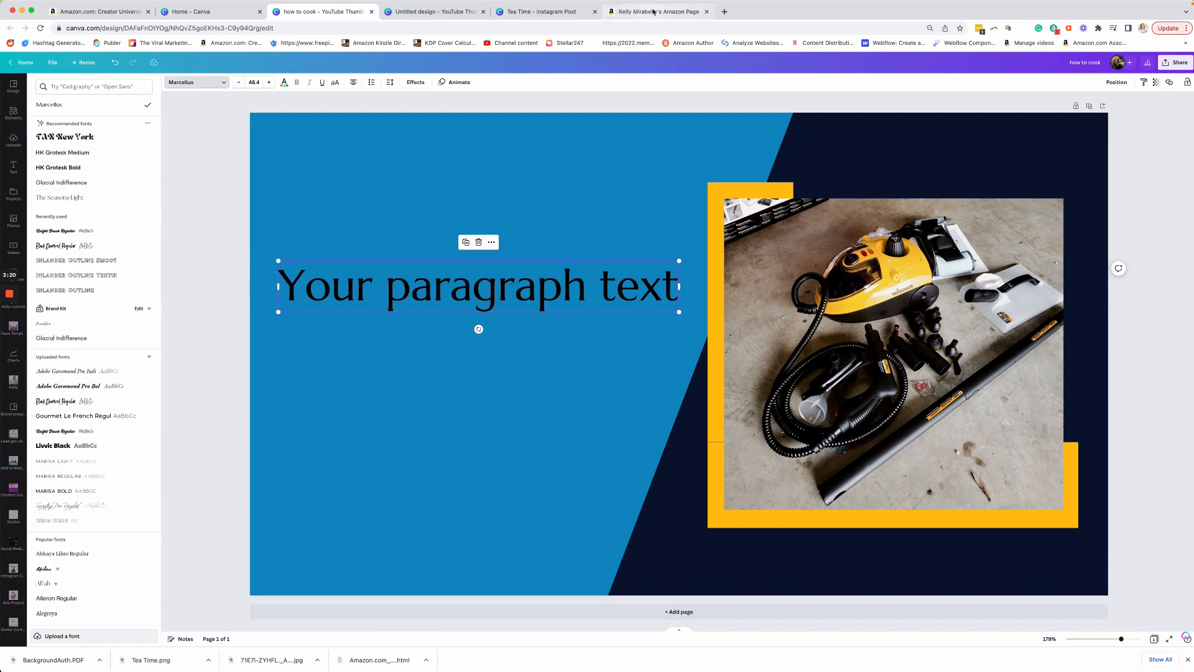
# - Scroll through the Amazon storefront's idea lists and video posts, including the honey pot post
pyautogui.click(657, 11)
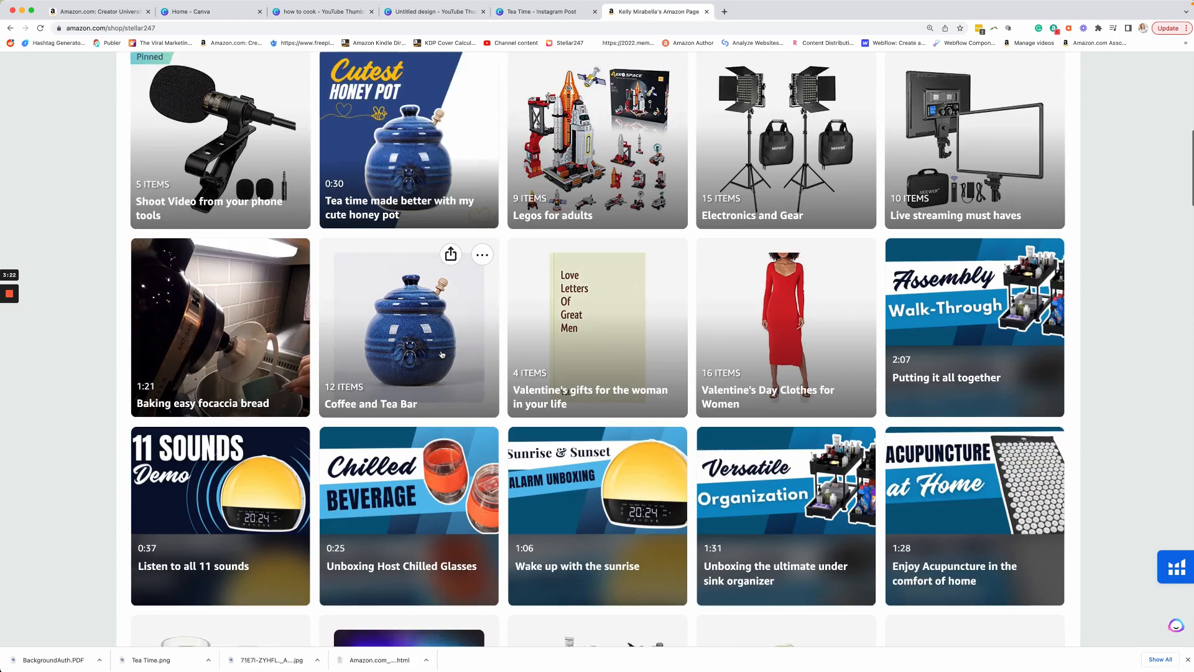
pyautogui.scroll(-3)
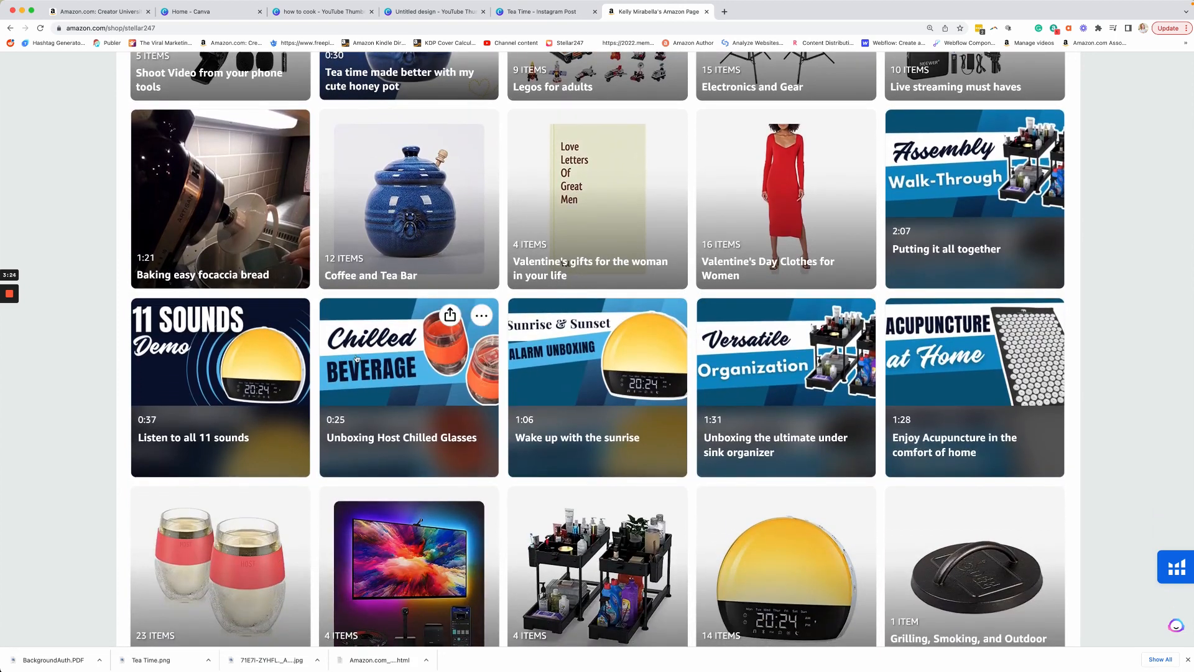
pyautogui.moveTo(342, 344)
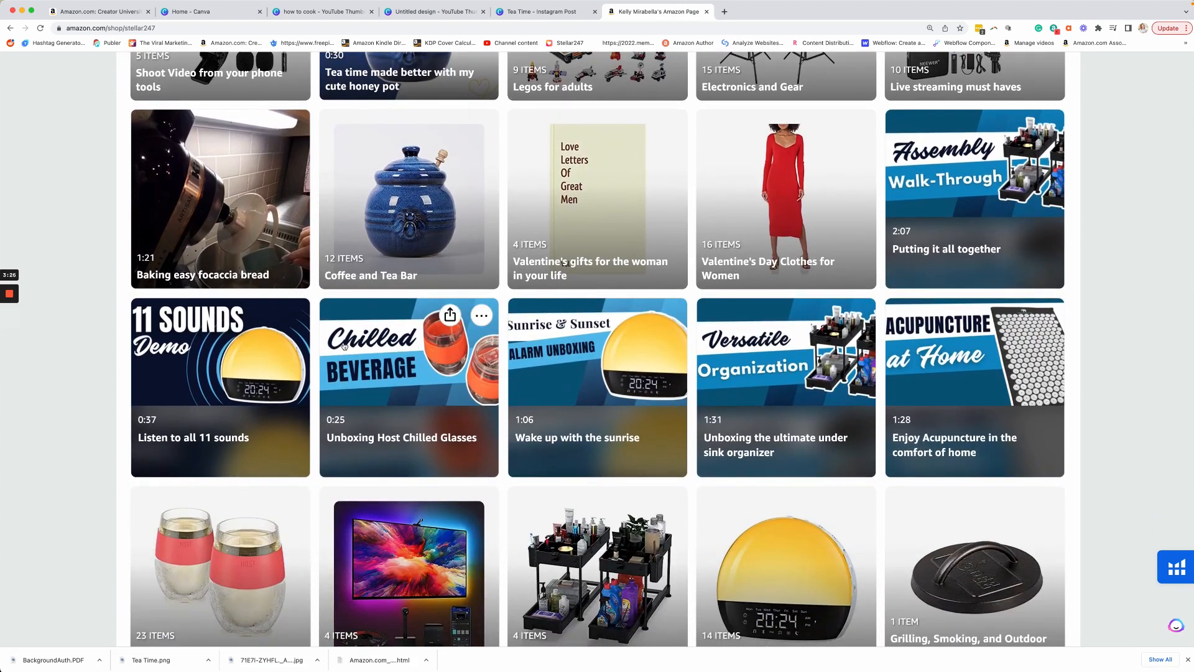
pyautogui.moveTo(978, 368)
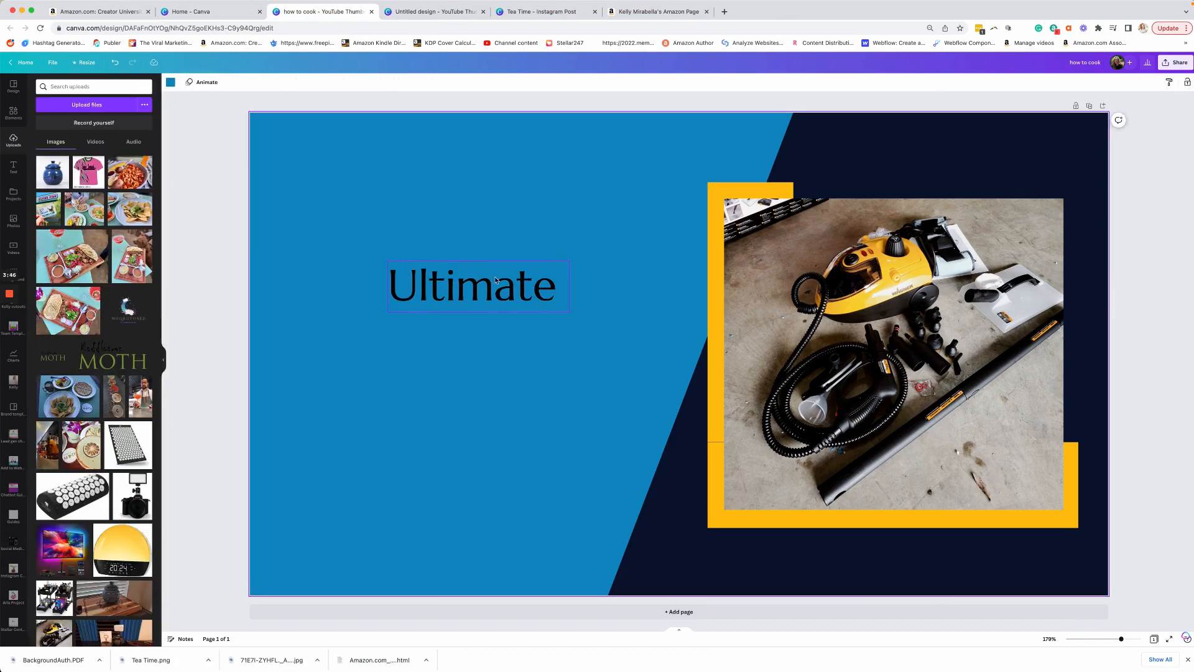
# - Create three stacked text lines reading Ultimate, Steam and Cleaner beside the photo
pyautogui.write('jkdfhksdh')
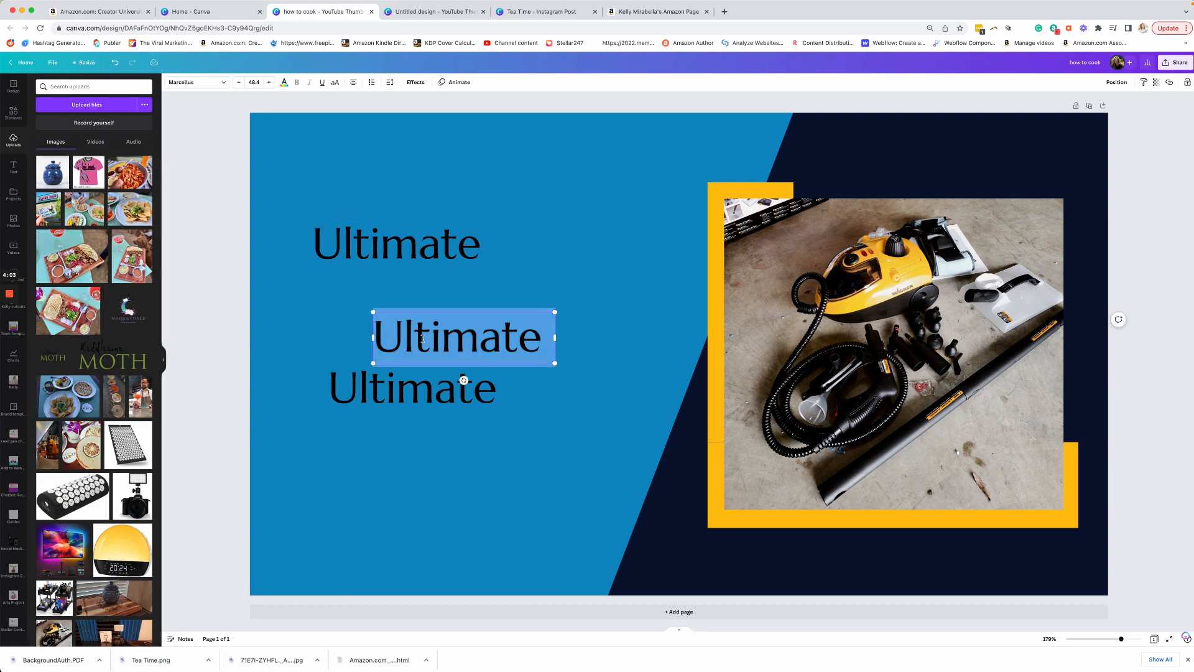
pyautogui.write('Steam')
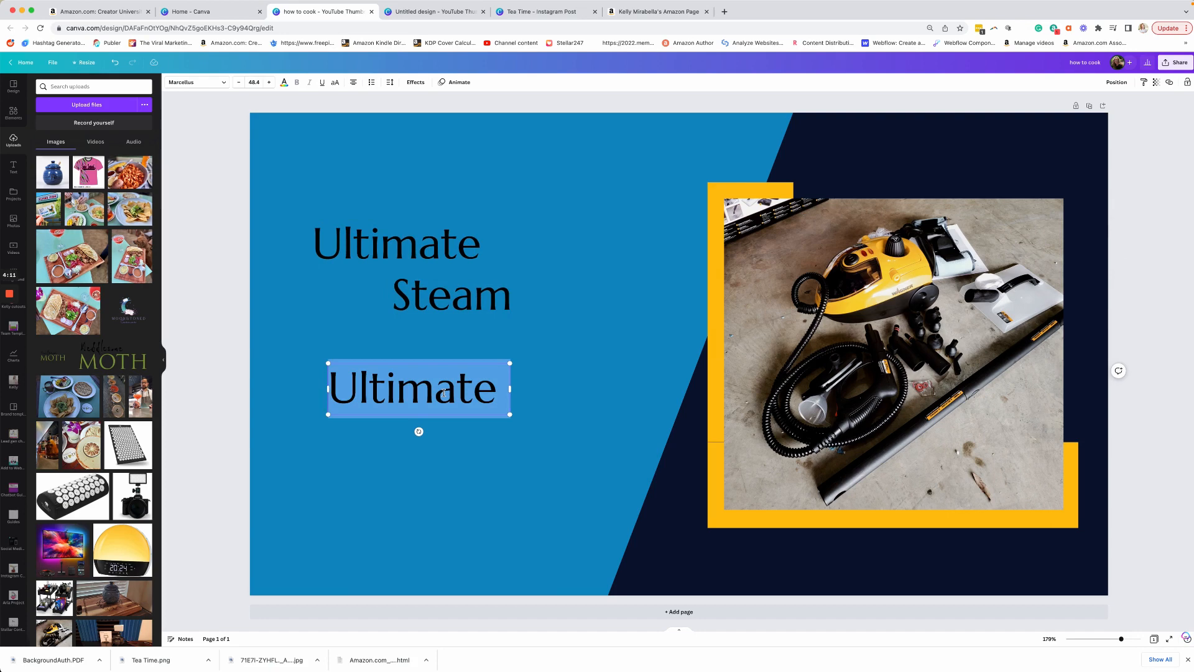
pyautogui.write('Cleaner')
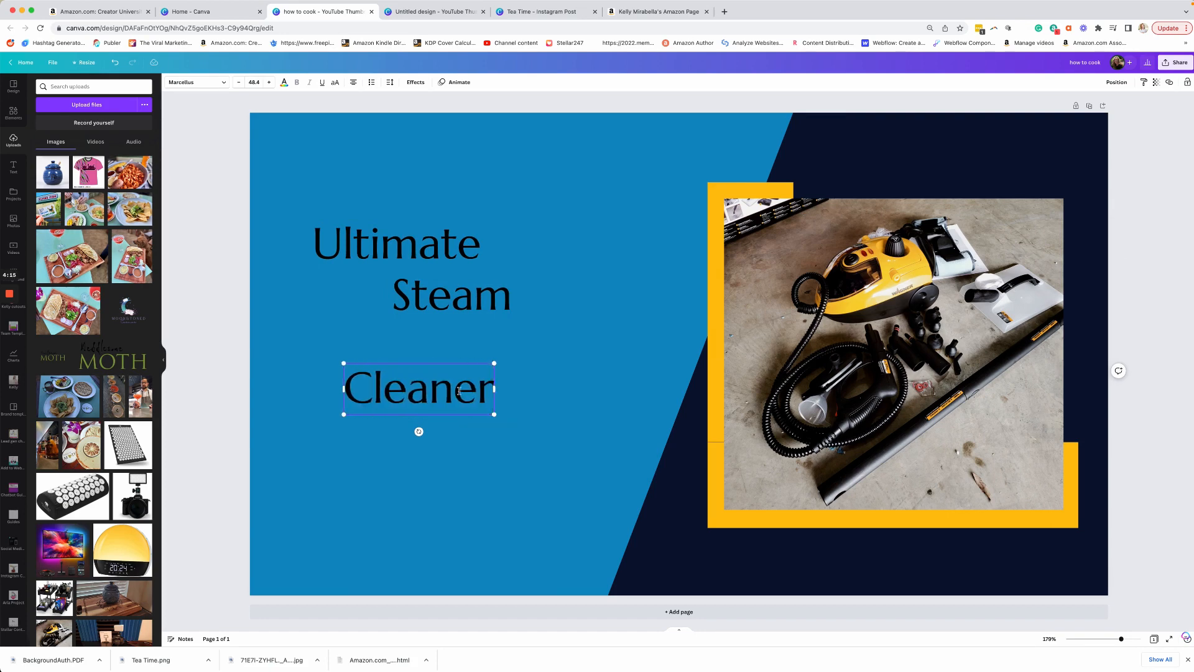
pyautogui.click(418, 388)
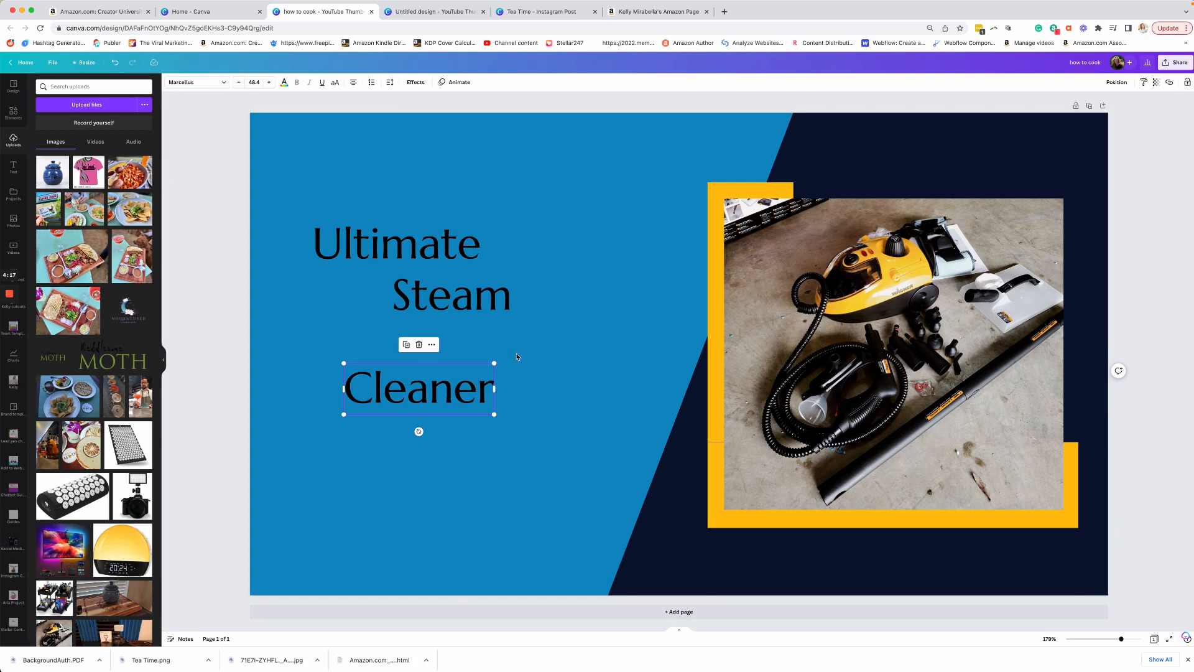
pyautogui.click(449, 294)
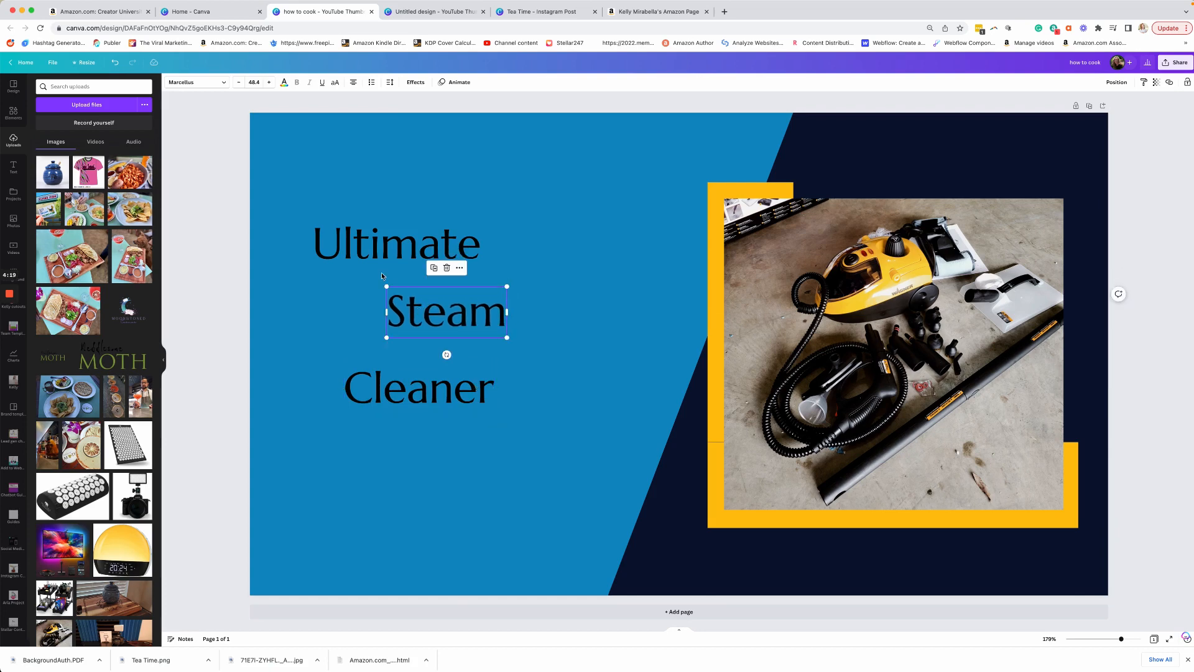
pyautogui.click(396, 244)
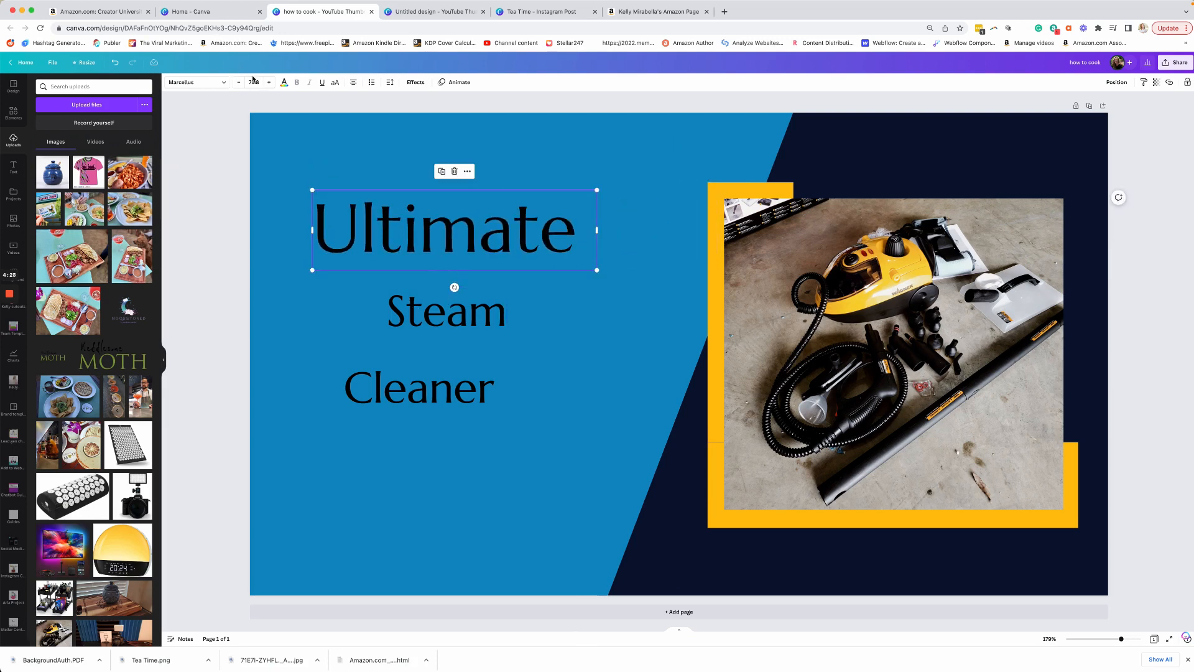
# - Enlarge the title size and set Ultimate in Knight Brush, Steam Cleaner in bold capitals
pyautogui.click(254, 81)
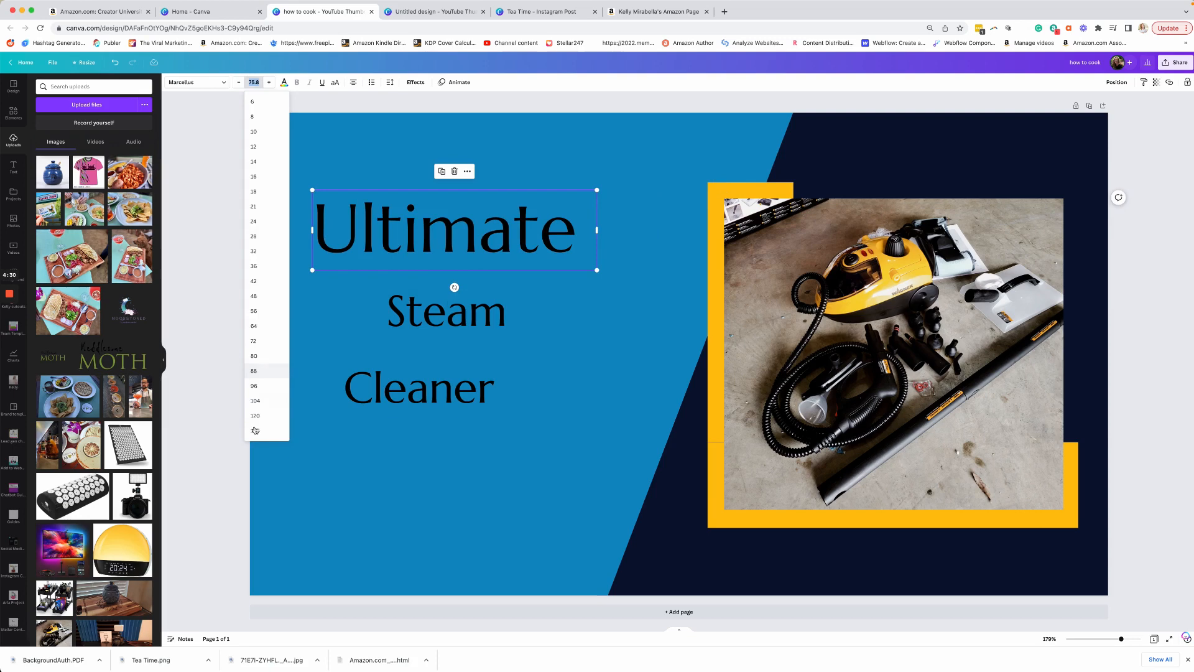
pyautogui.click(254, 341)
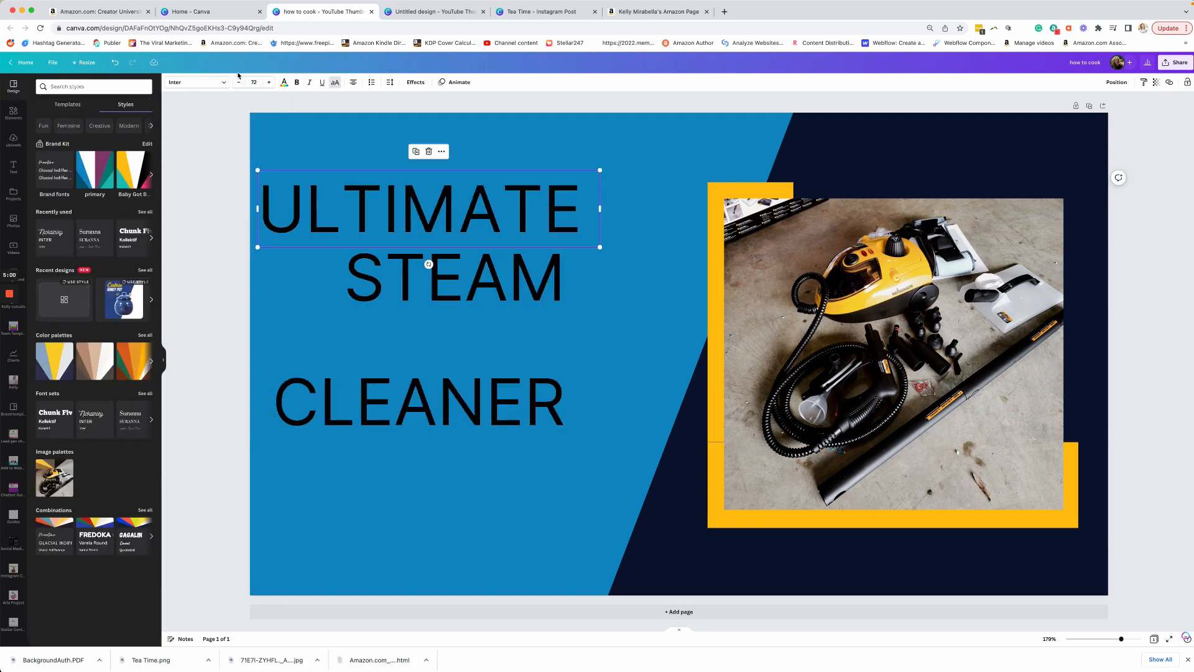
pyautogui.click(192, 82)
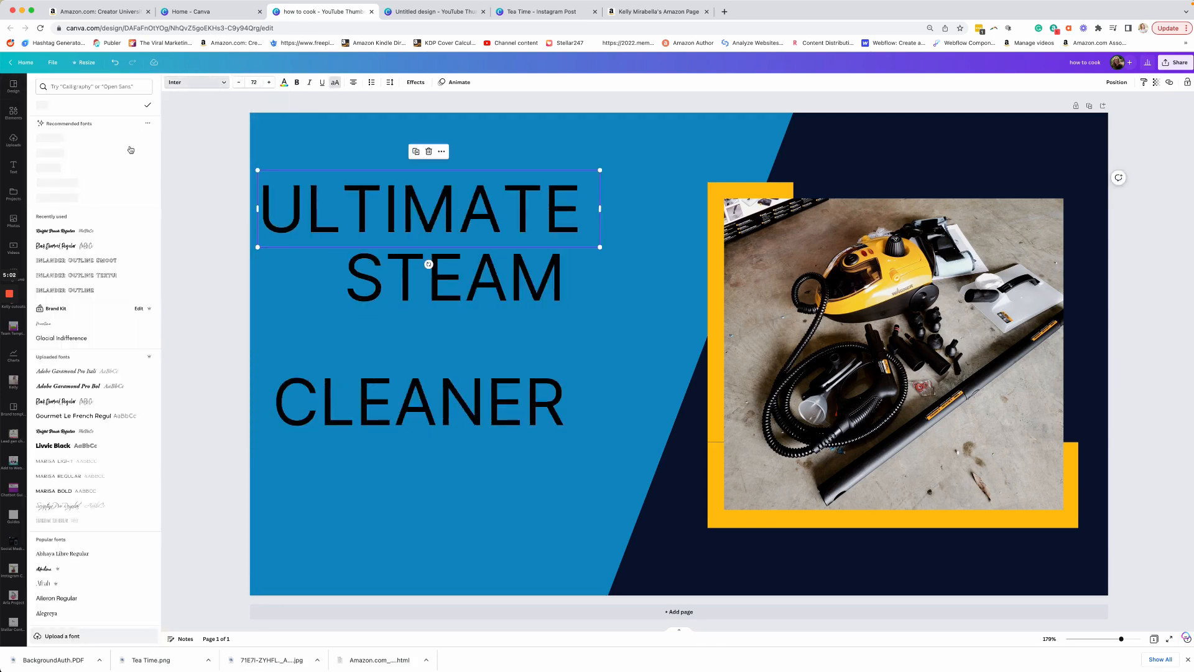
pyautogui.click(55, 231)
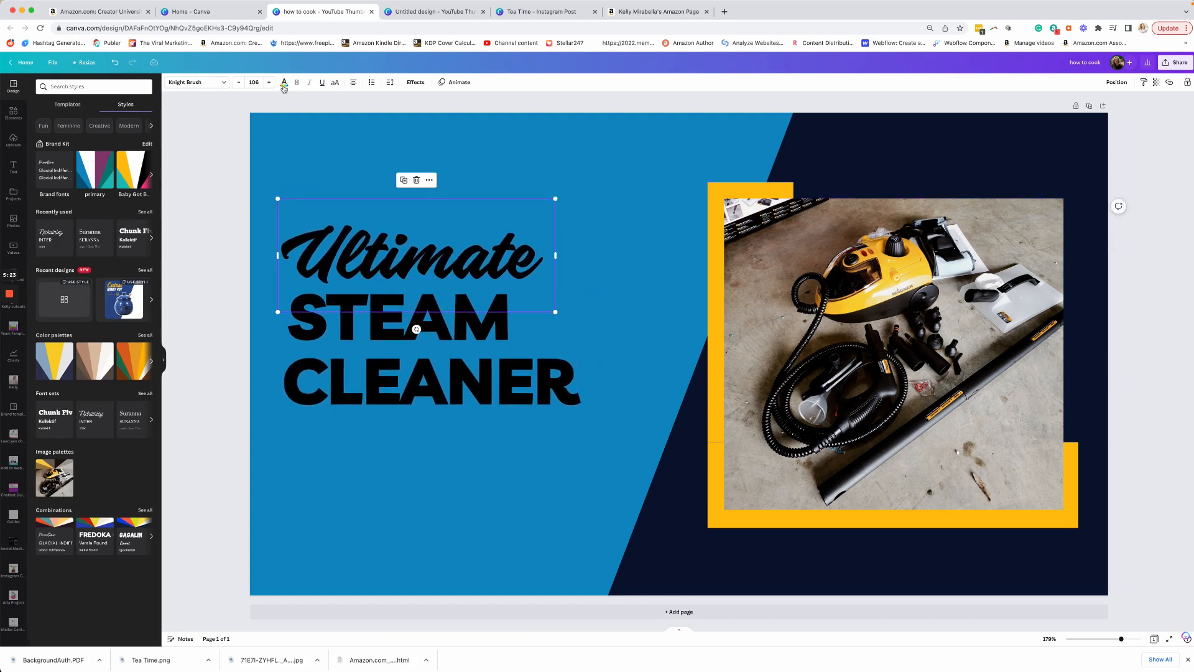
# - Make Ultimate yellow, reposition the headline lines, and switch to the untitled thumbnail design
pyautogui.click(283, 82)
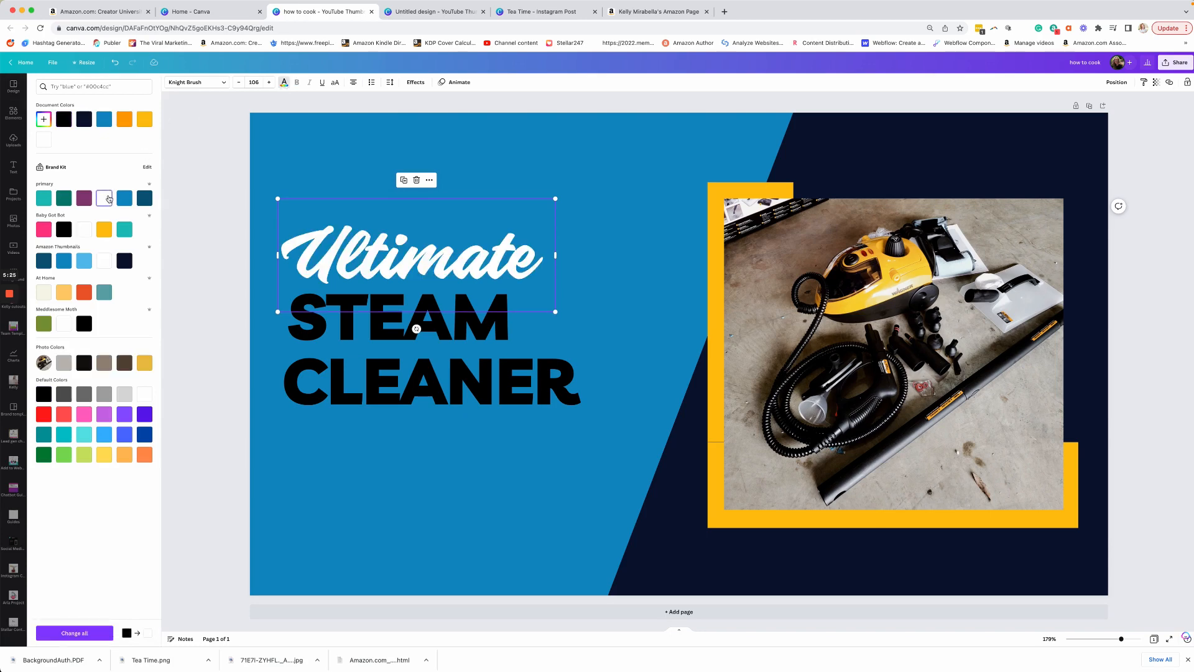
pyautogui.click(104, 230)
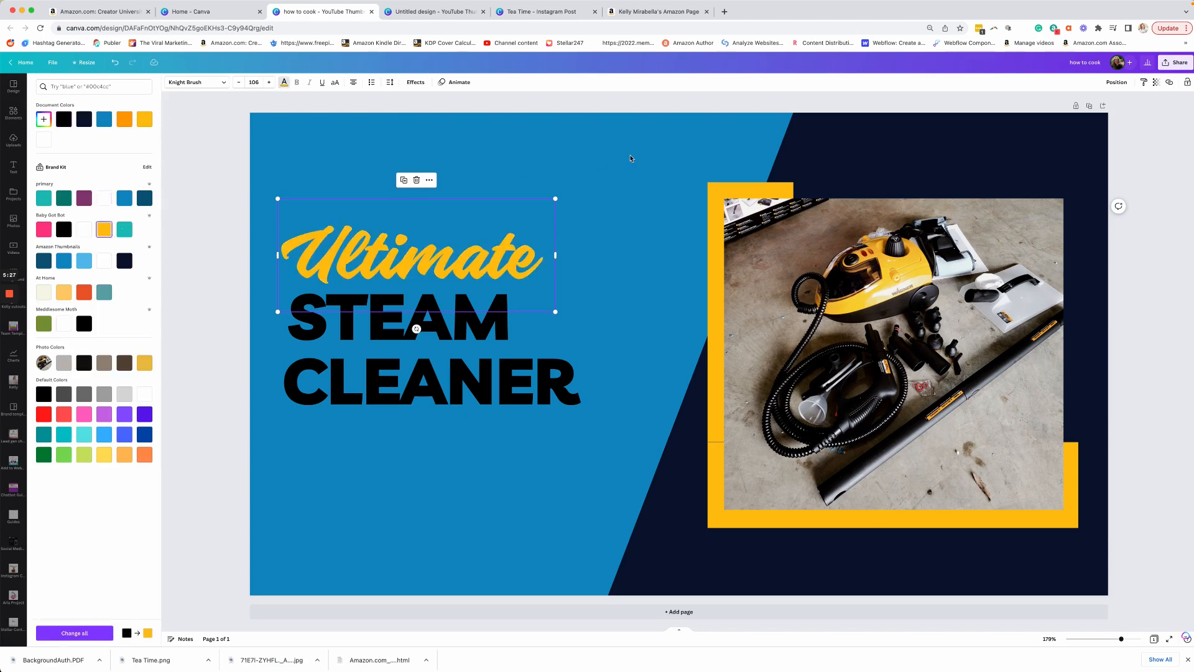
pyautogui.click(13, 111)
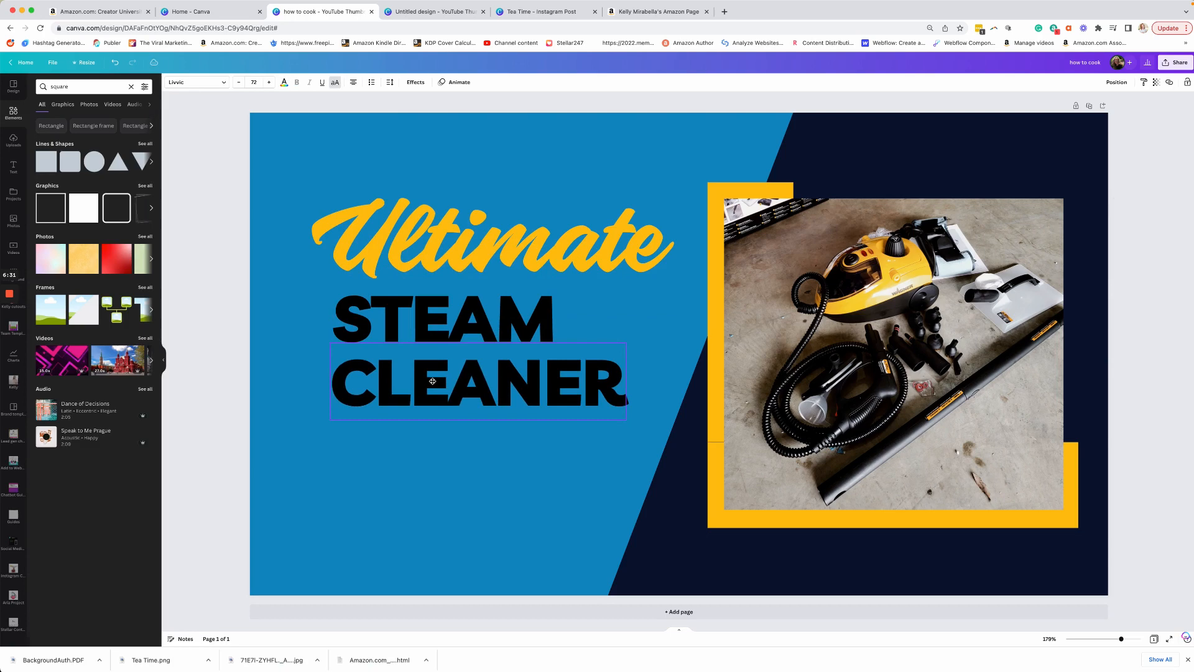
pyautogui.click(219, 235)
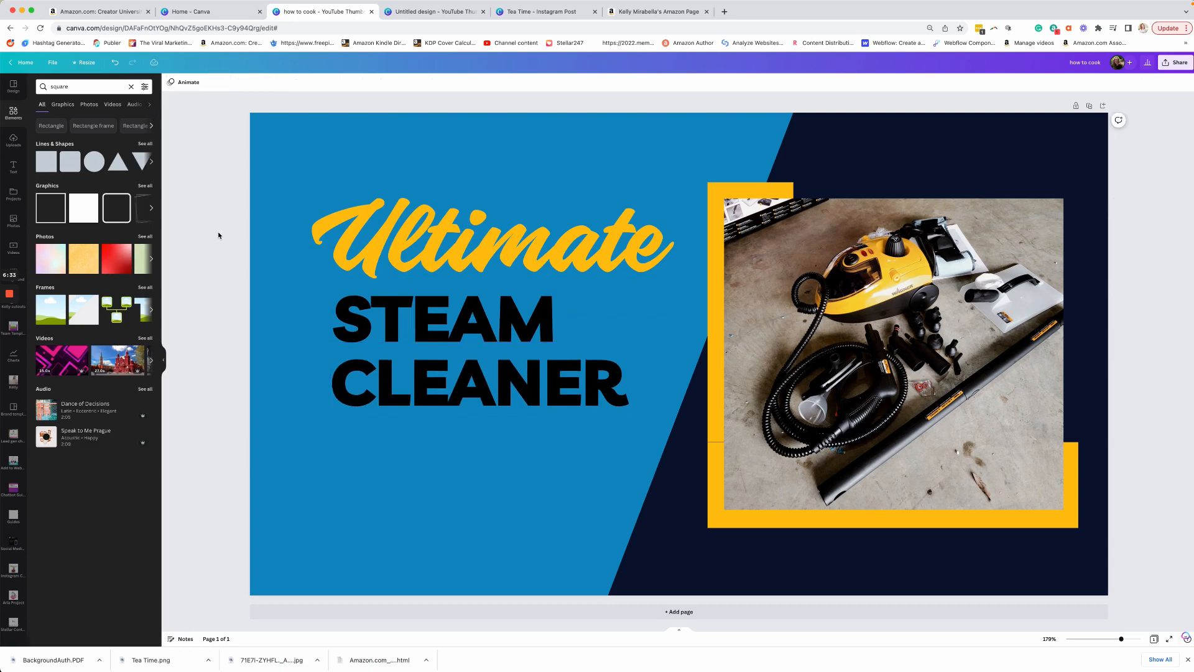
pyautogui.moveTo(223, 228)
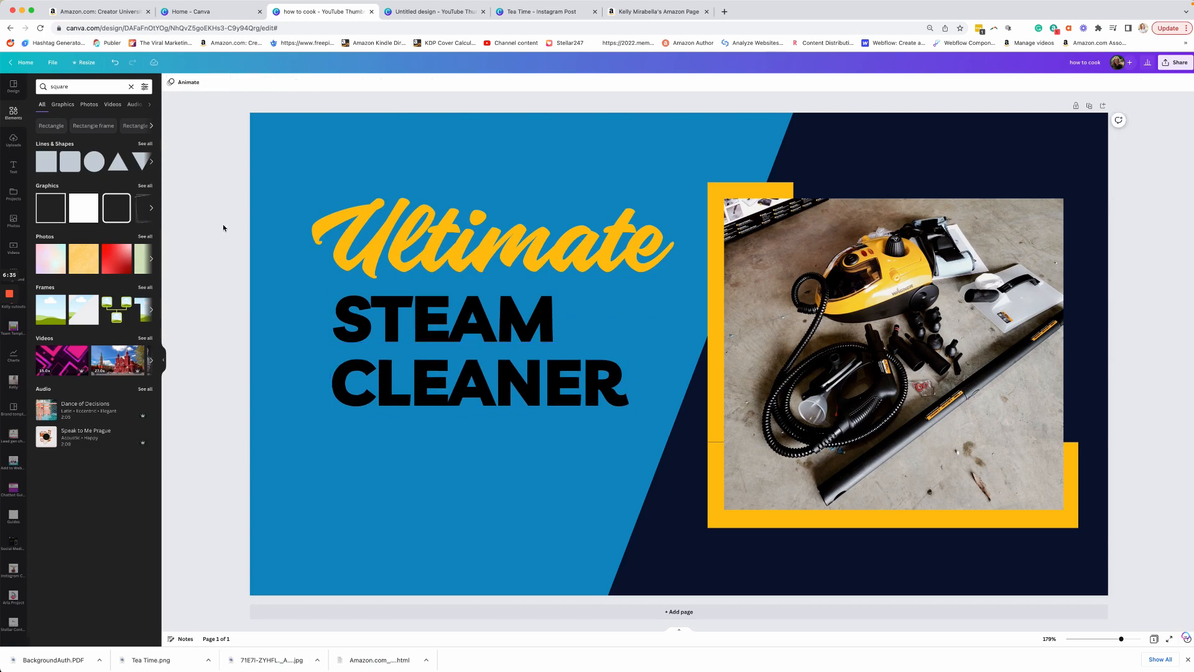
pyautogui.click(434, 11)
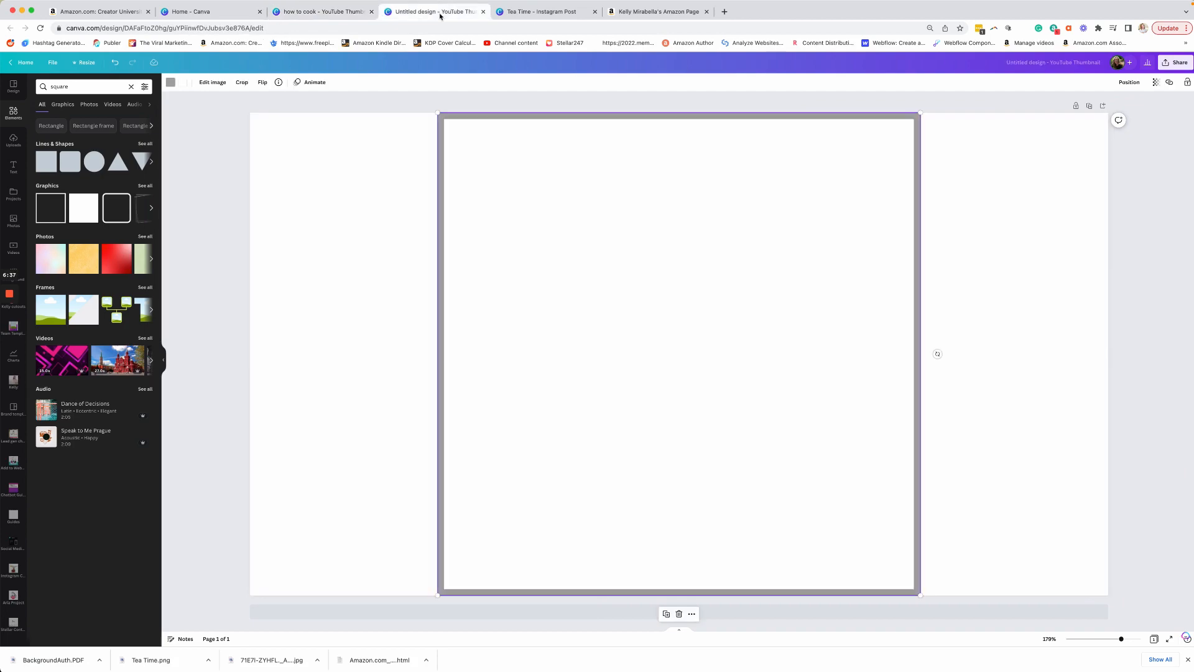
# - Return to the Amazon storefront and scroll through its video posts, then back to the profile
pyautogui.click(657, 11)
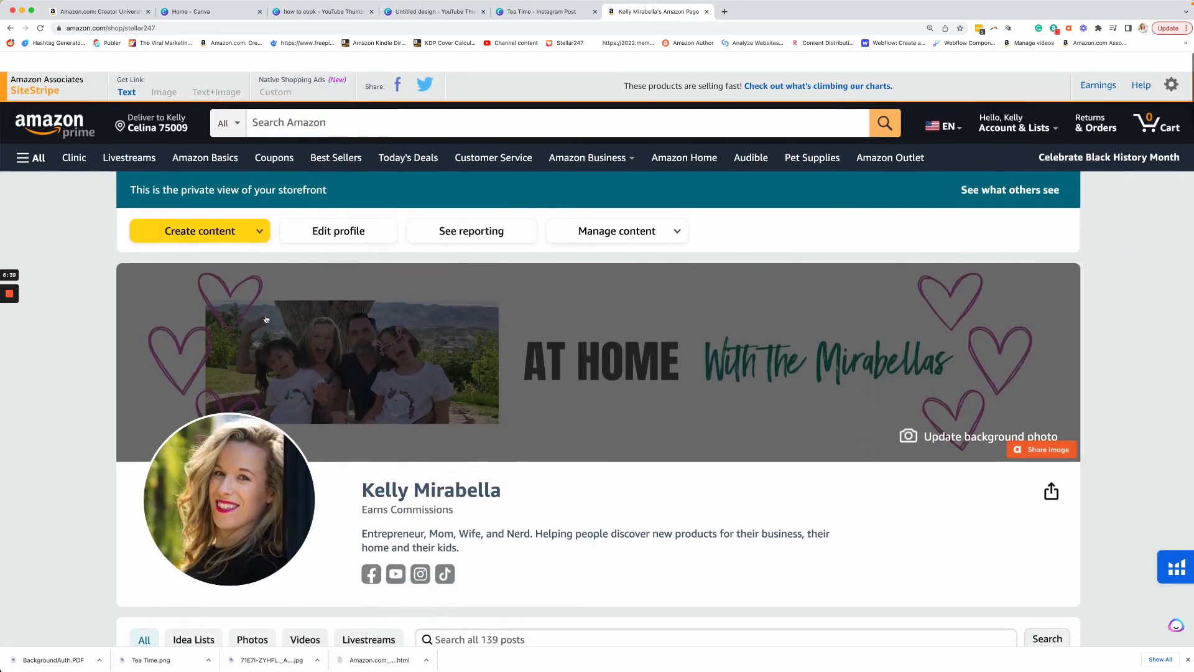
pyautogui.scroll(-3)
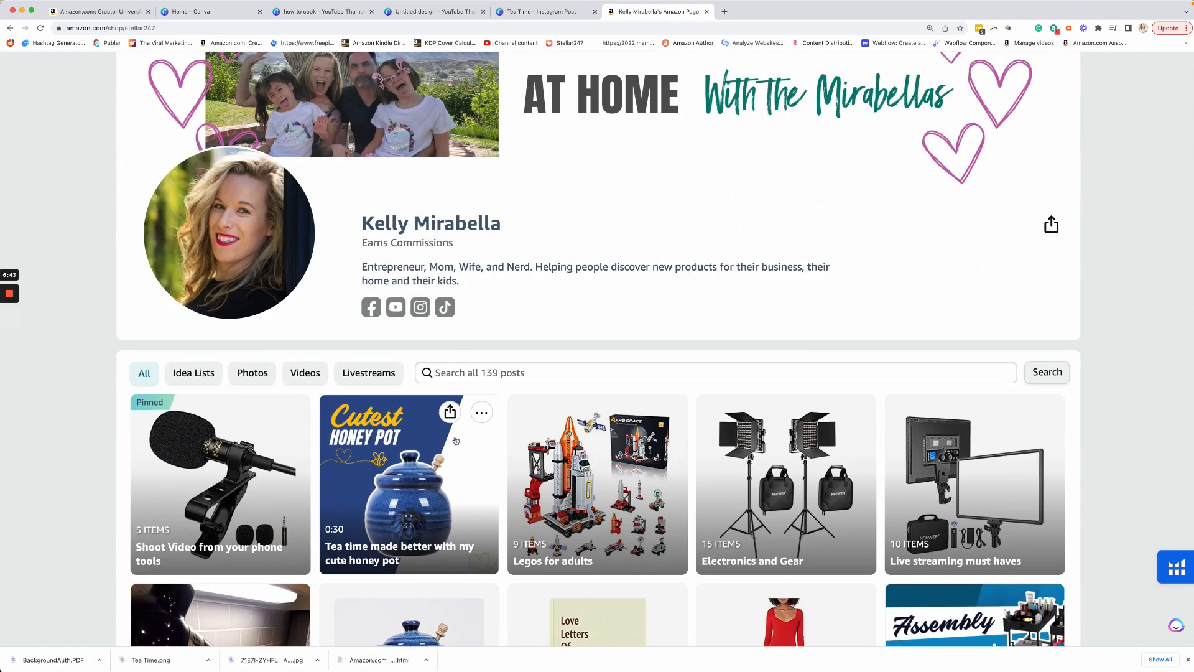
pyautogui.scroll(-3)
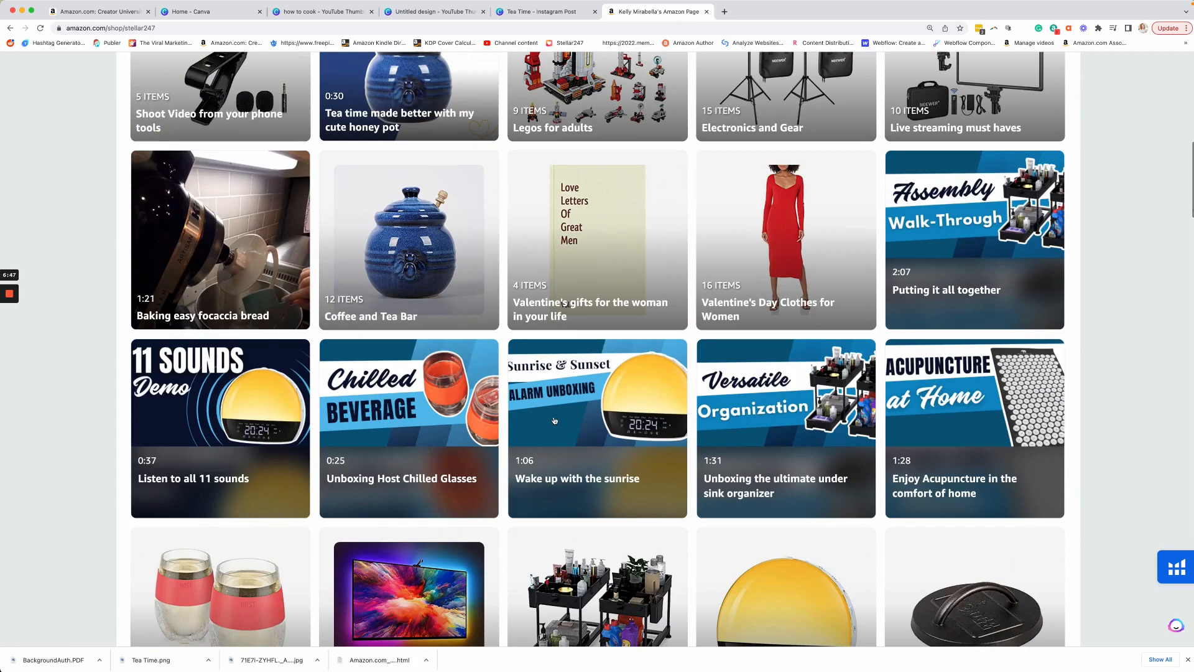
pyautogui.moveTo(737, 427)
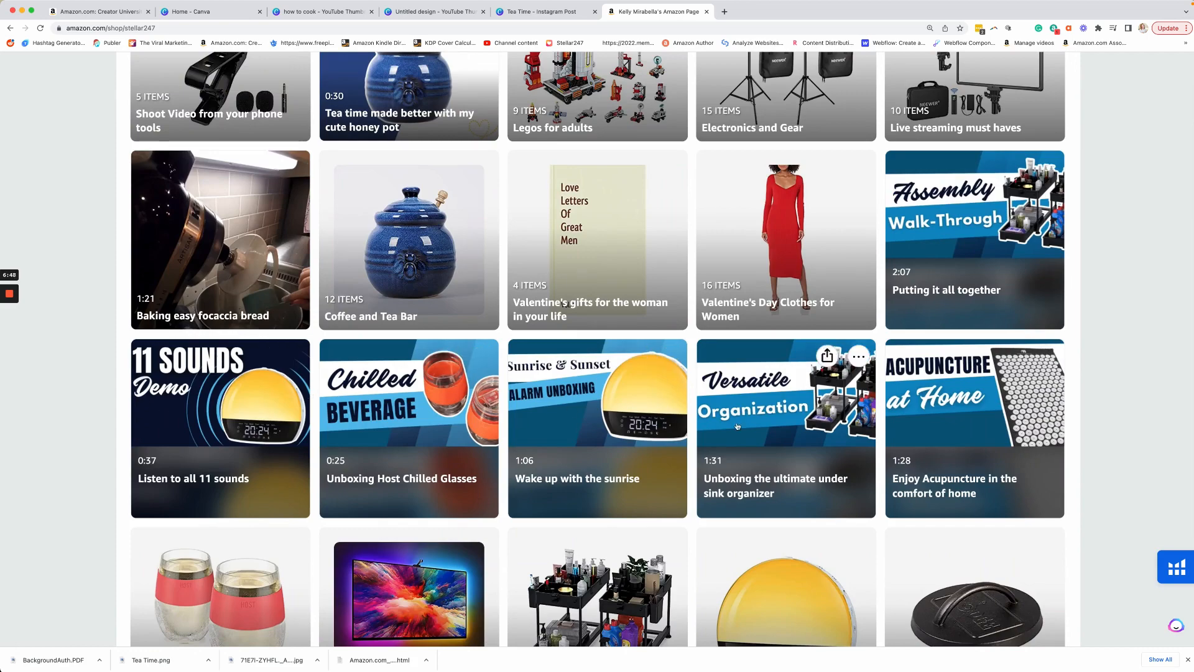
pyautogui.scroll(3)
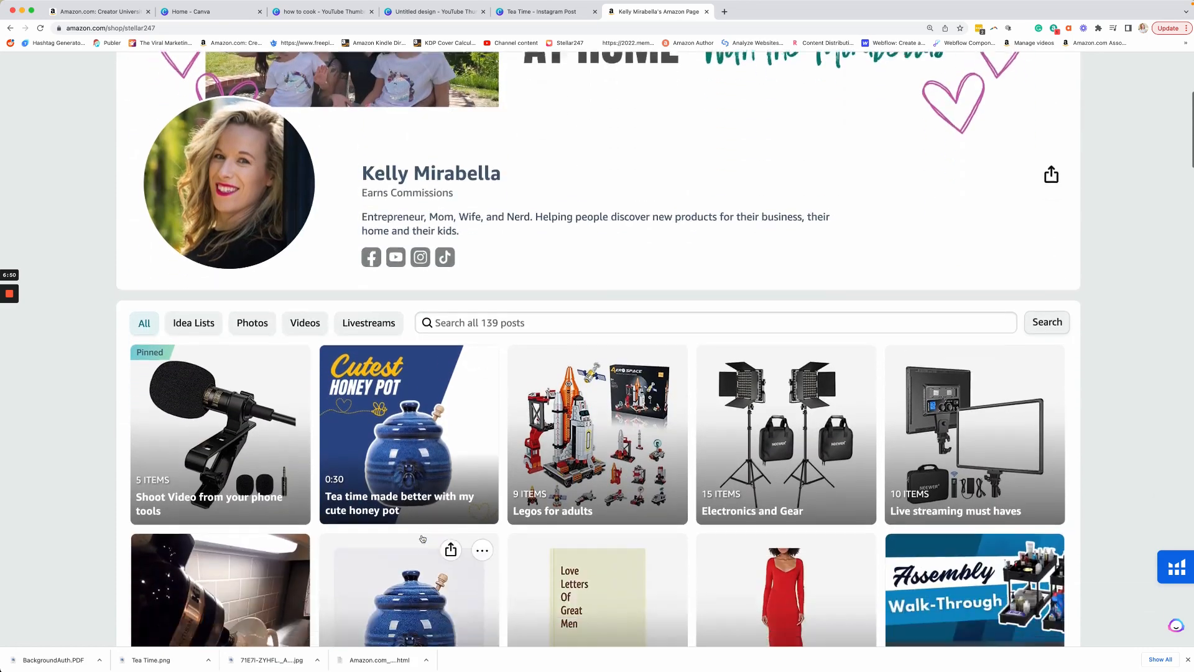
pyautogui.scroll(3)
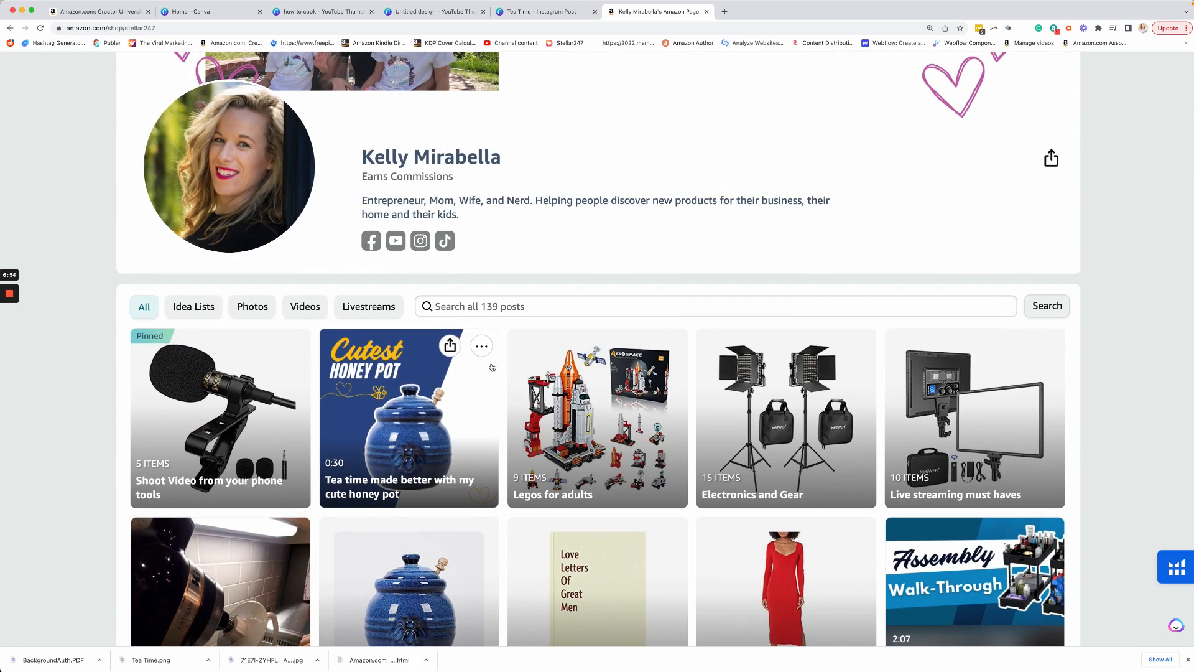
pyautogui.moveTo(351, 459)
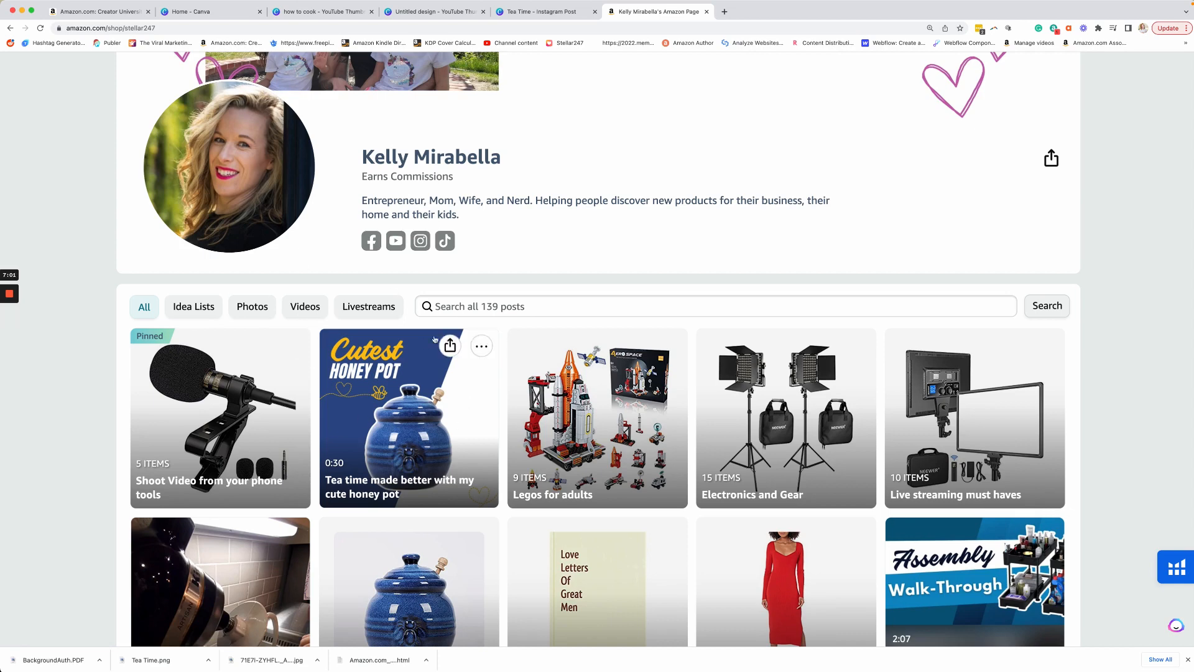
# - From Canva Home, start a blank Instagram Post (Square) design
pyautogui.click(206, 11)
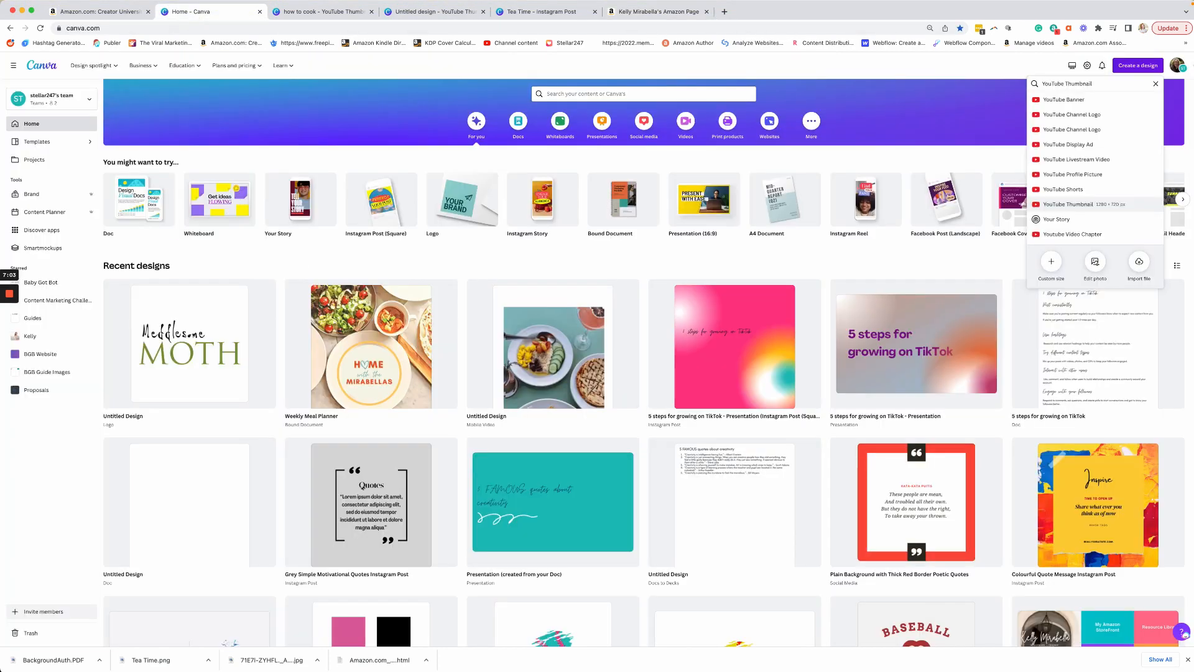
pyautogui.tripleClick(1070, 82)
pyautogui.write('inst')
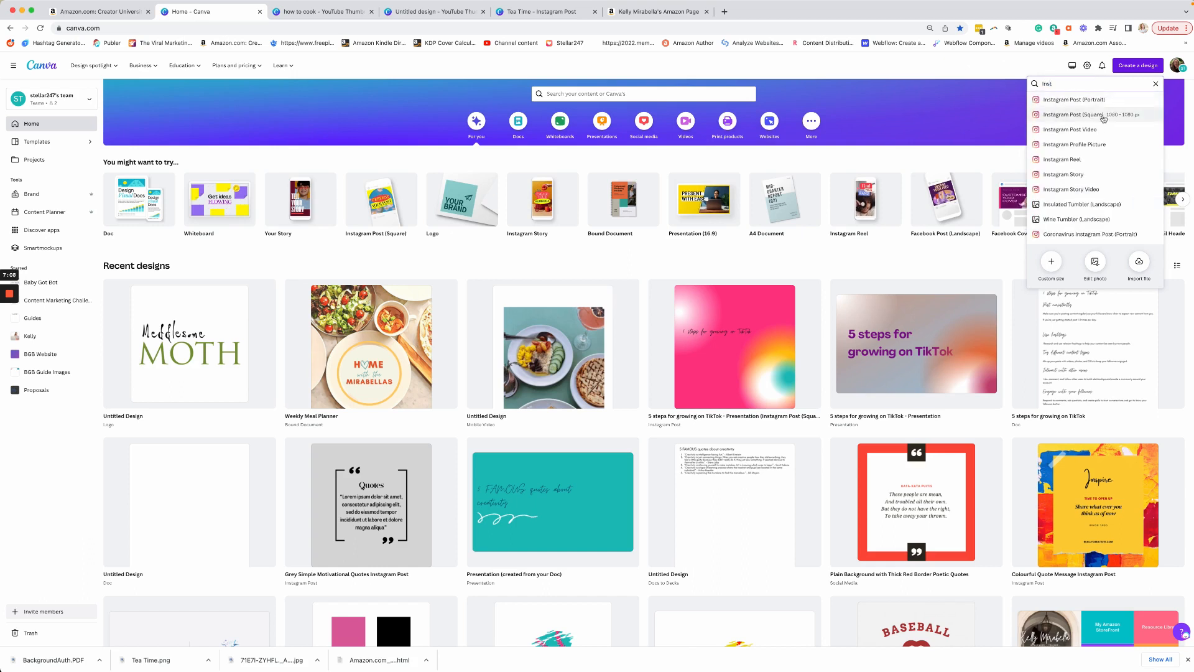
pyautogui.click(1075, 115)
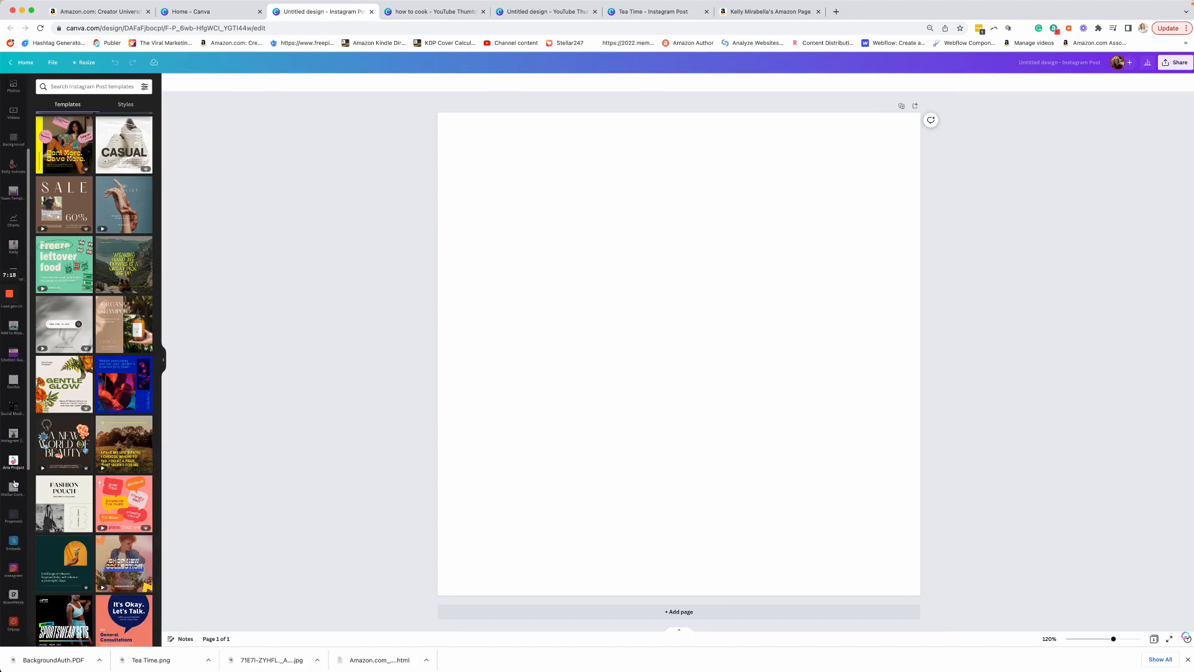
# - Inspect the steam cleaner design's diagonal shape and photo, then bring up the Tea Time post
pyautogui.scroll(-3)
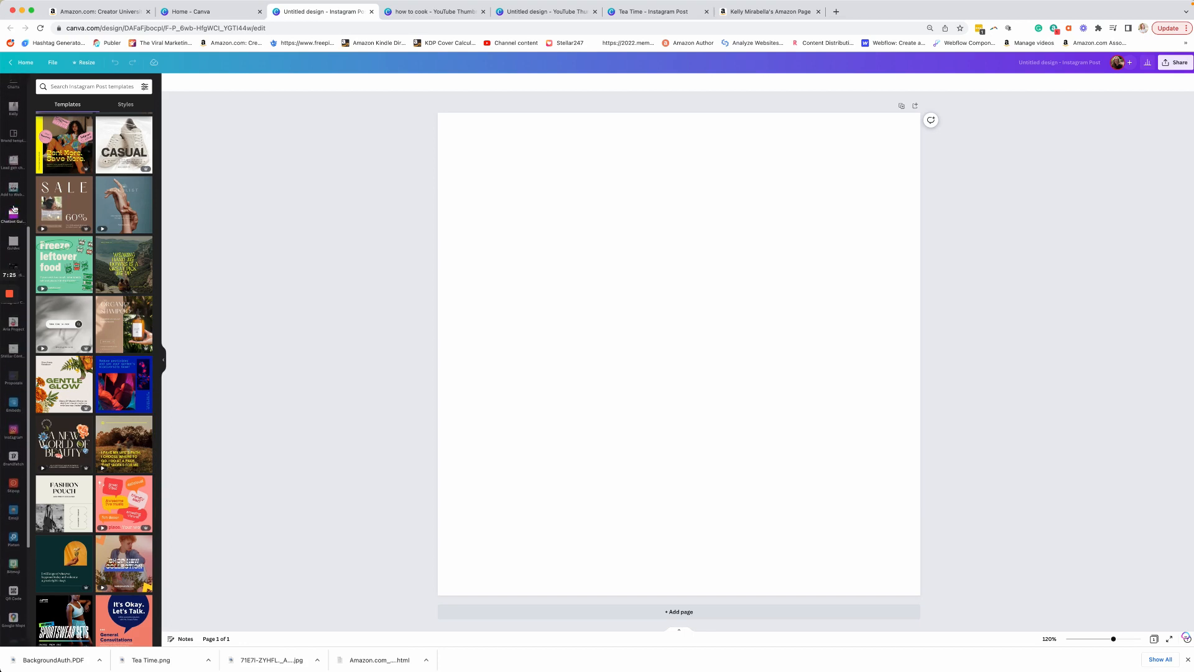
pyautogui.click(13, 193)
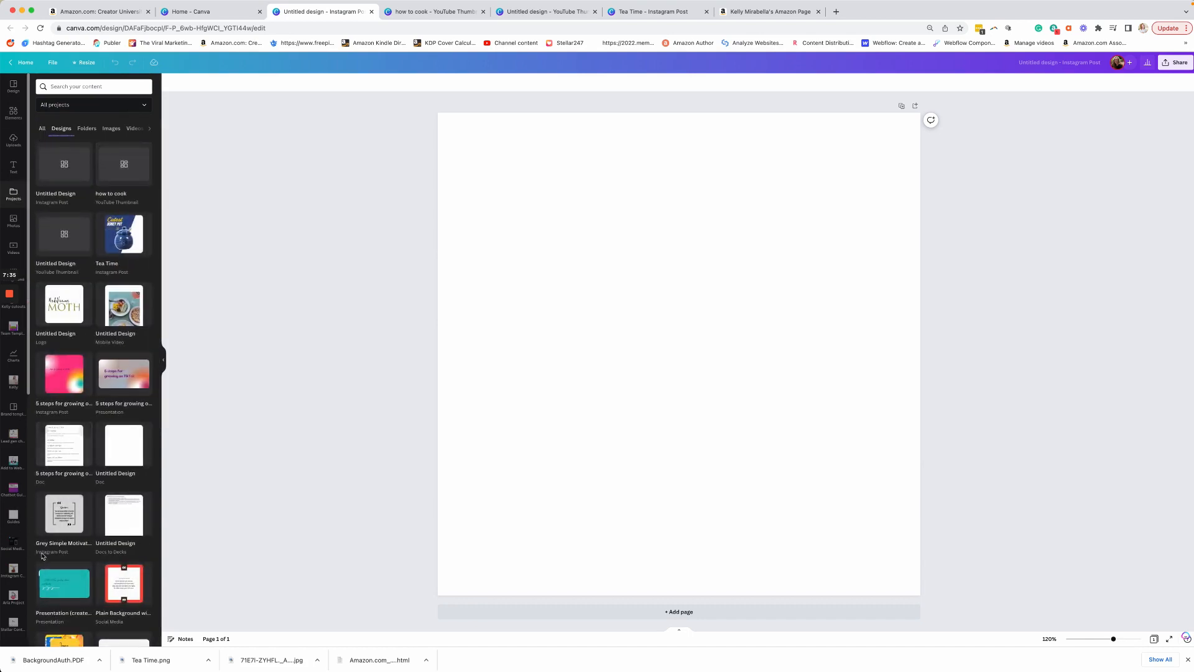
pyautogui.scroll(-3)
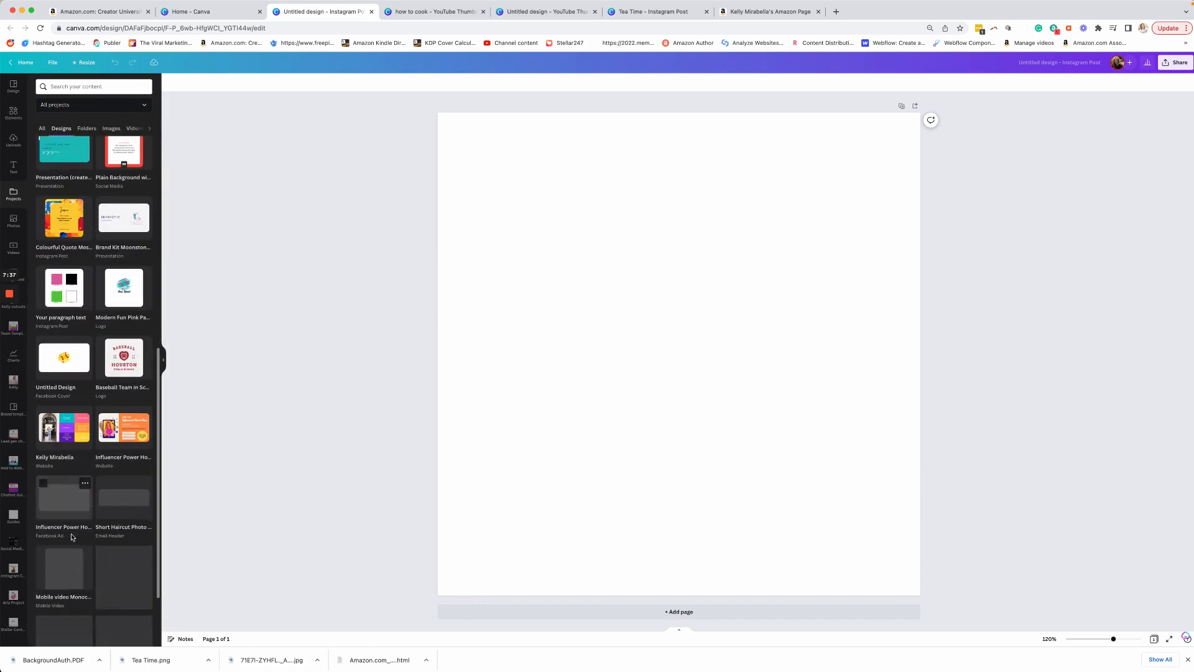
pyautogui.scroll(3)
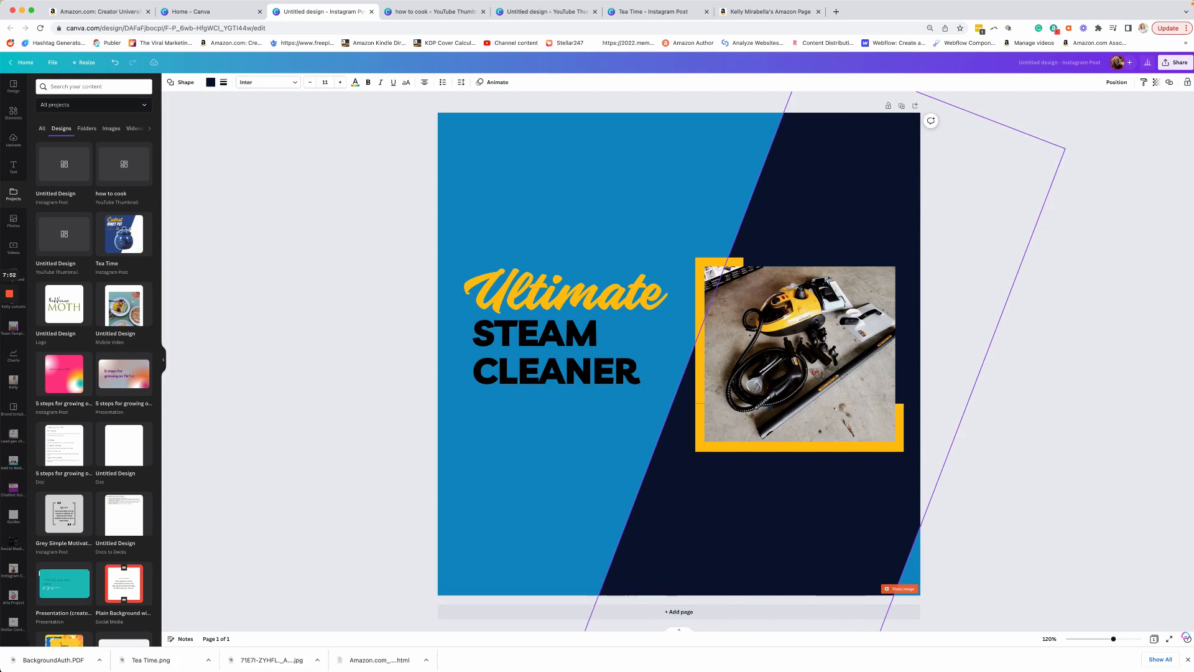
pyautogui.click(541, 254)
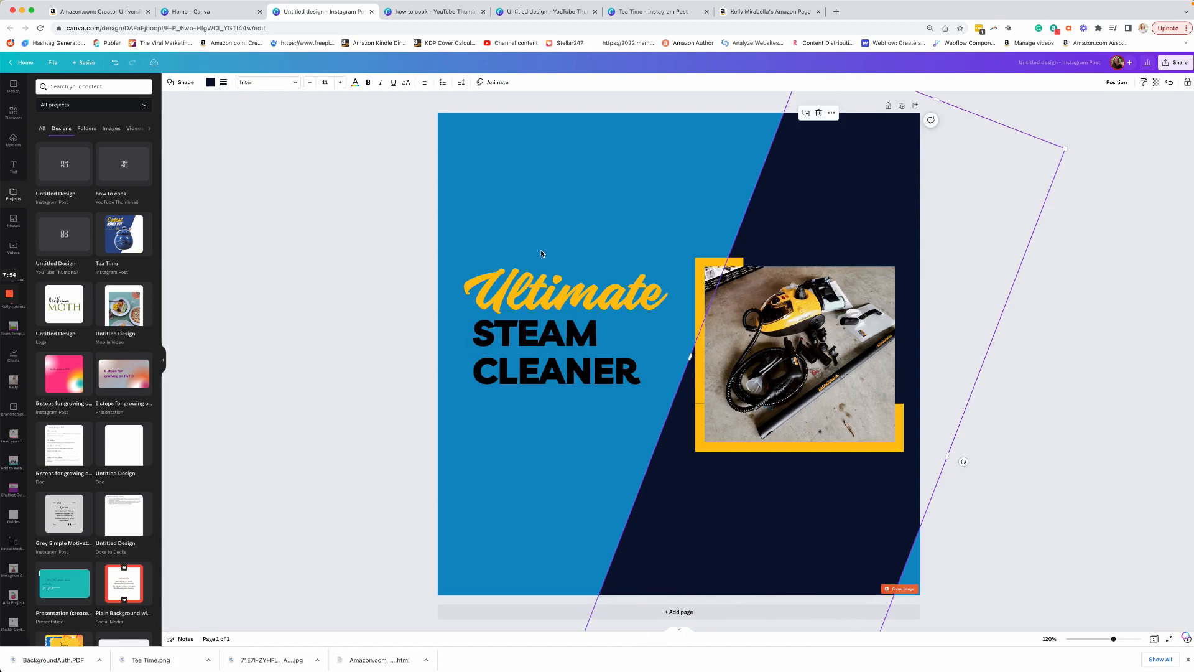
pyautogui.moveTo(348, 509)
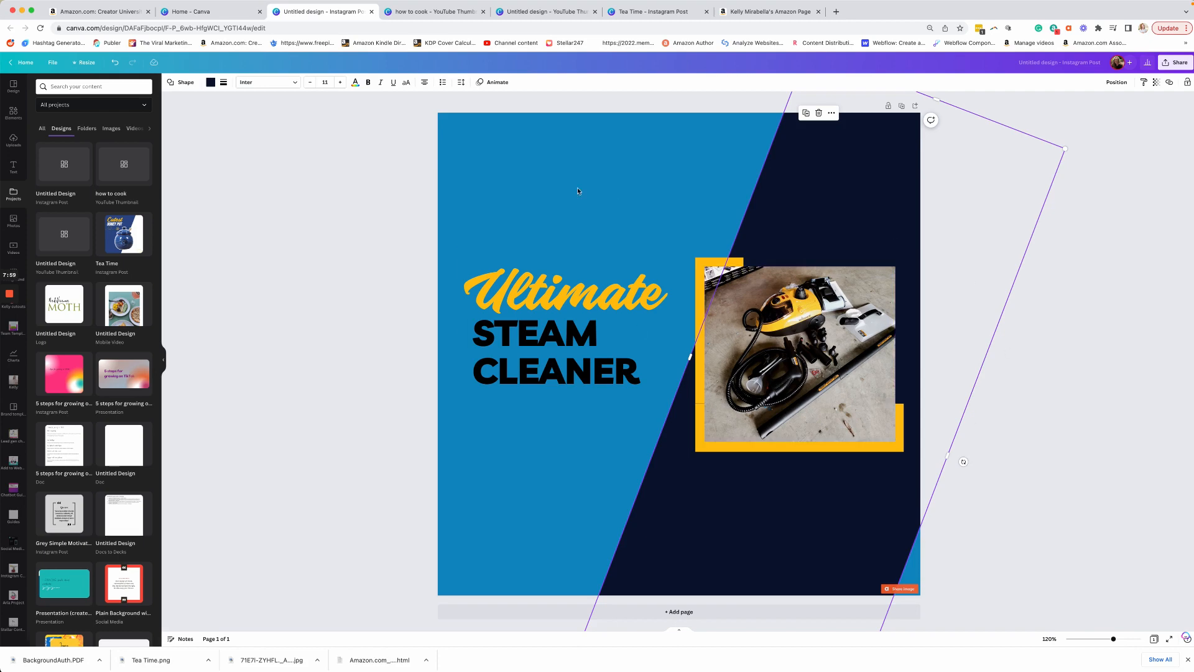
pyautogui.click(799, 354)
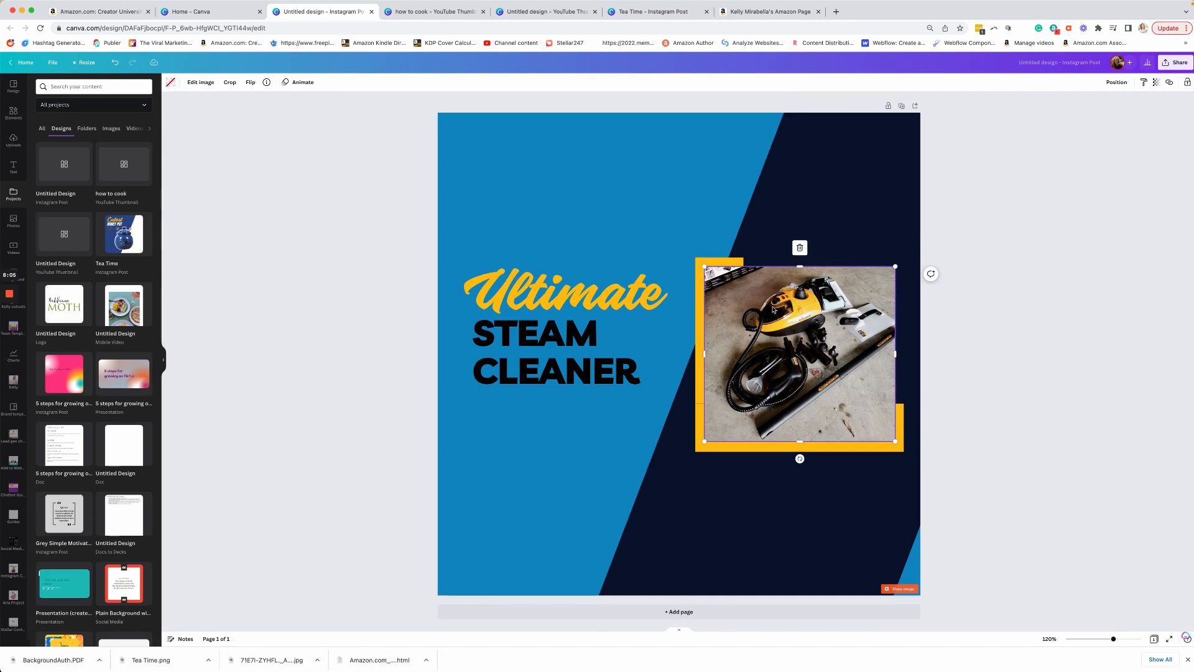
pyautogui.click(655, 11)
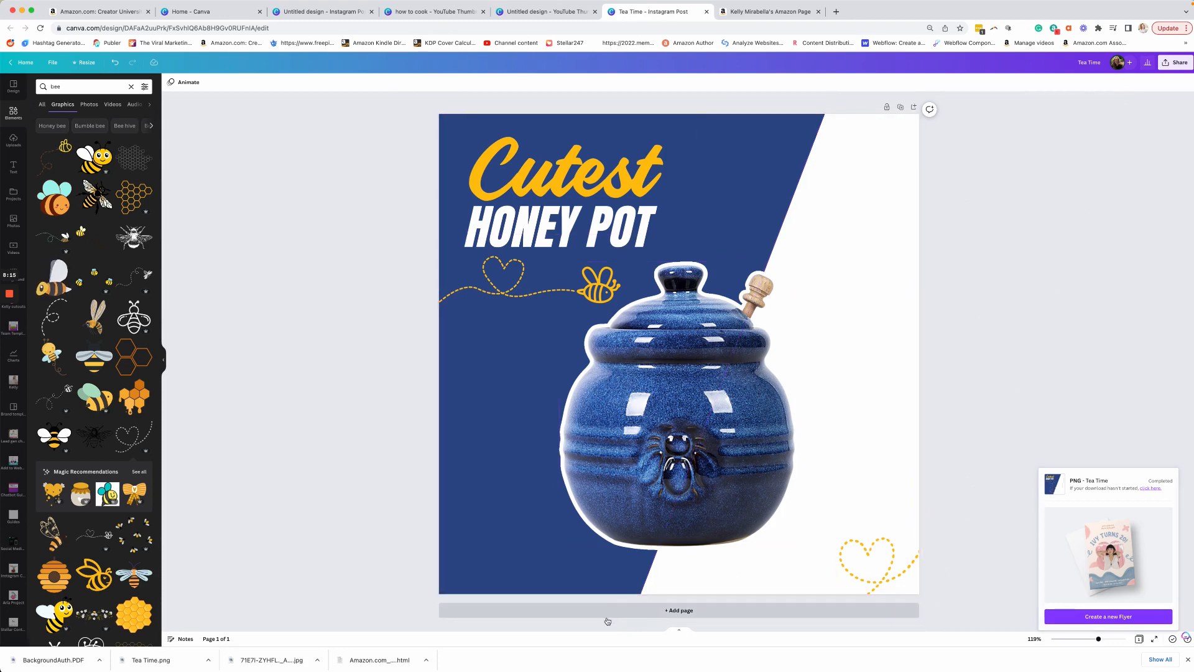
# - Add a second page and place a square shape found by searching 'square'
pyautogui.click(678, 610)
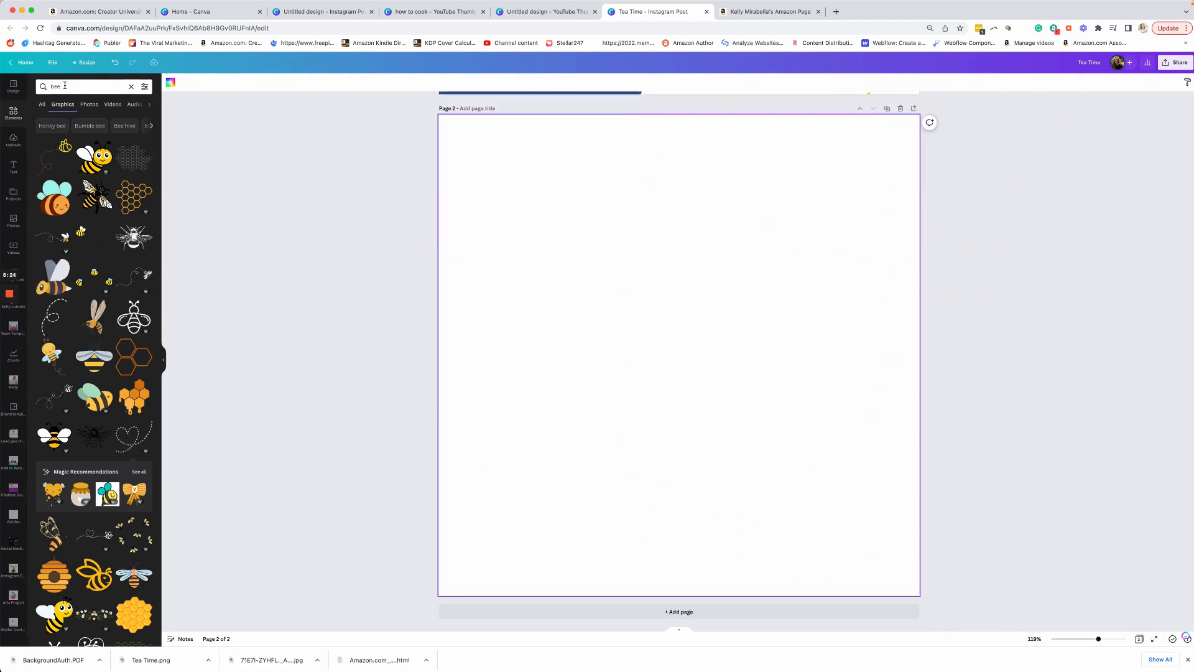
pyautogui.write('shapes')
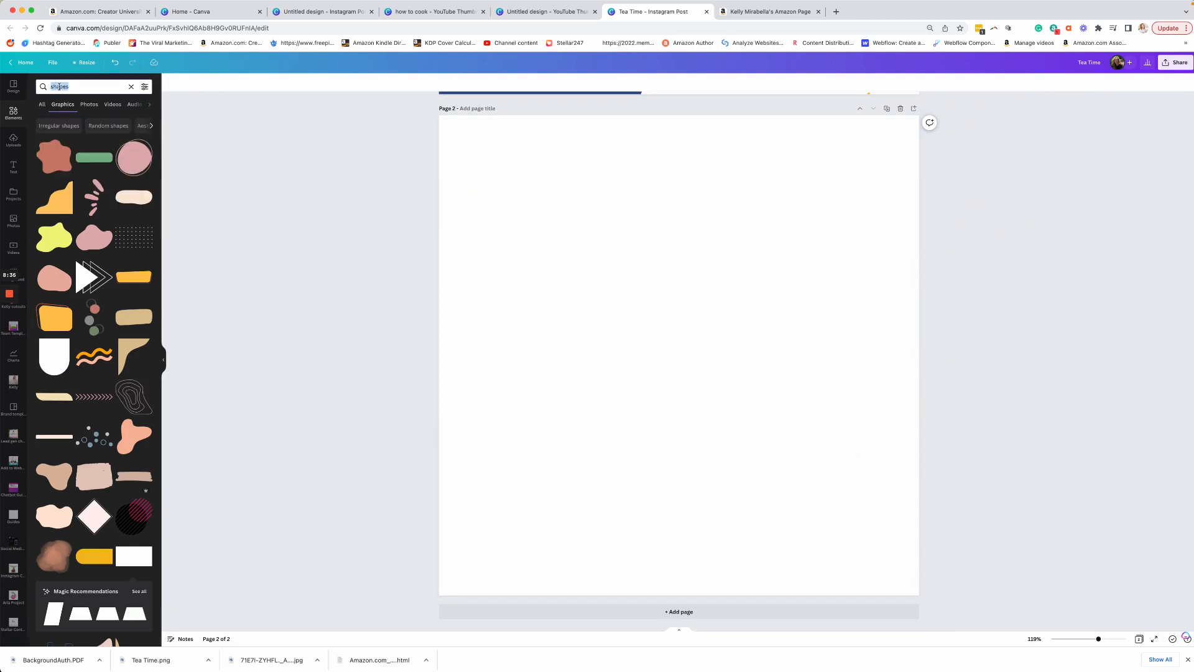
pyautogui.write('square')
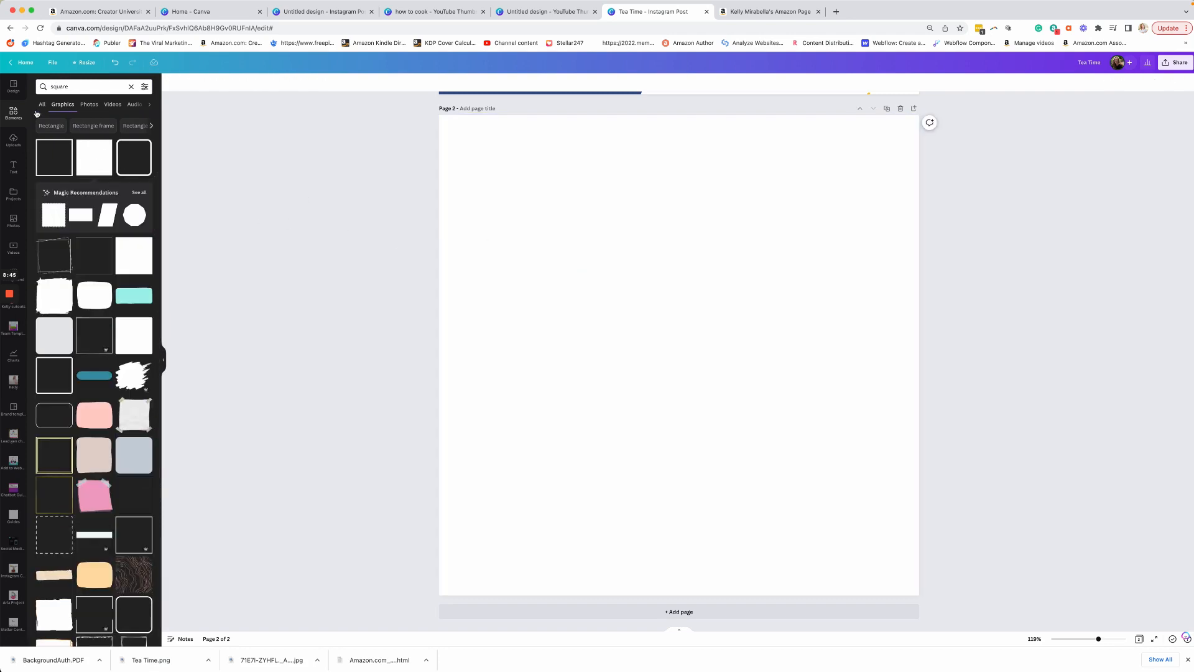
pyautogui.click(41, 104)
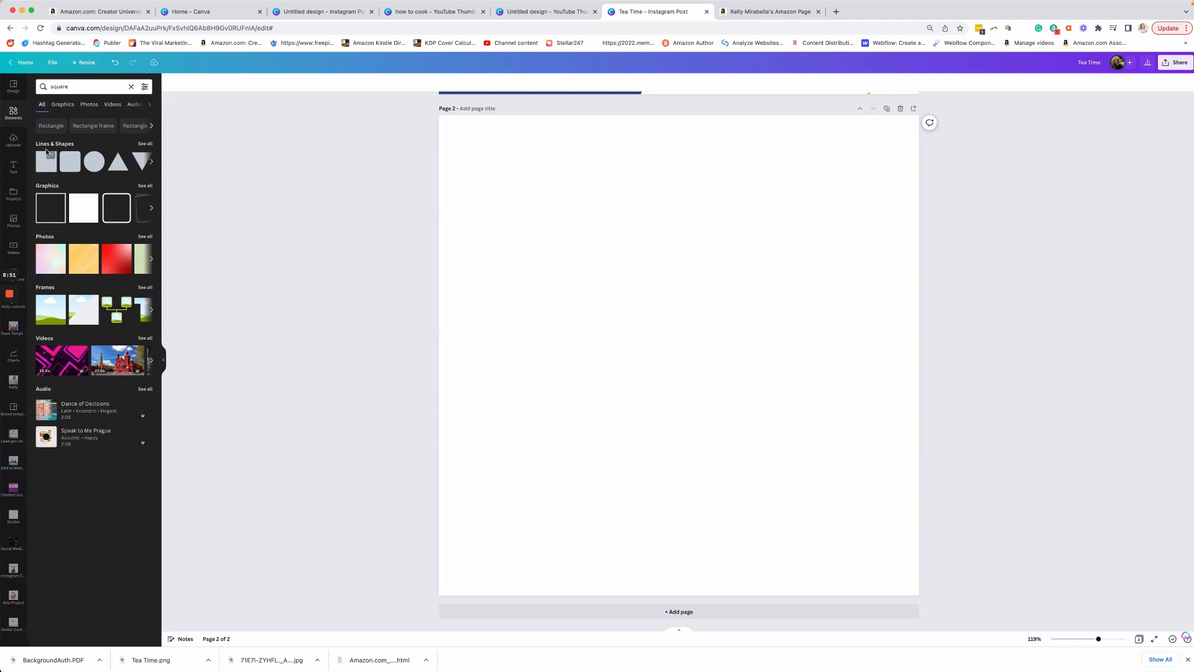
pyautogui.click(44, 161)
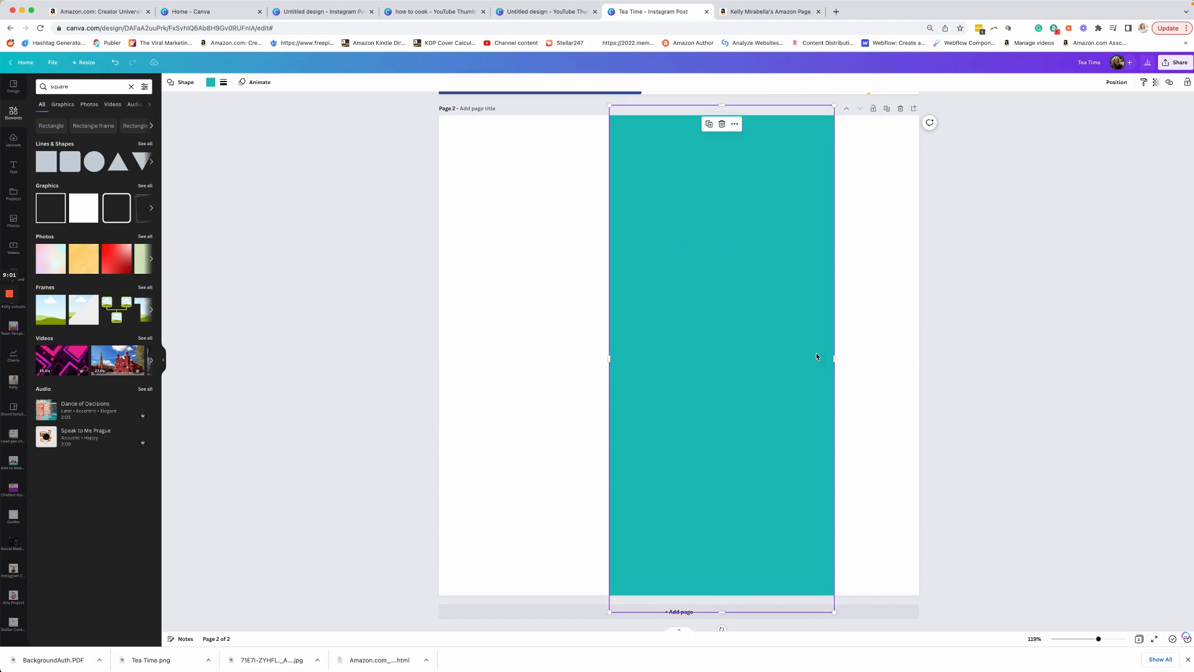
# - Make the page 2 background navy and recolour the square white, tilted diagonally
pyautogui.click(489, 172)
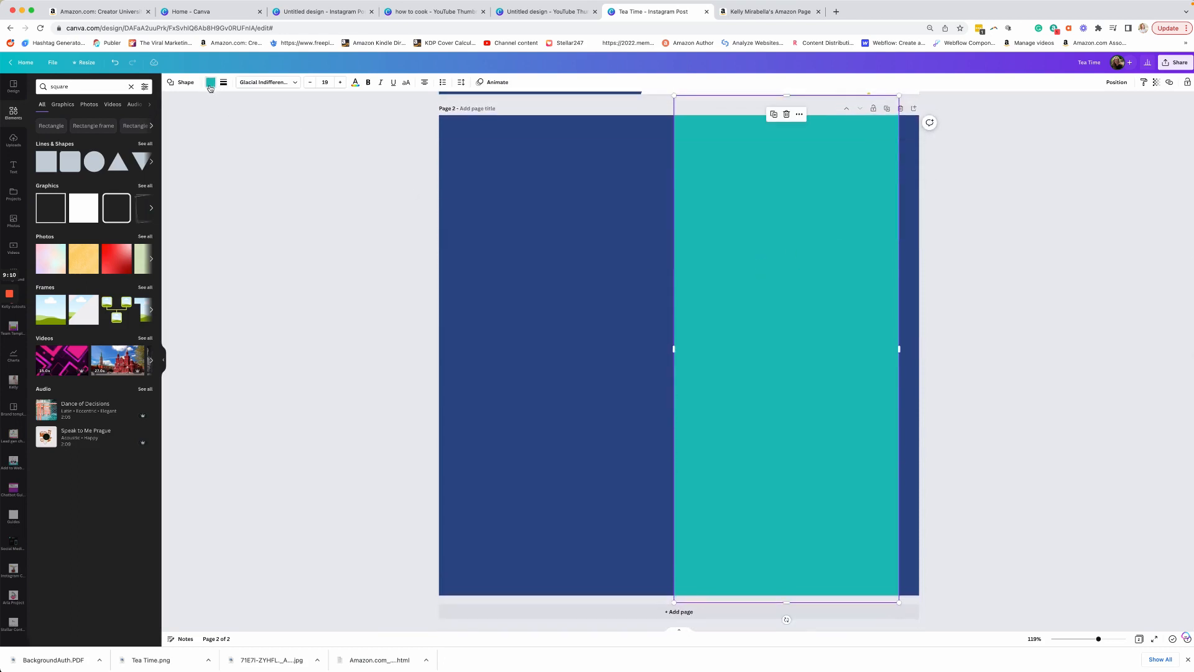
pyautogui.click(210, 83)
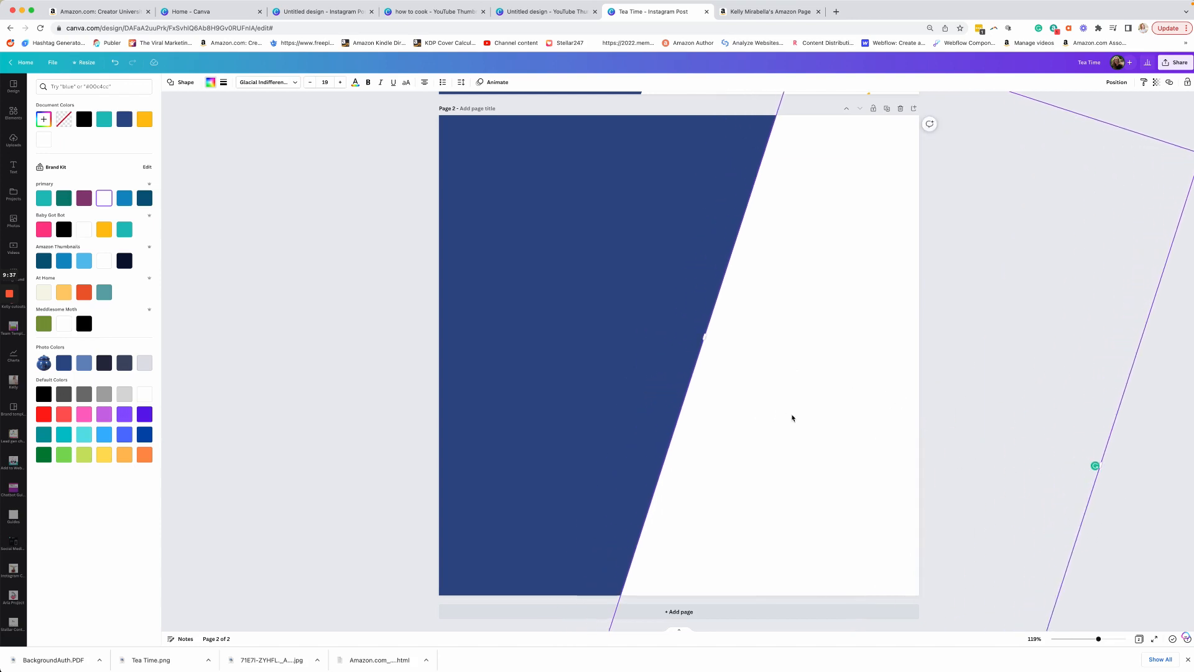
pyautogui.scroll(3)
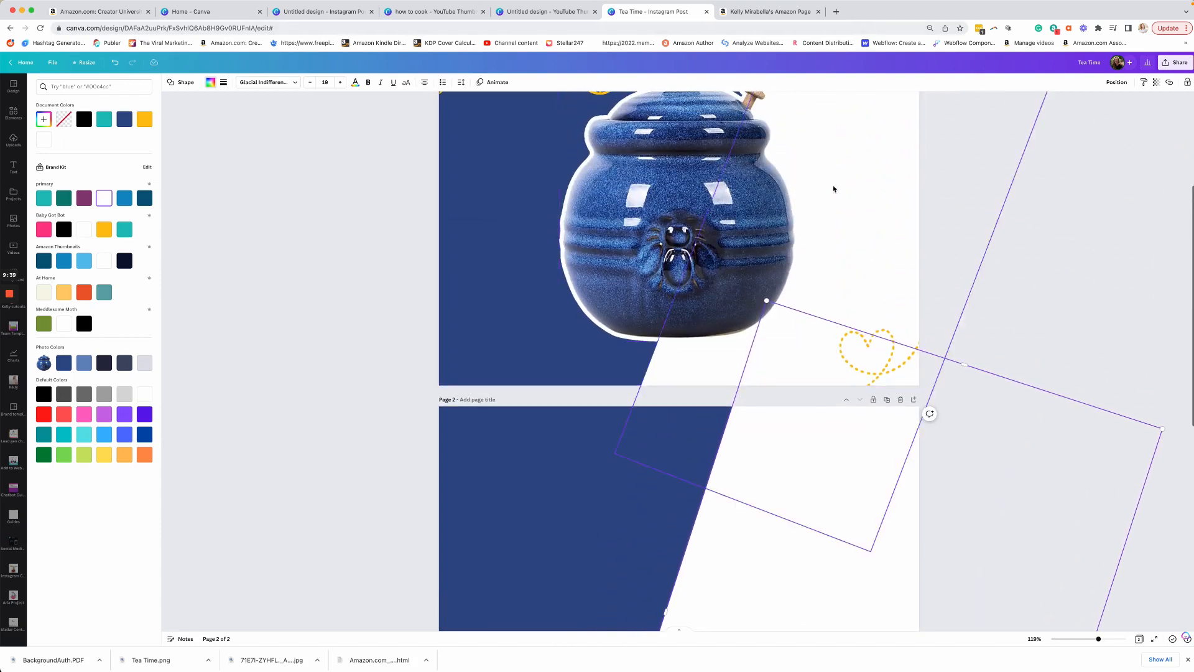
pyautogui.scroll(-3)
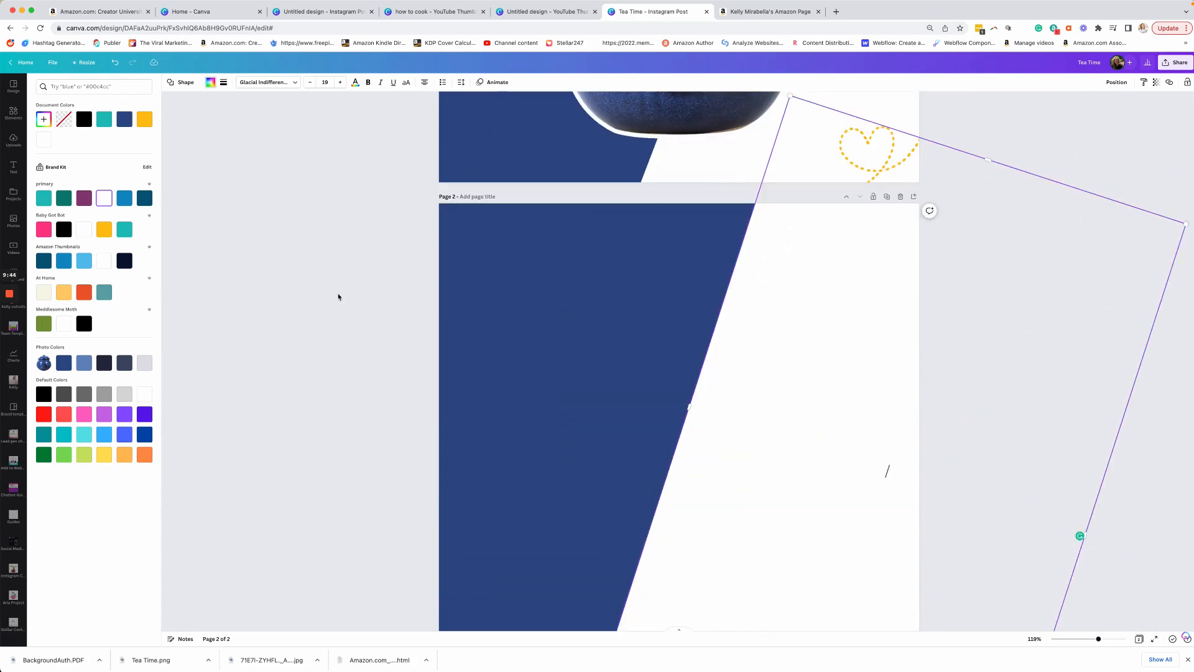
pyautogui.scroll(3)
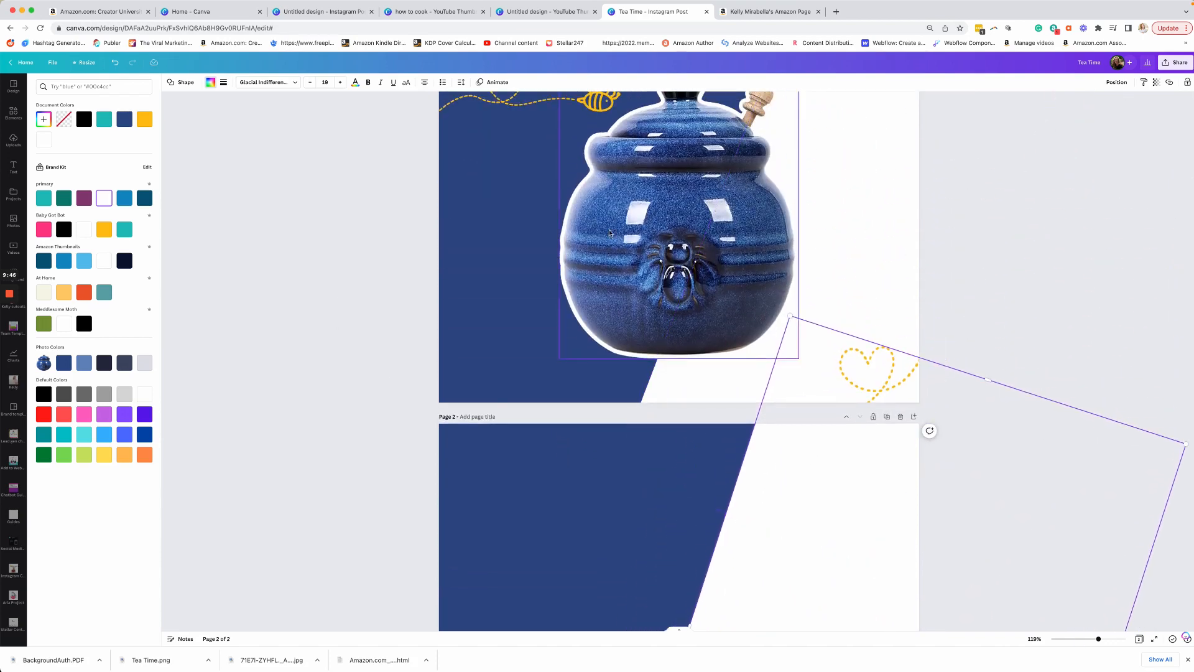
# - Open Uploads to bring up the blue honey pot photo for page 2
pyautogui.click(13, 140)
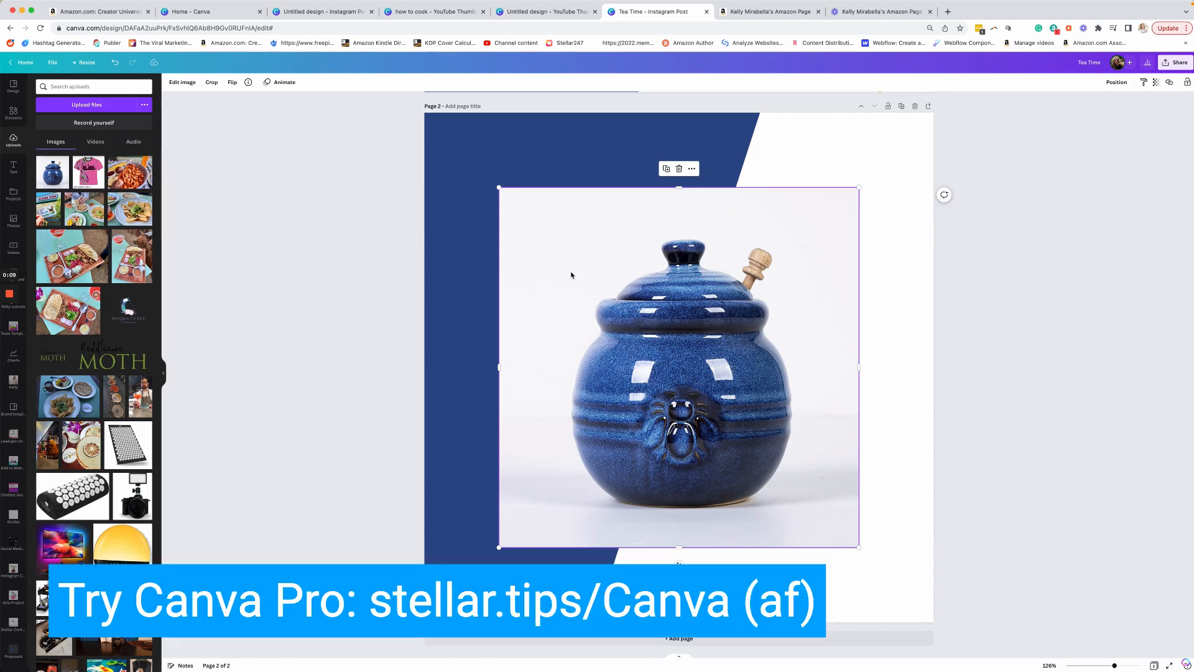
pyautogui.moveTo(239, 116)
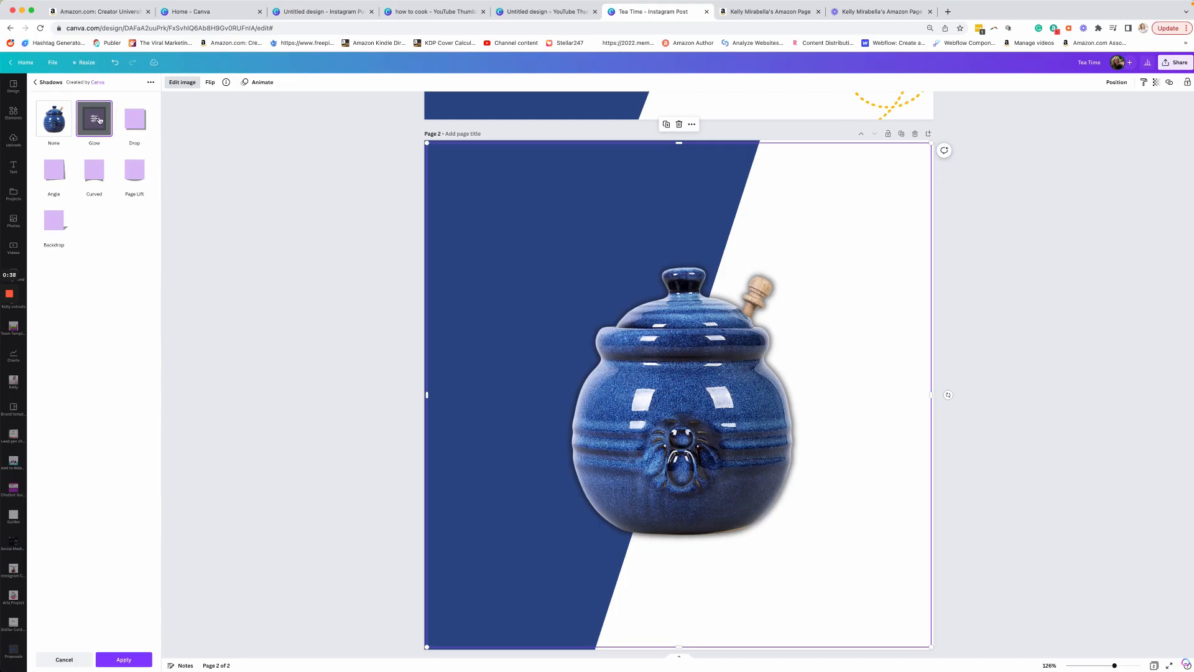
# - Give the honey pot a solid white outline: transparency 100, blur 0, size about 8
pyautogui.click(94, 118)
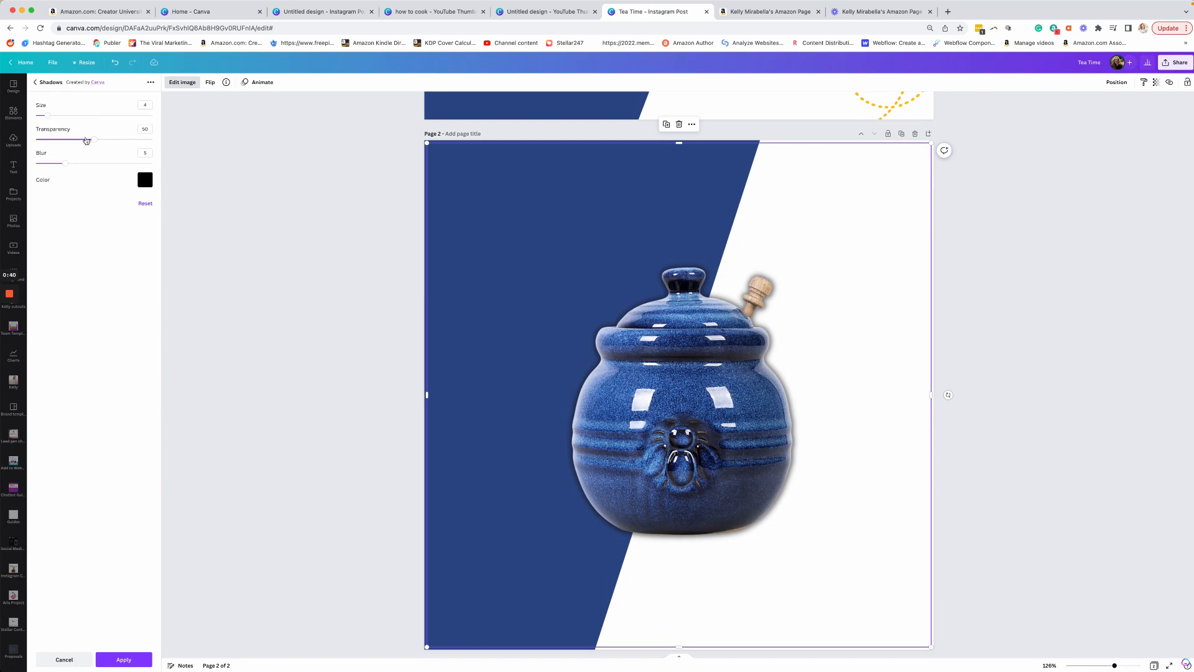
pyautogui.moveTo(86, 140); pyautogui.dragTo(153, 139)
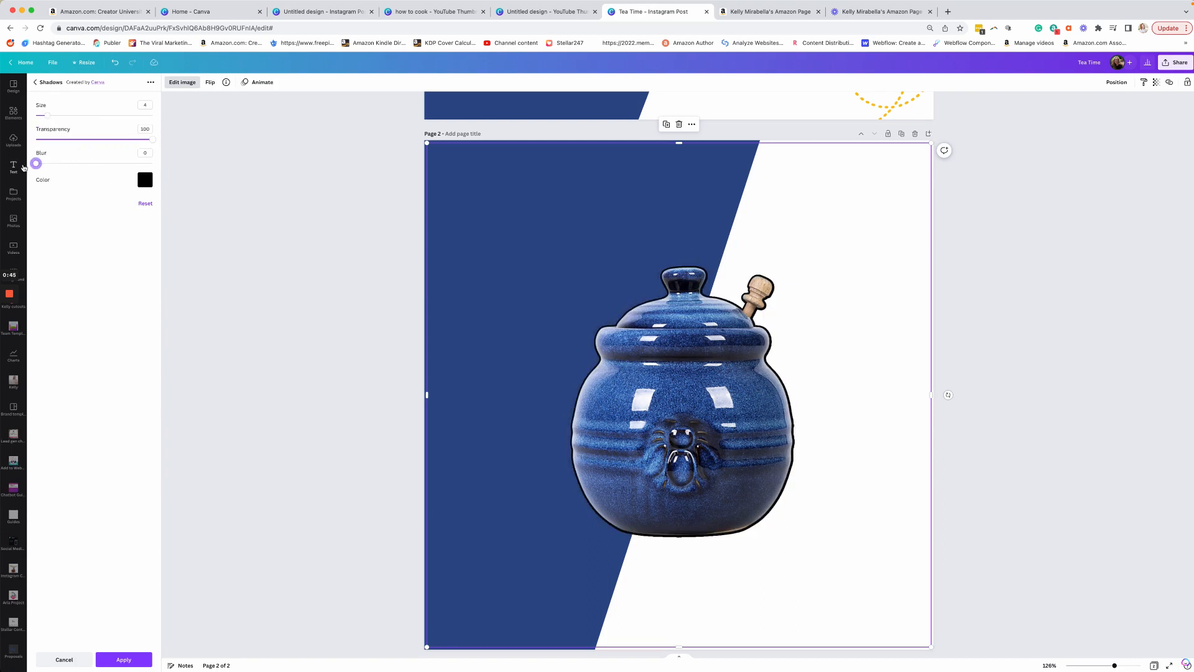
pyautogui.click(145, 179)
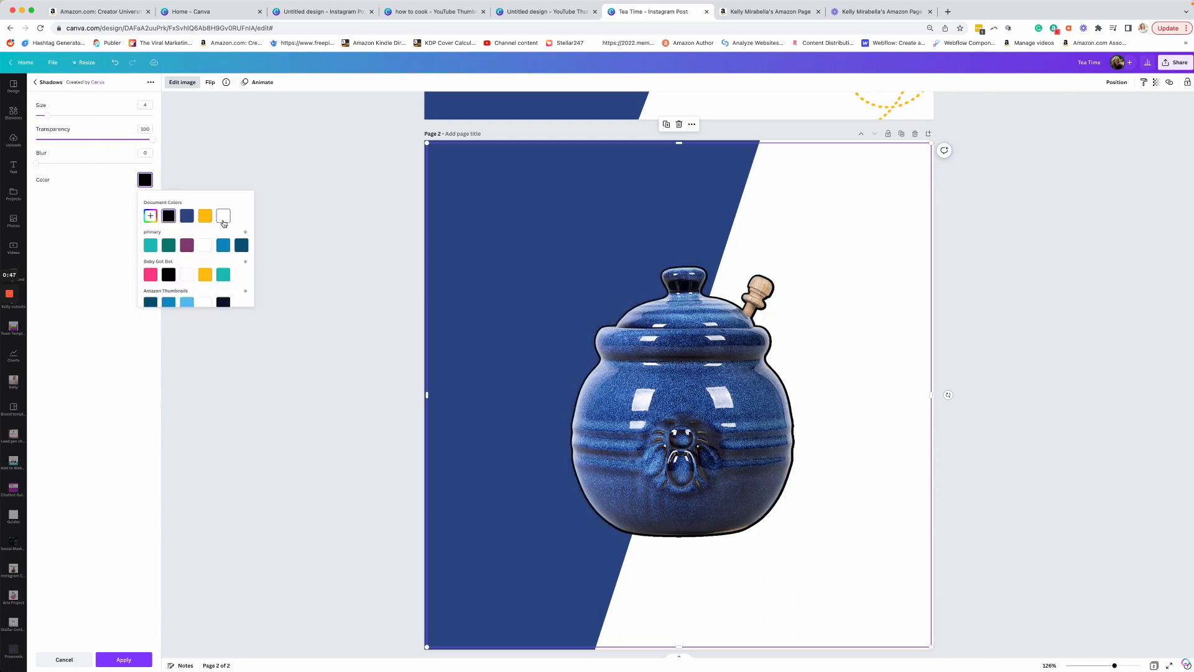
pyautogui.click(223, 216)
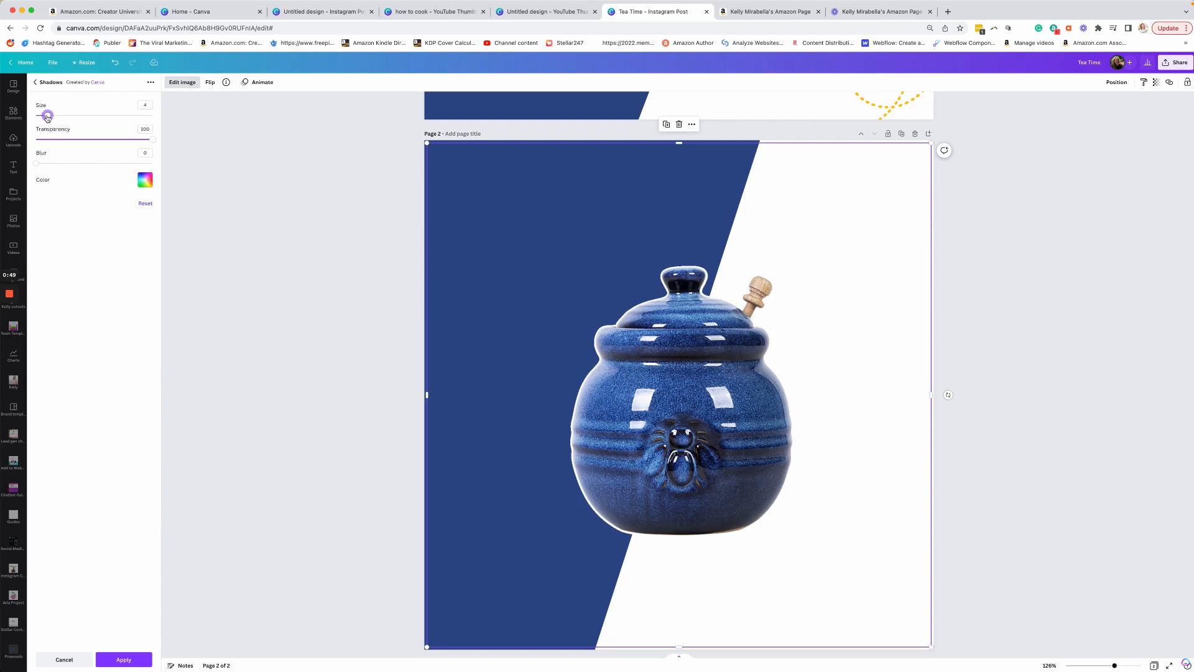
pyautogui.moveTo(47, 116); pyautogui.dragTo(61, 115)
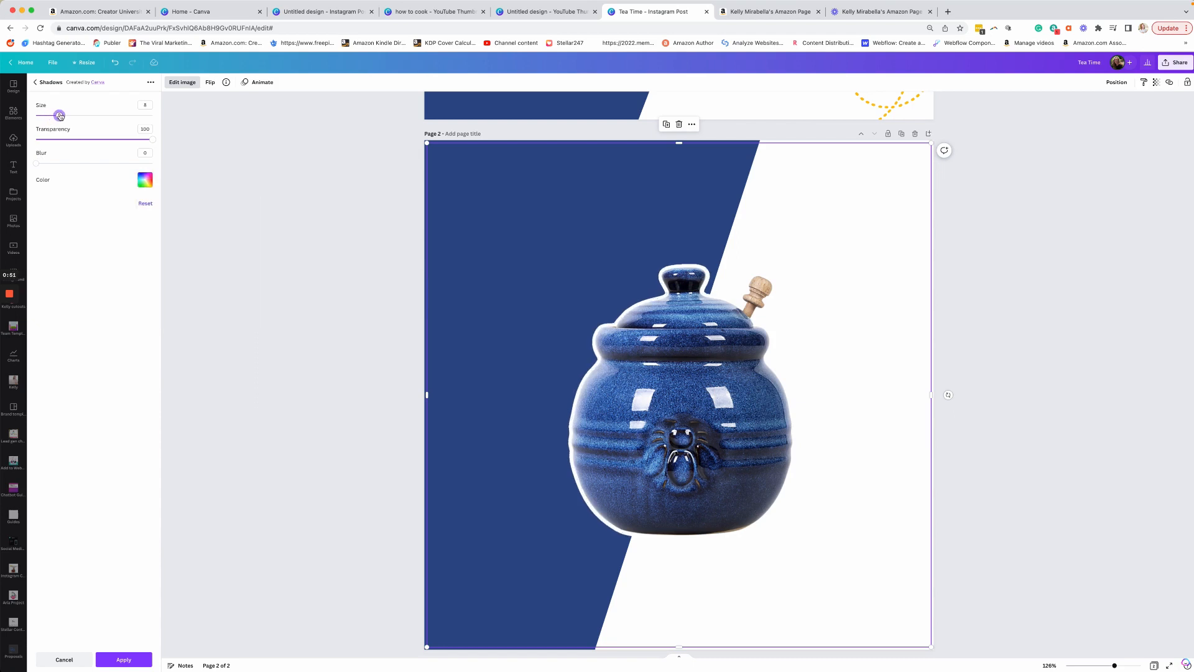
pyautogui.moveTo(61, 115); pyautogui.dragTo(71, 115)
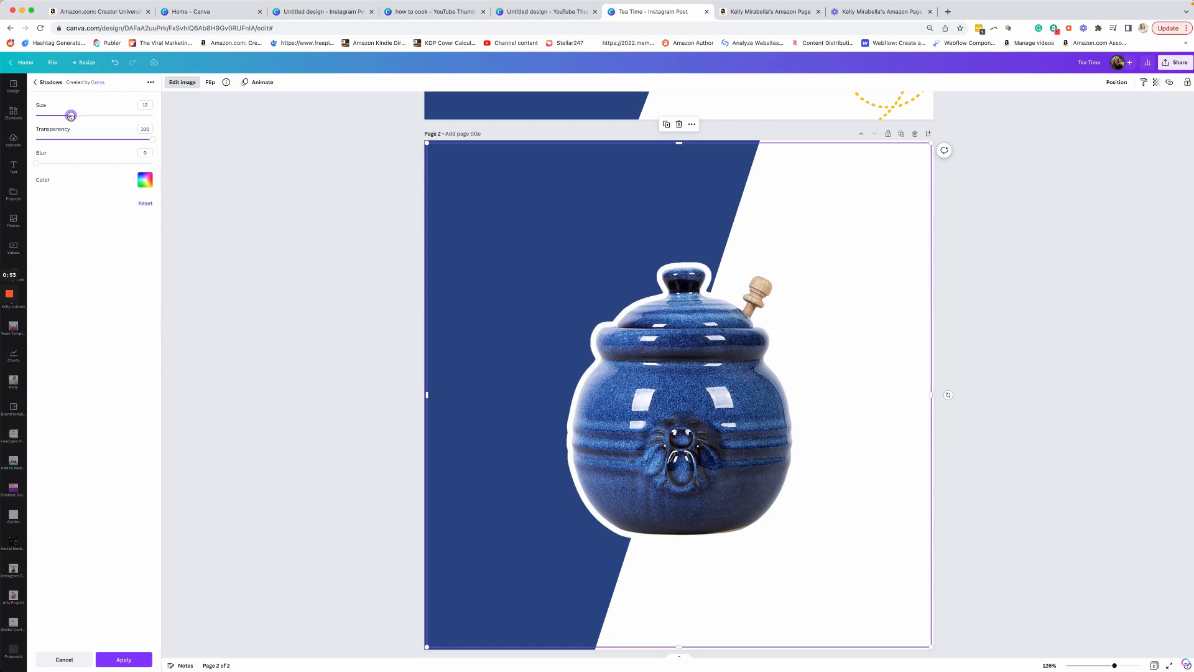
pyautogui.moveTo(71, 115); pyautogui.dragTo(60, 115)
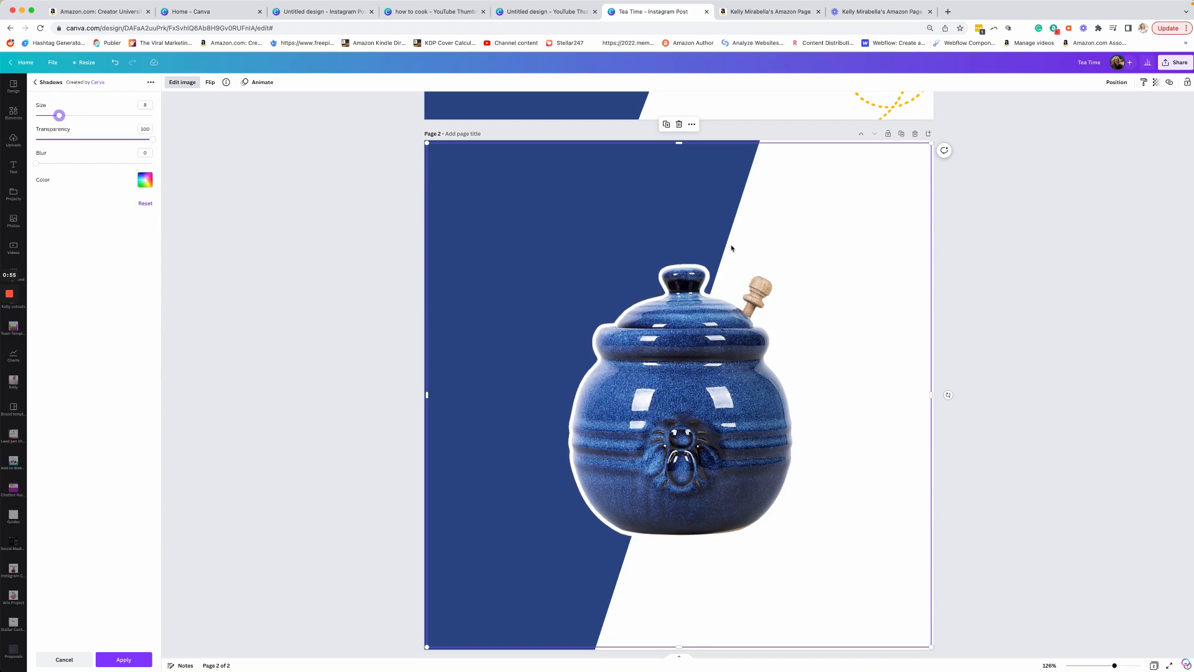
pyautogui.moveTo(701, 397)
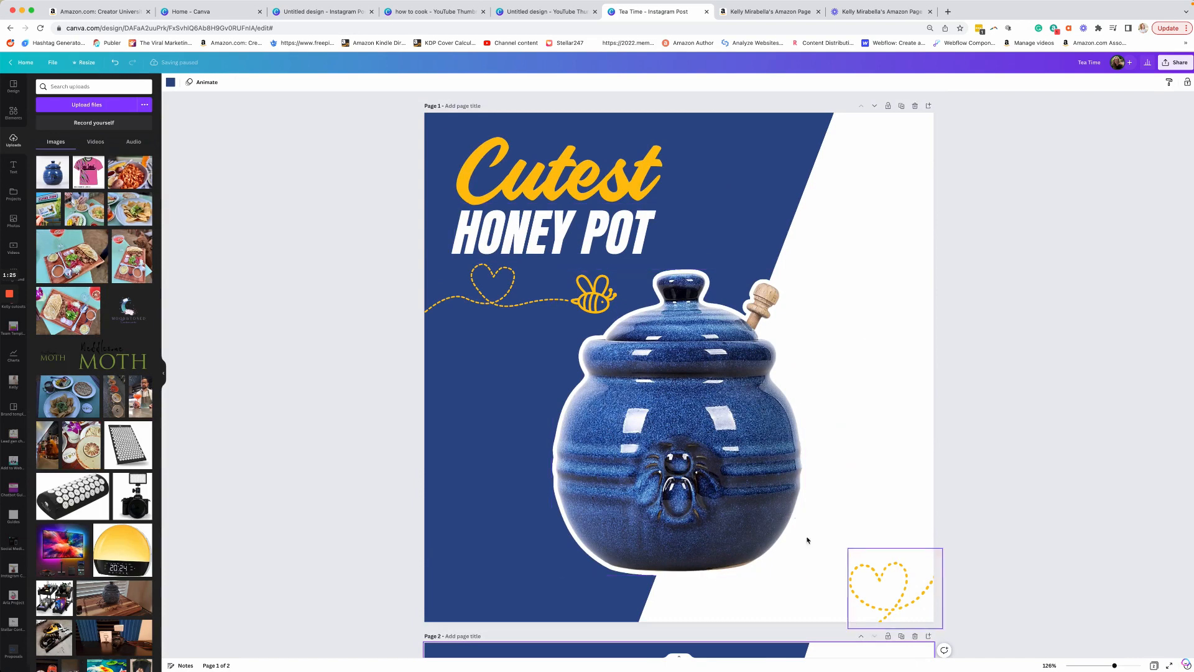
# - Add a 'Cutest' text box in Knight Brush font with uppercase turned off
pyautogui.scroll(-3)
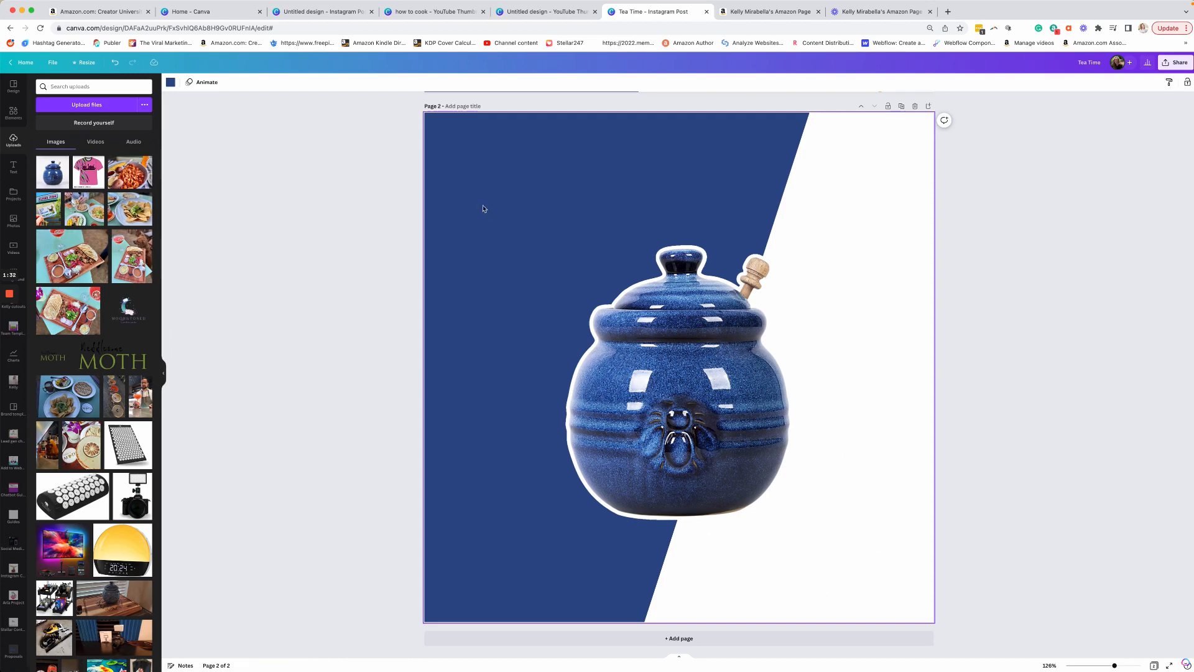
pyautogui.click(13, 167)
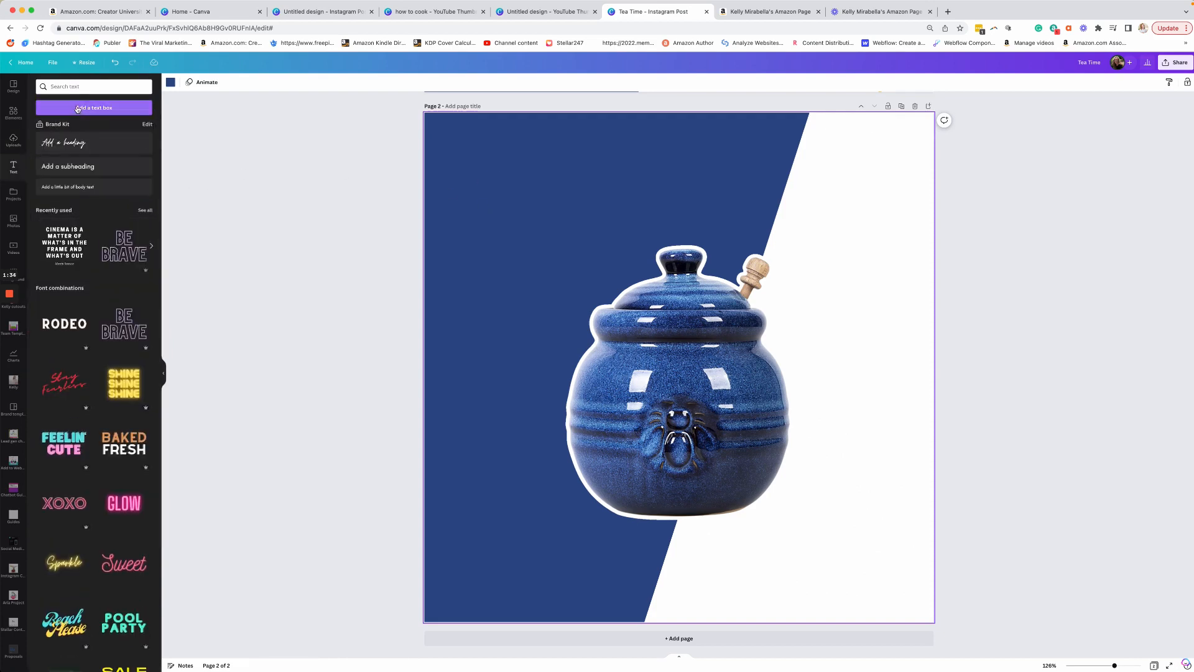
pyautogui.click(94, 108)
pyautogui.write('CUTEST')
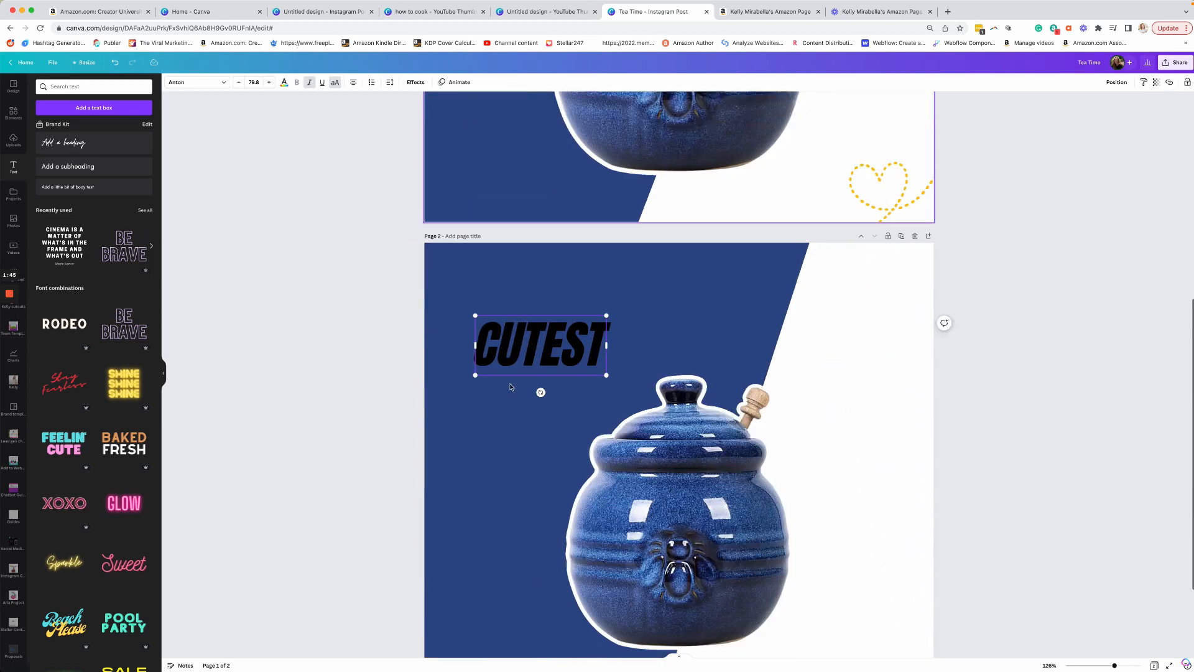
pyautogui.click(192, 82)
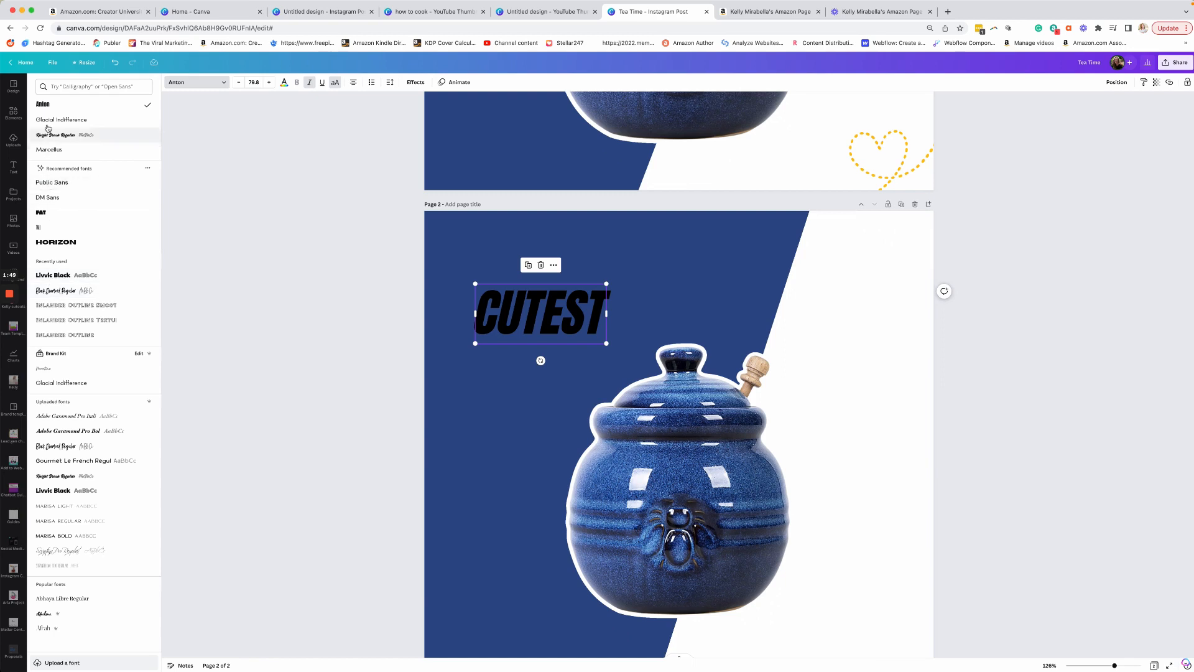
pyautogui.click(55, 135)
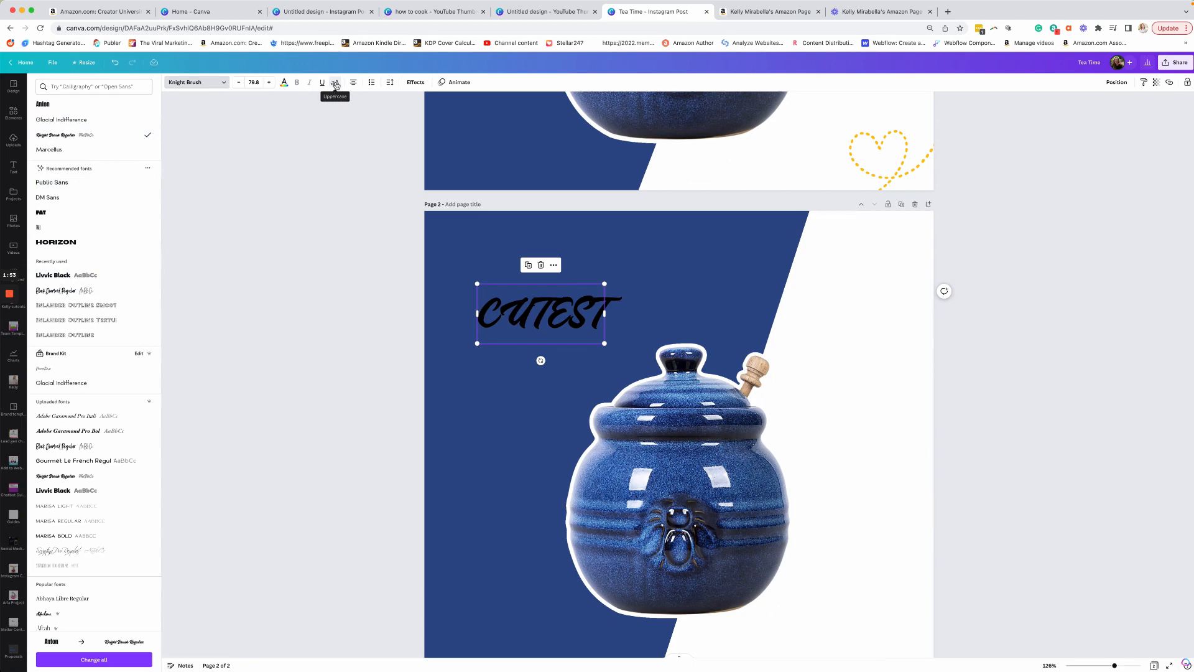
pyautogui.click(335, 82)
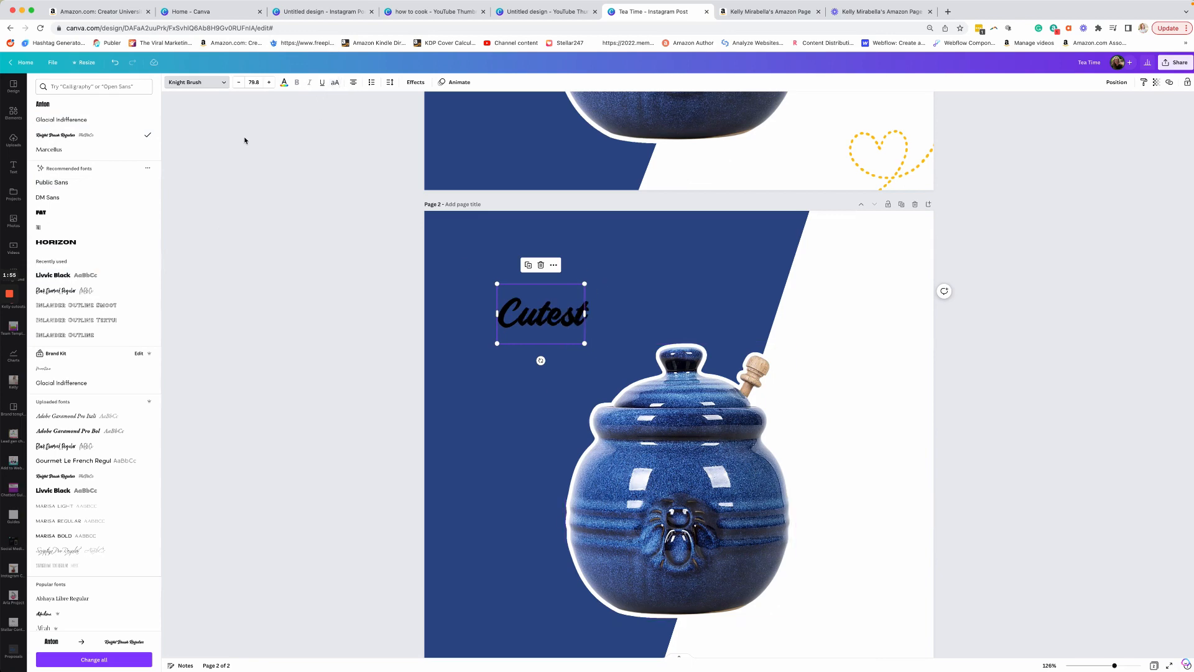
# - Colour the Cutest headline yellow and apply a Shadow effect
pyautogui.click(284, 82)
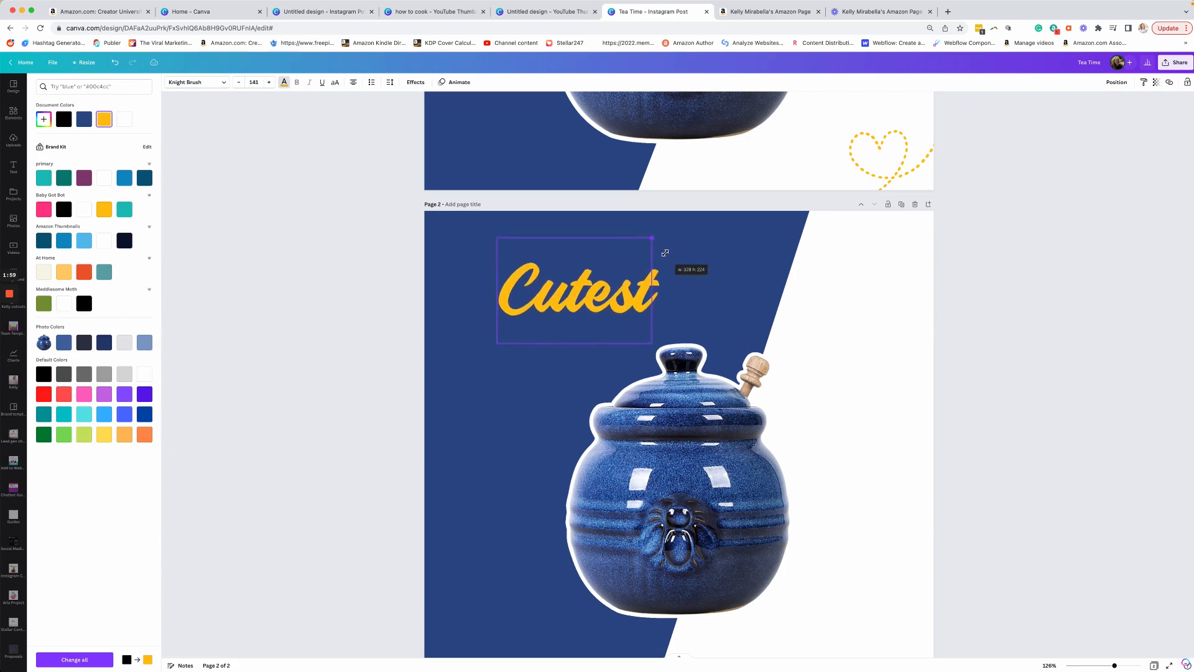
pyautogui.click(13, 166)
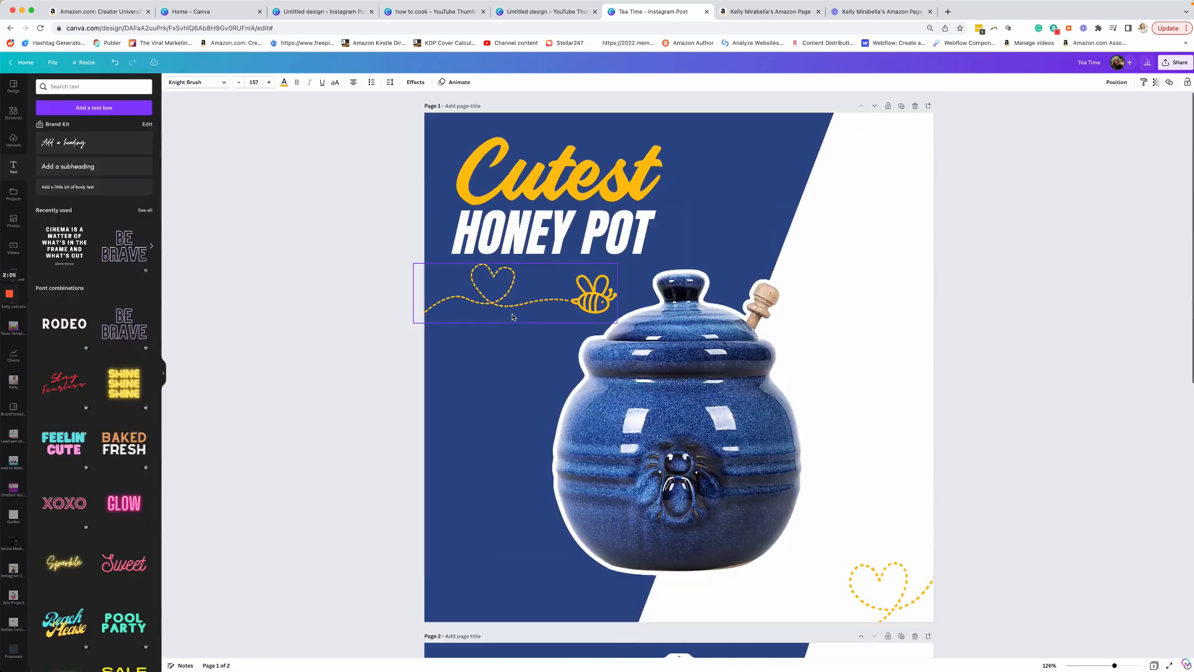
pyautogui.scroll(-3)
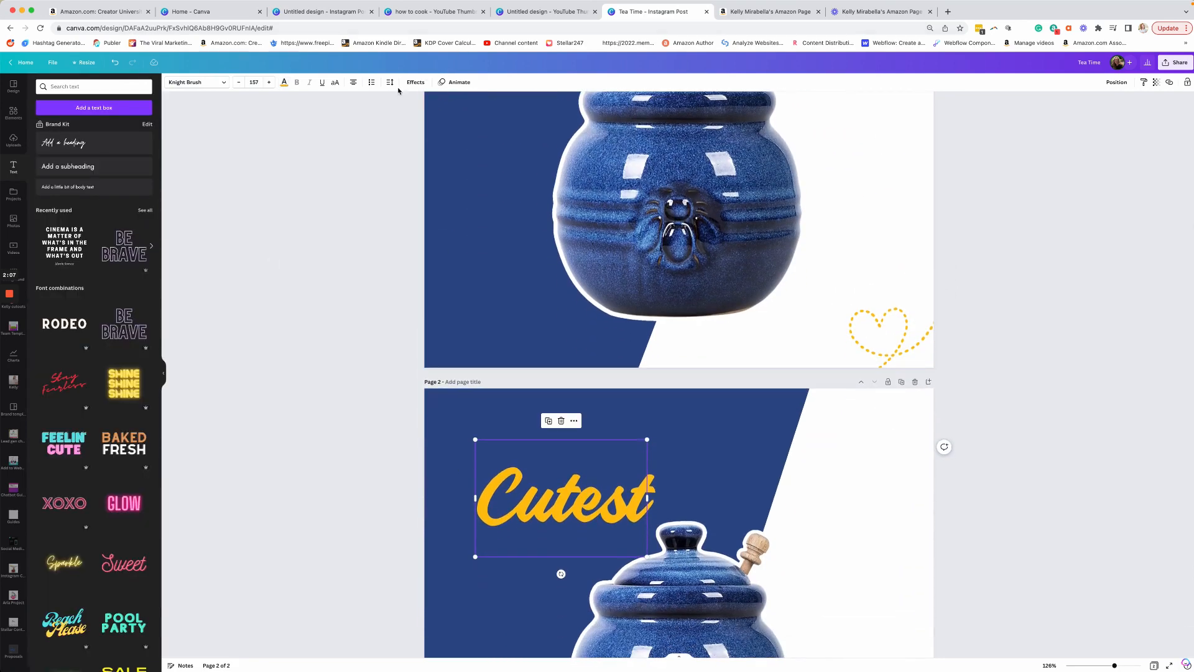
pyautogui.click(415, 82)
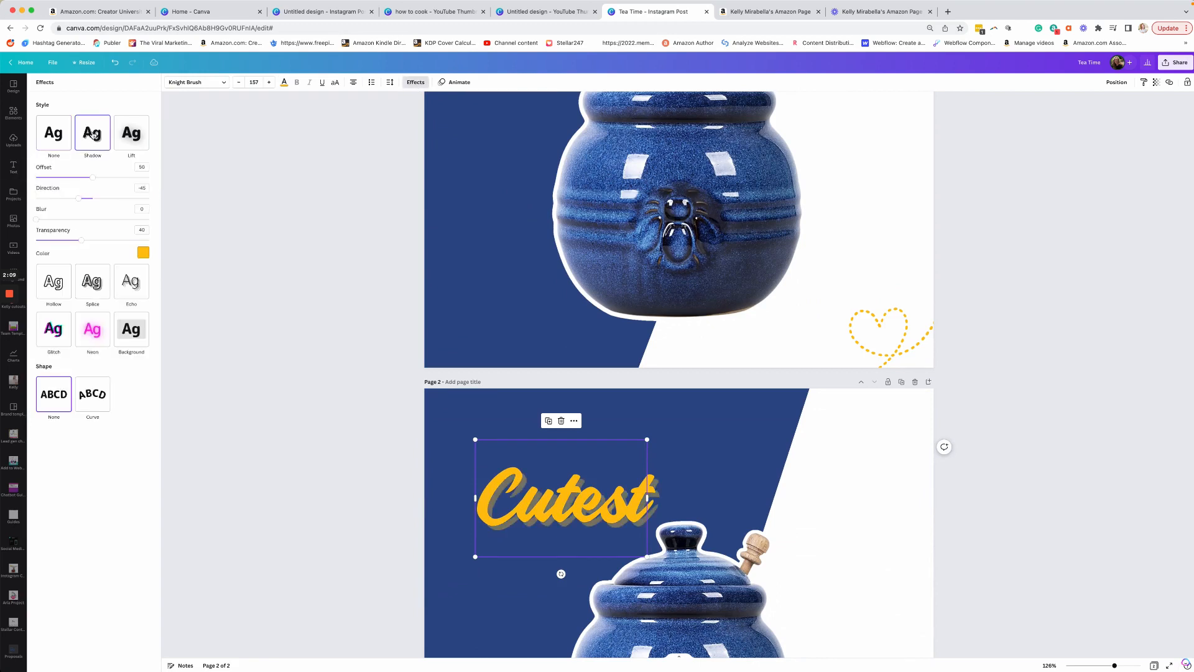
pyautogui.click(131, 133)
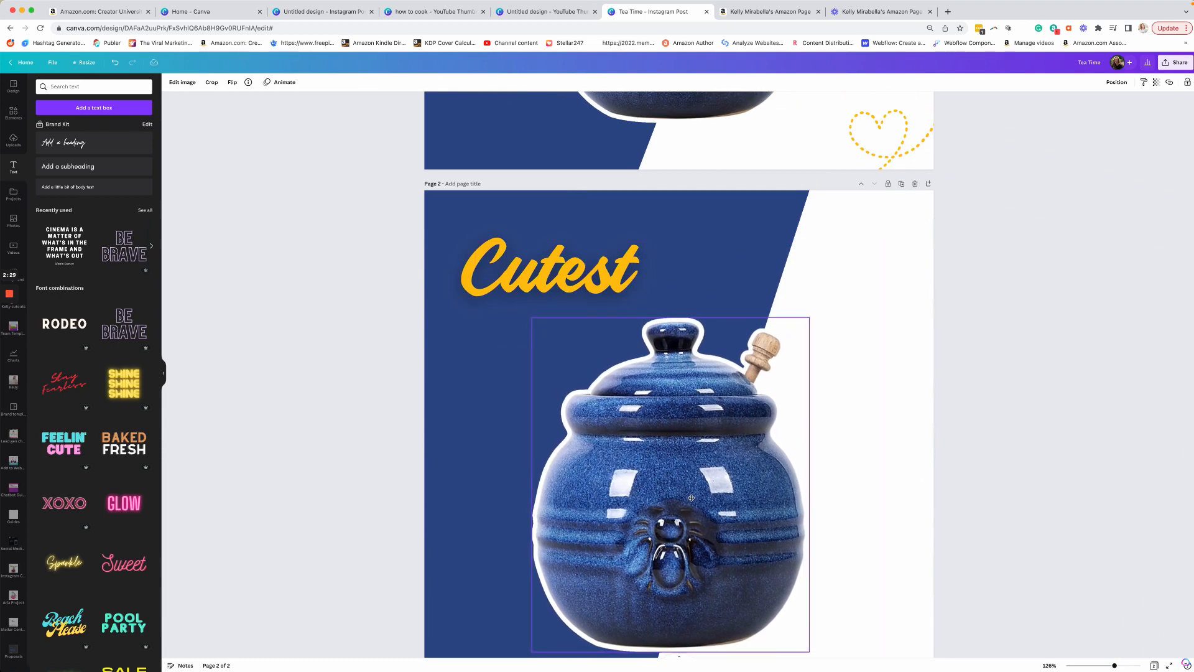
pyautogui.scroll(-3)
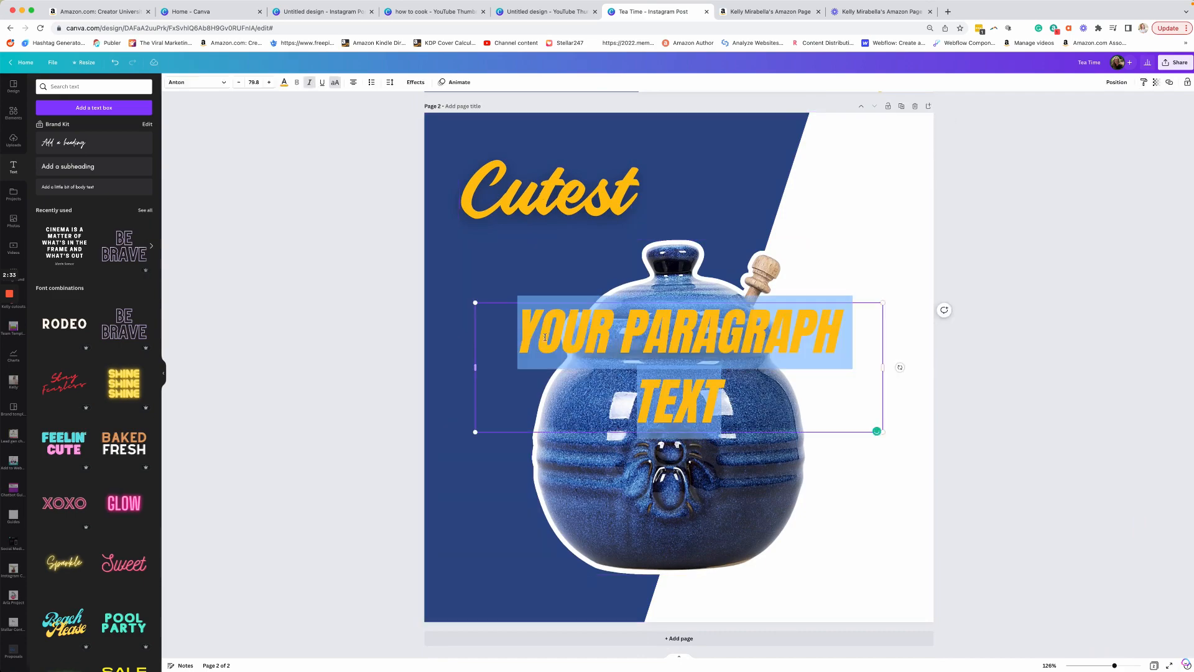
# - Colour the Anton 'HONEY POT' text white and place it beneath Cutest
pyautogui.scroll(3)
pyautogui.write('HONEY POT')
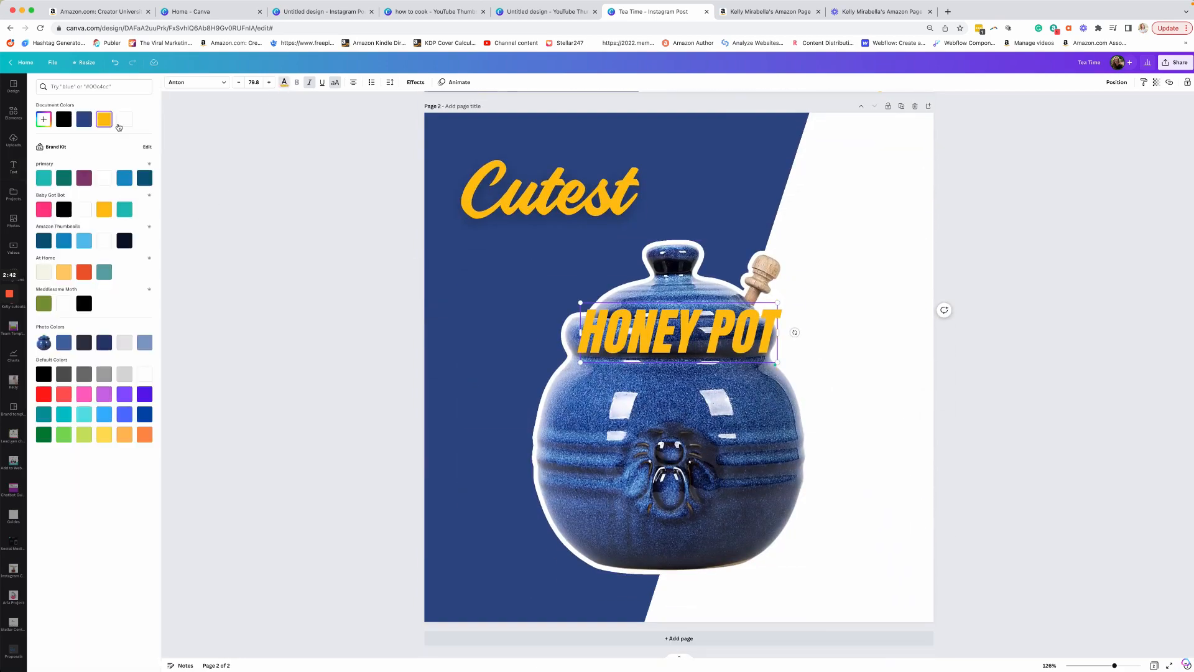
pyautogui.click(13, 167)
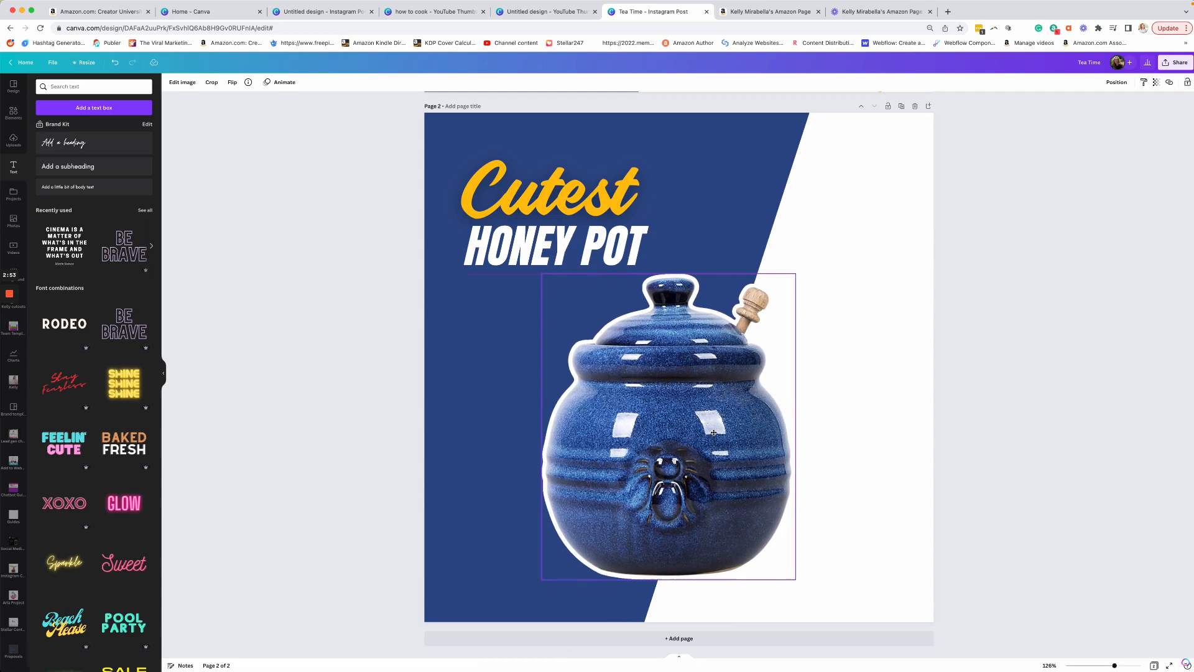
pyautogui.click(668, 427)
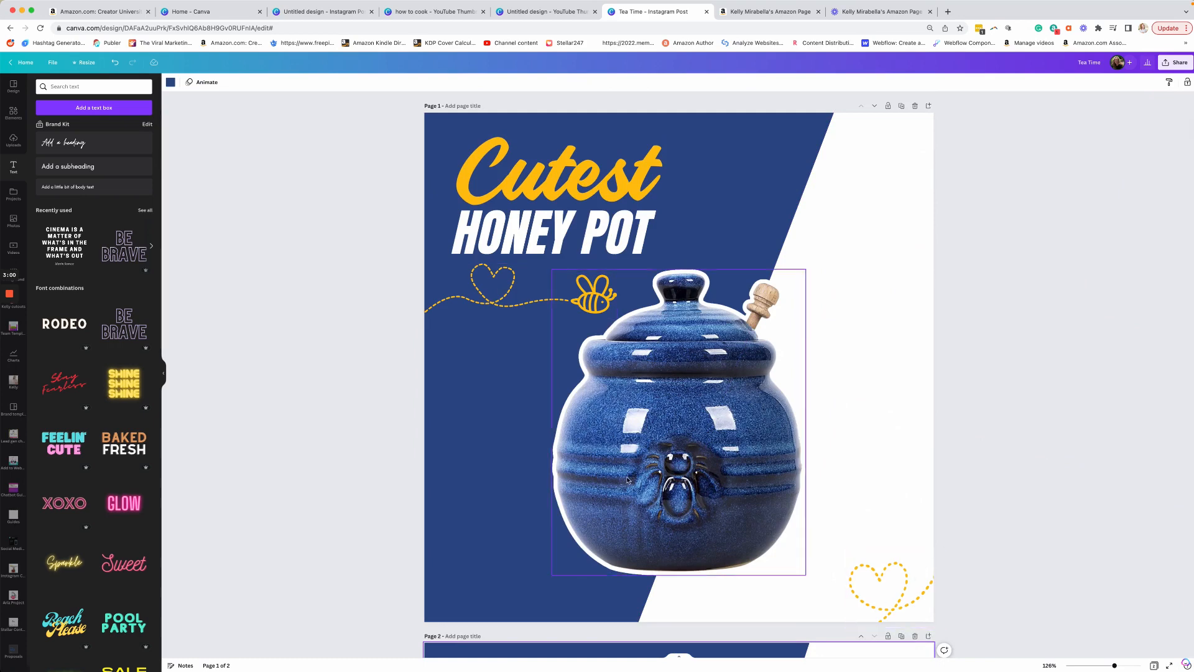
pyautogui.scroll(-3)
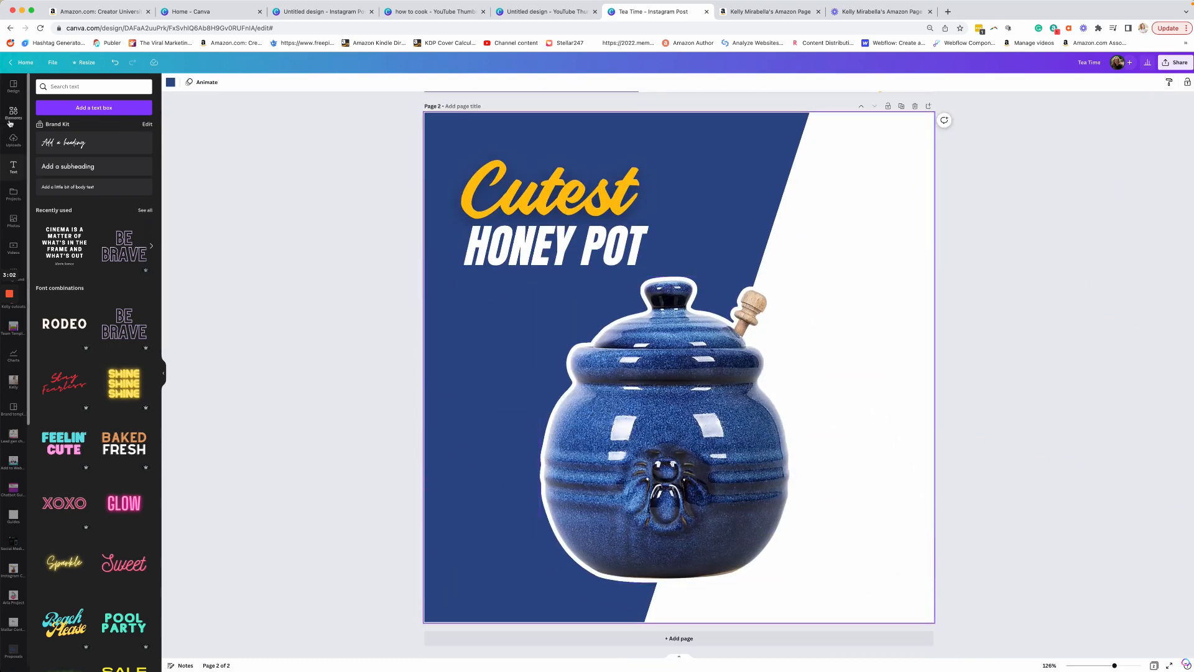
# - Add the dotted heart-and-bee trail graphic under HONEY POT and recolour it yellow
pyautogui.click(13, 112)
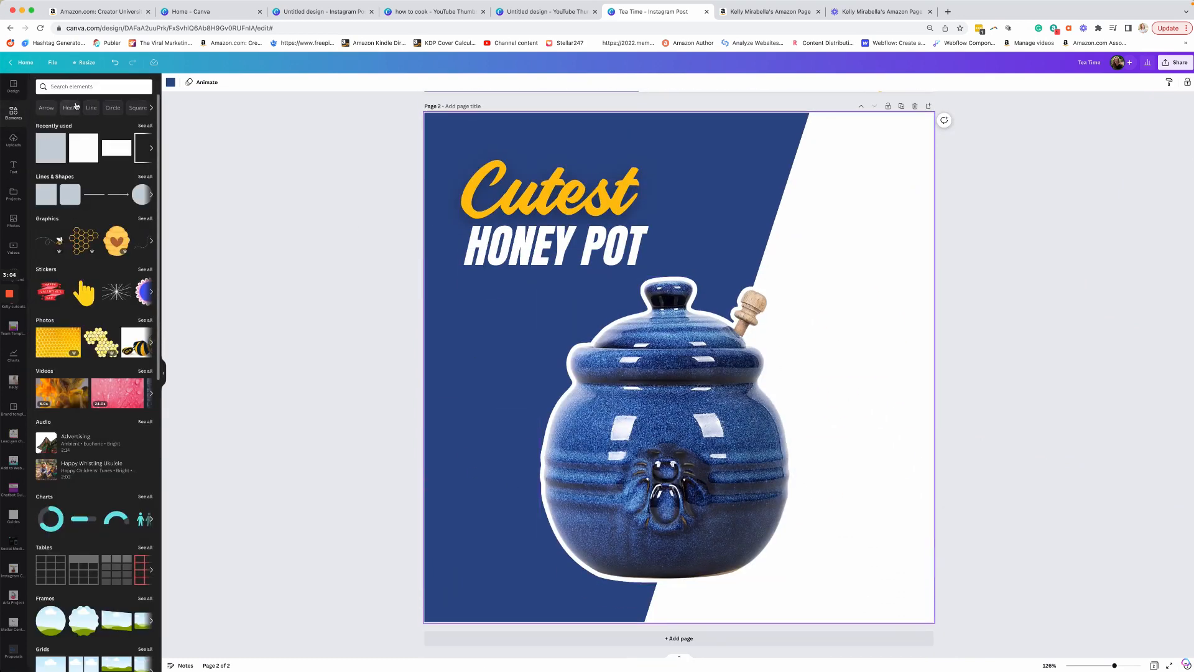
pyautogui.write('bee')
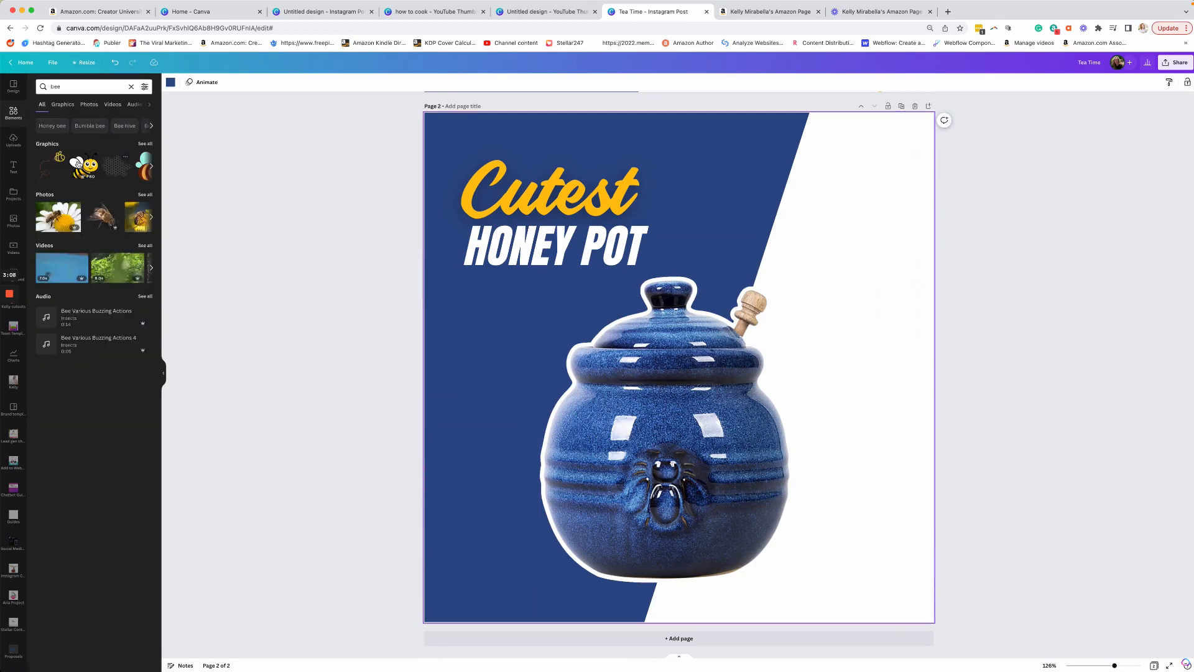
pyautogui.click(62, 105)
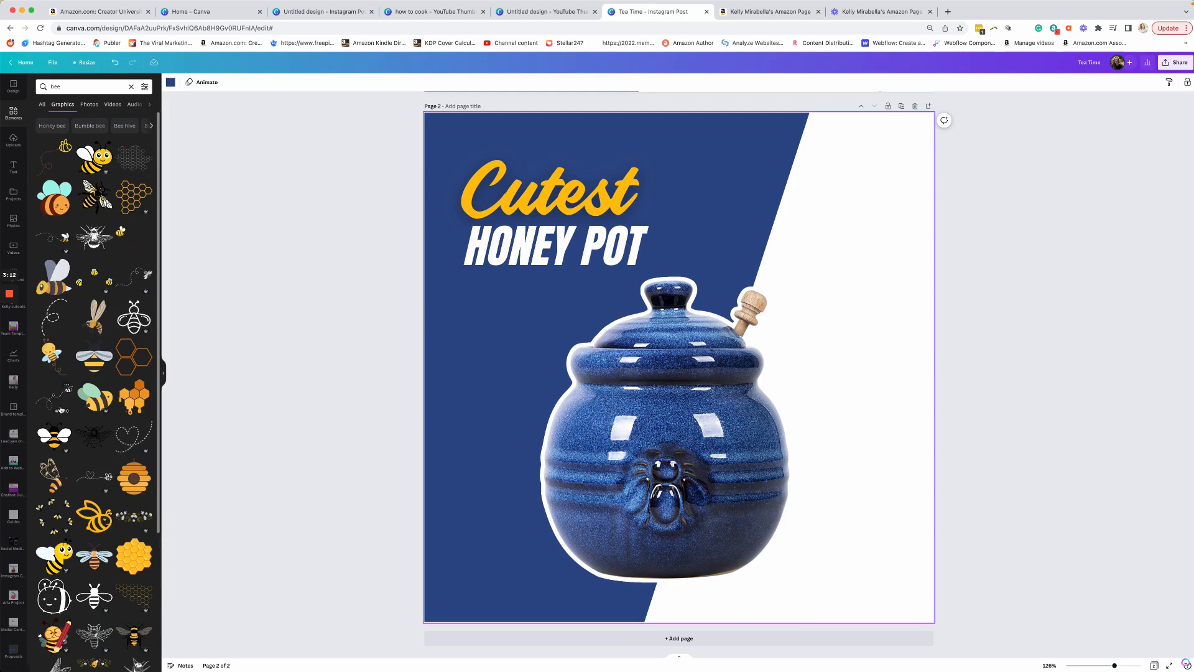
pyautogui.scroll(3)
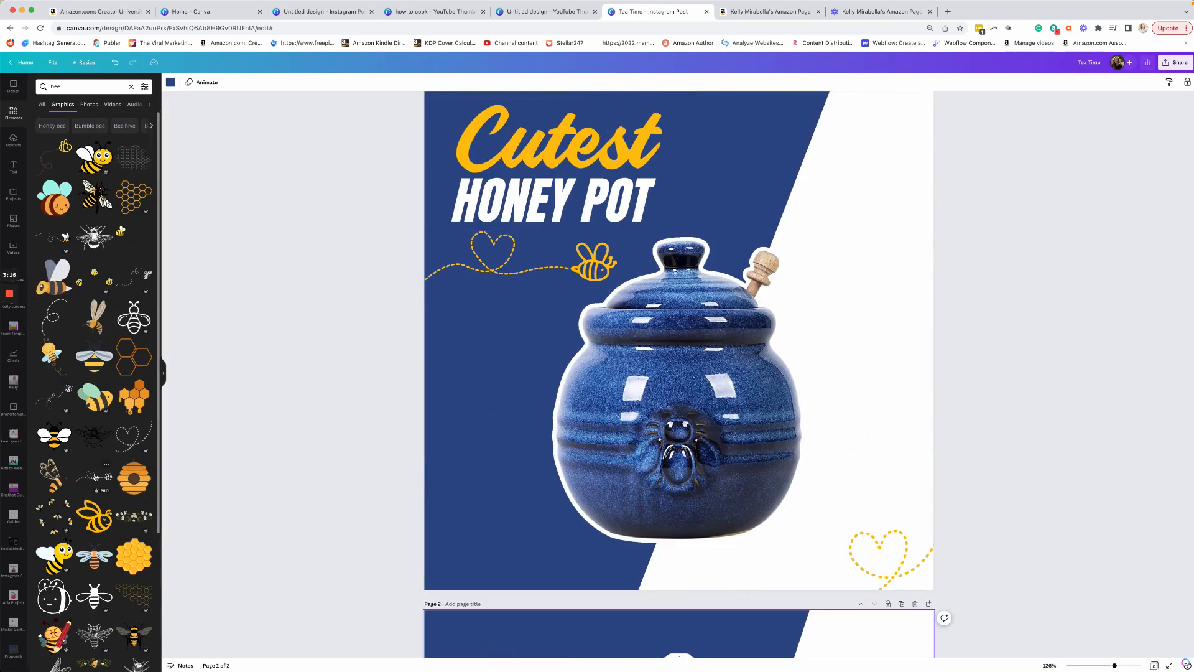
pyautogui.scroll(-3)
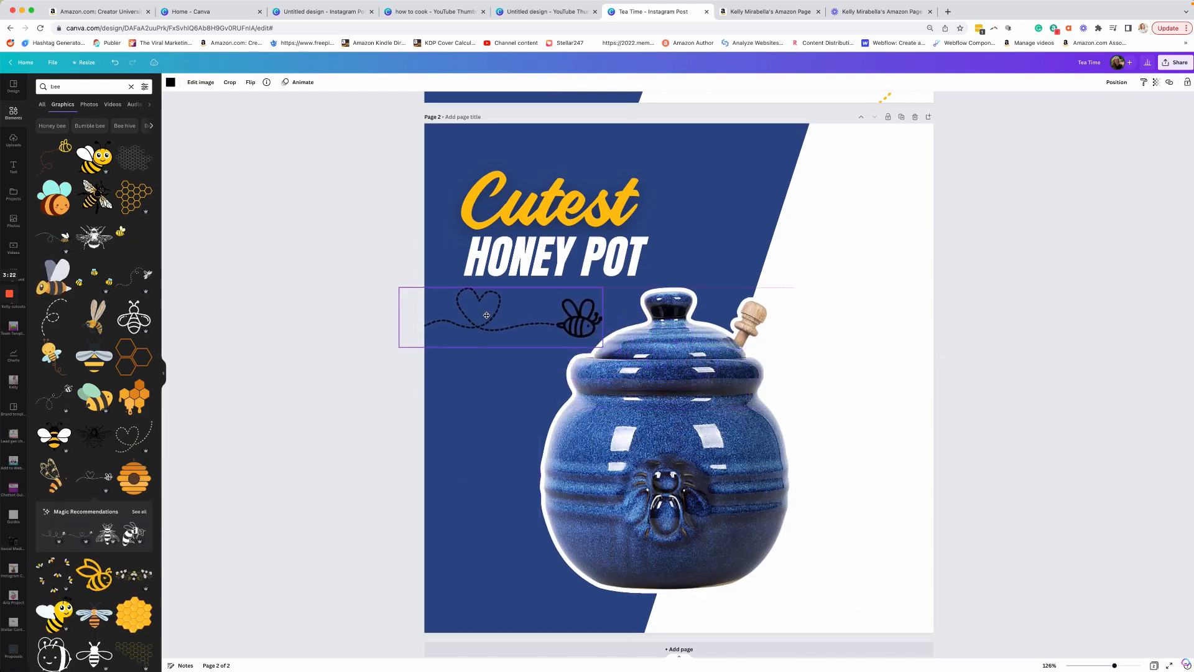
pyautogui.click(663, 442)
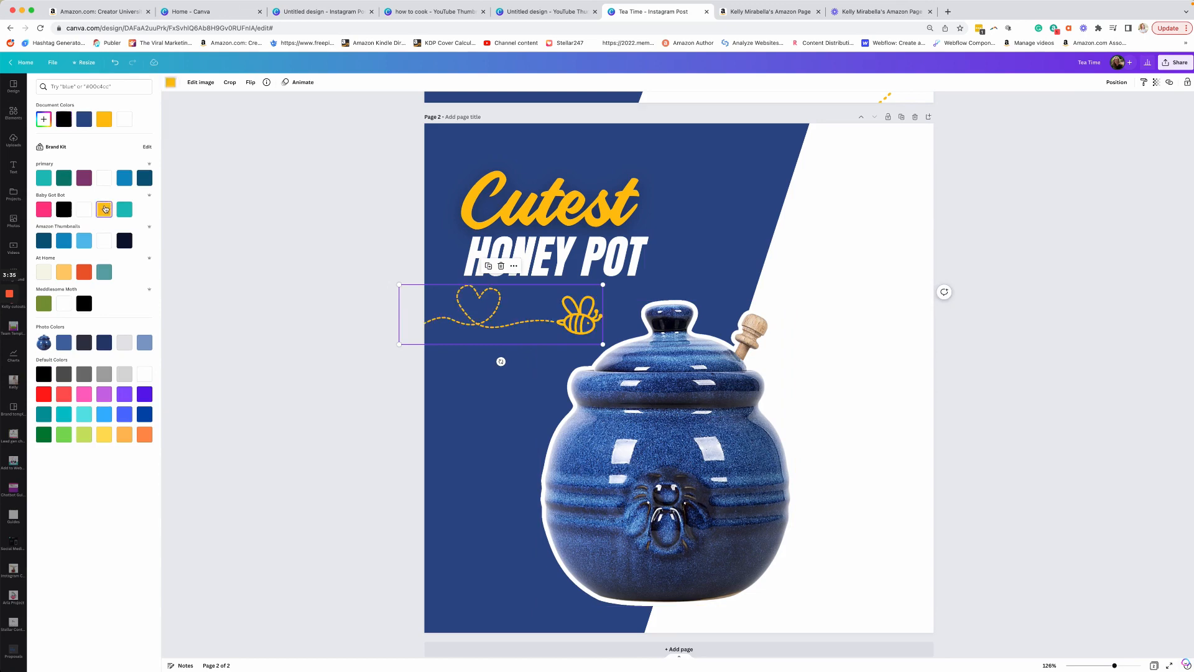
pyautogui.write('bee')
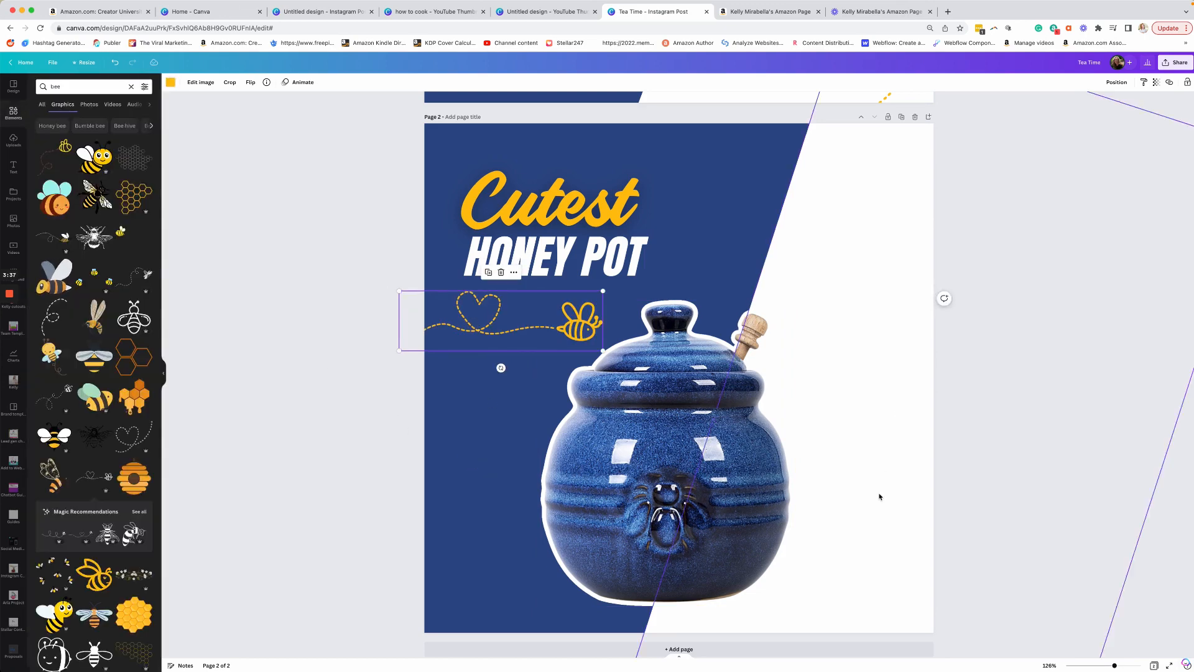
# - Add a yellow dotted heart flourish to the bottom-right corner of page 2
pyautogui.click(666, 449)
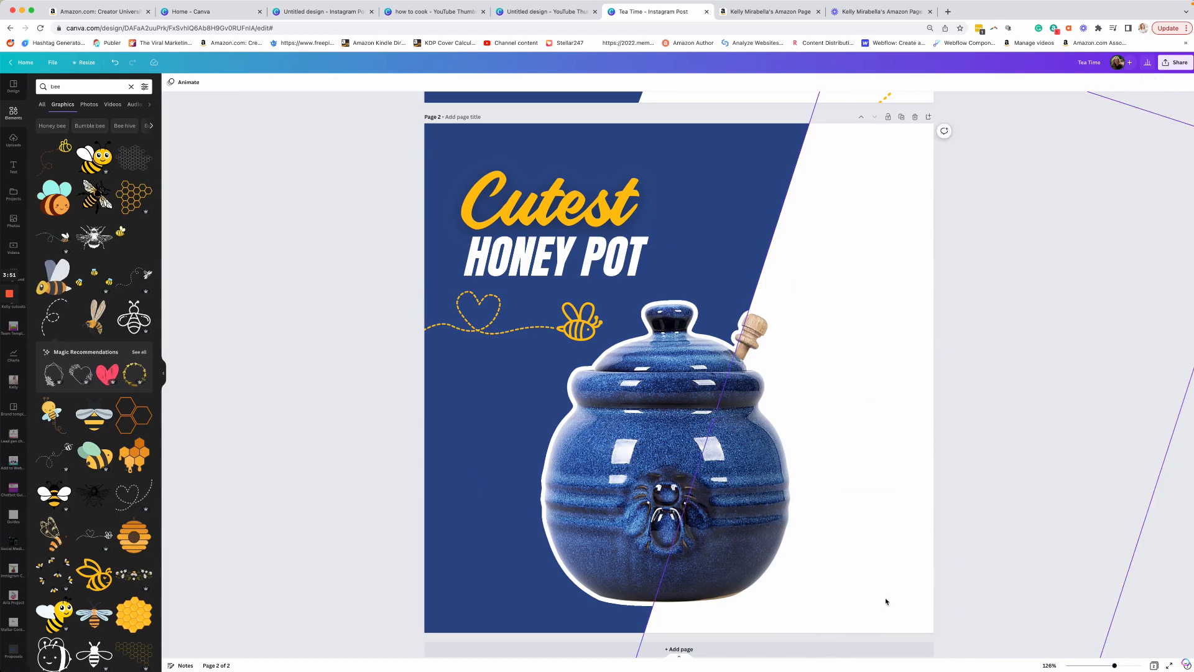
pyautogui.click(679, 373)
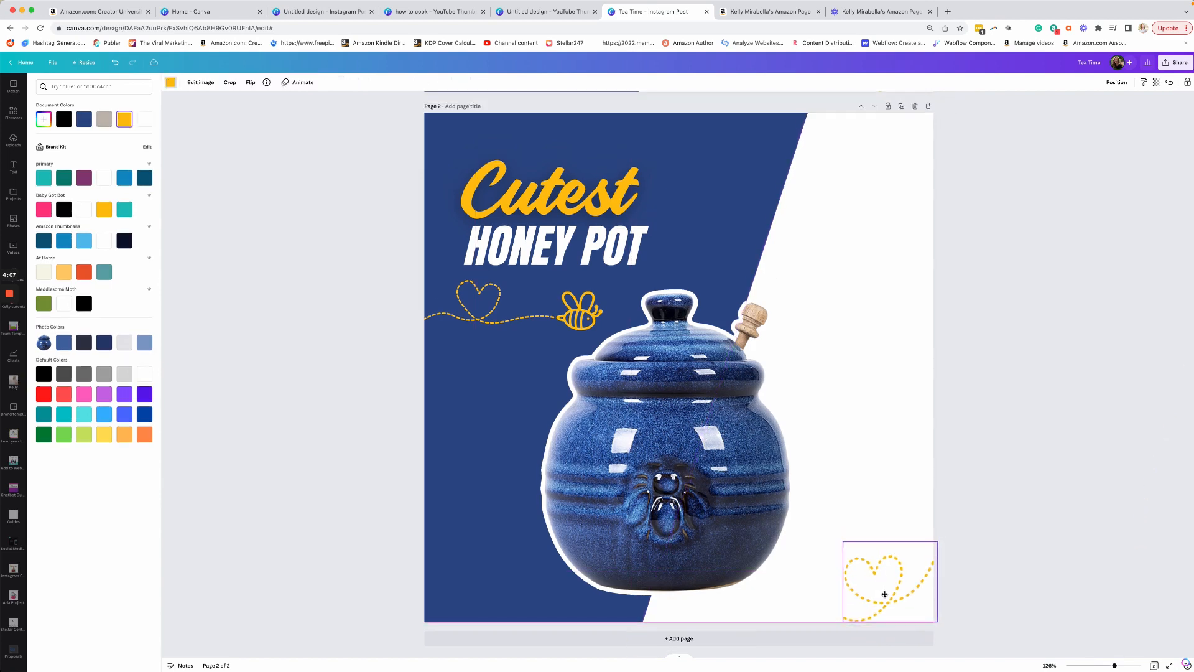
pyautogui.write('bee')
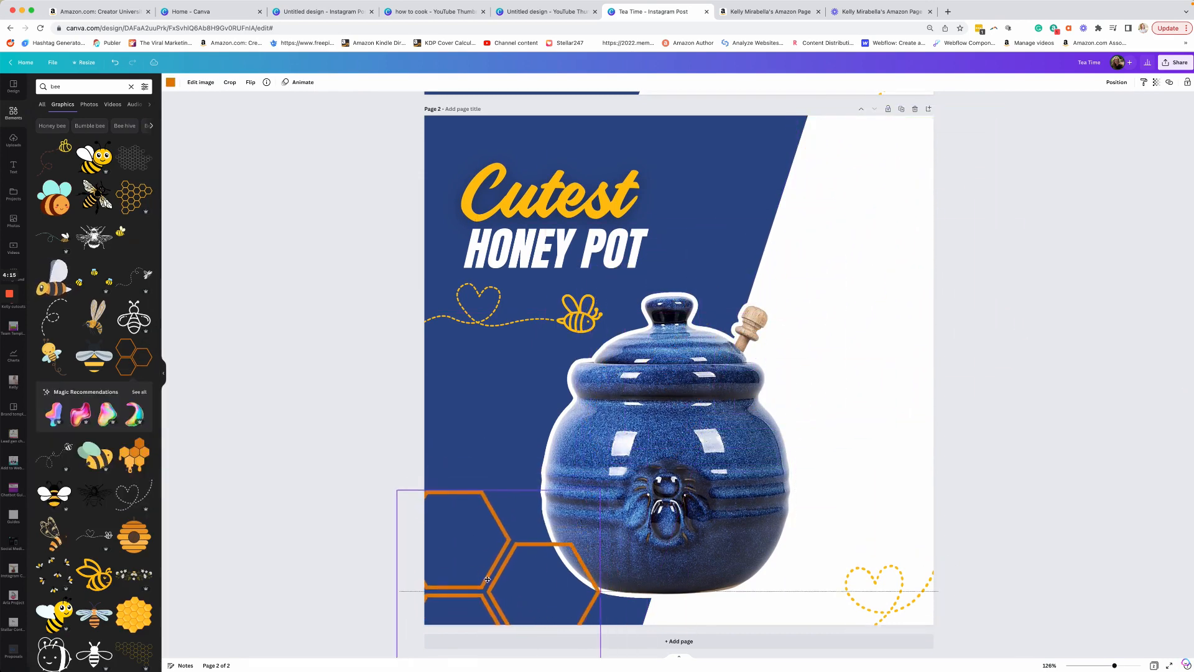
pyautogui.click(488, 579)
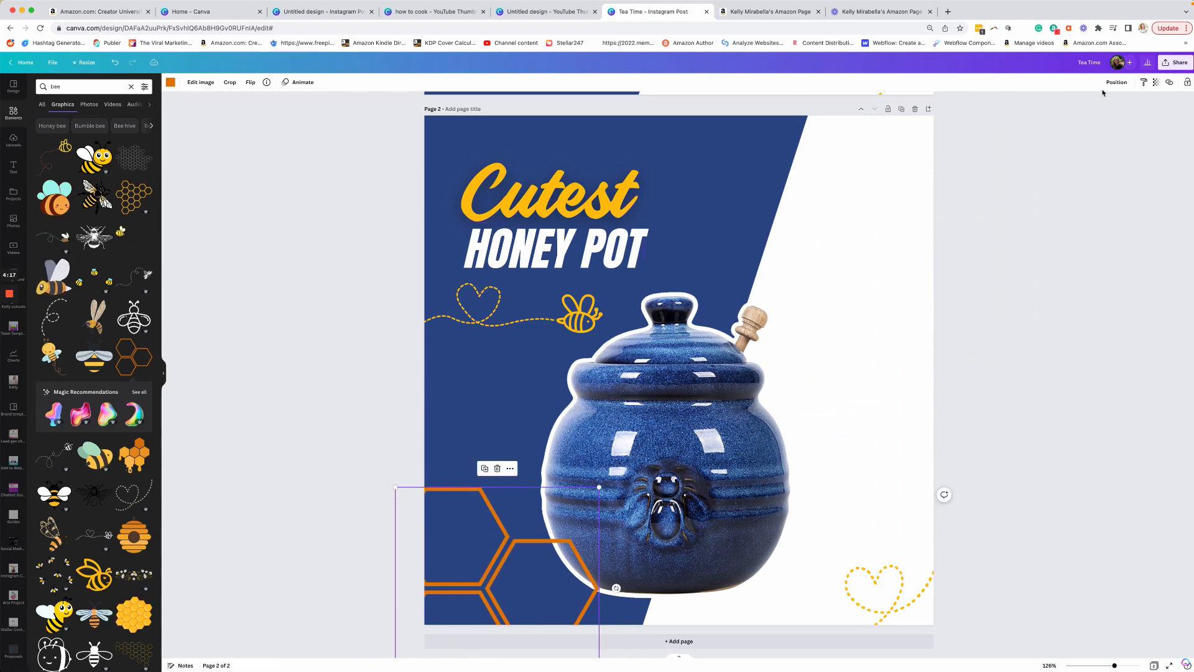
pyautogui.click(1115, 82)
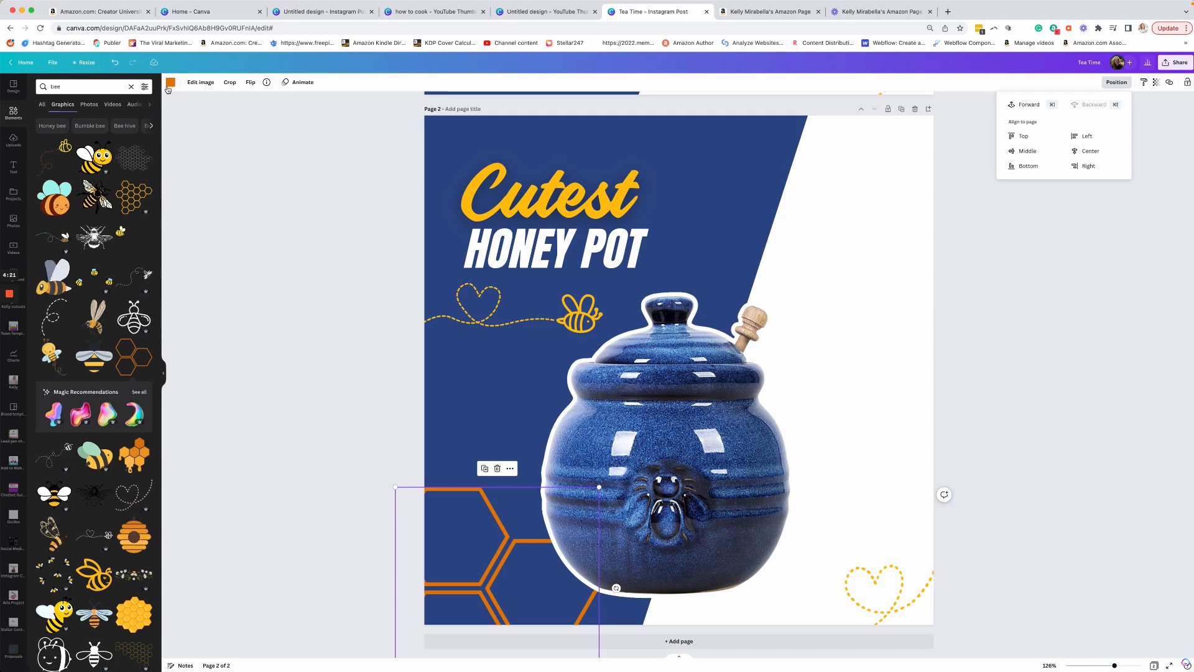
pyautogui.click(125, 118)
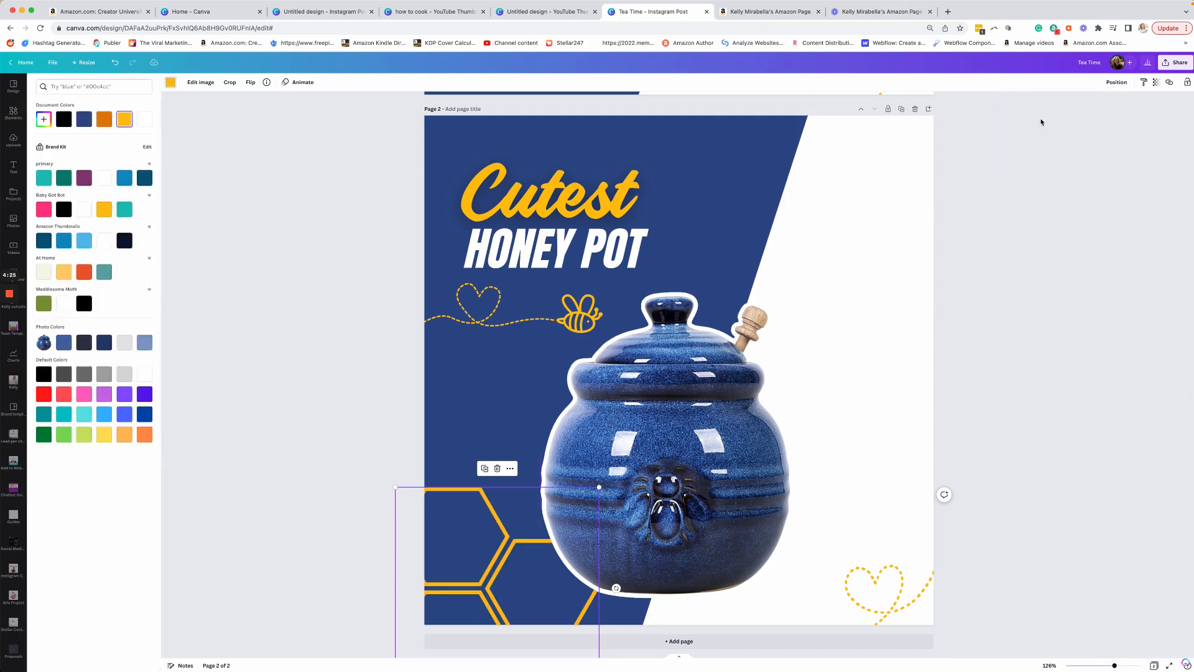
pyautogui.click(1155, 82)
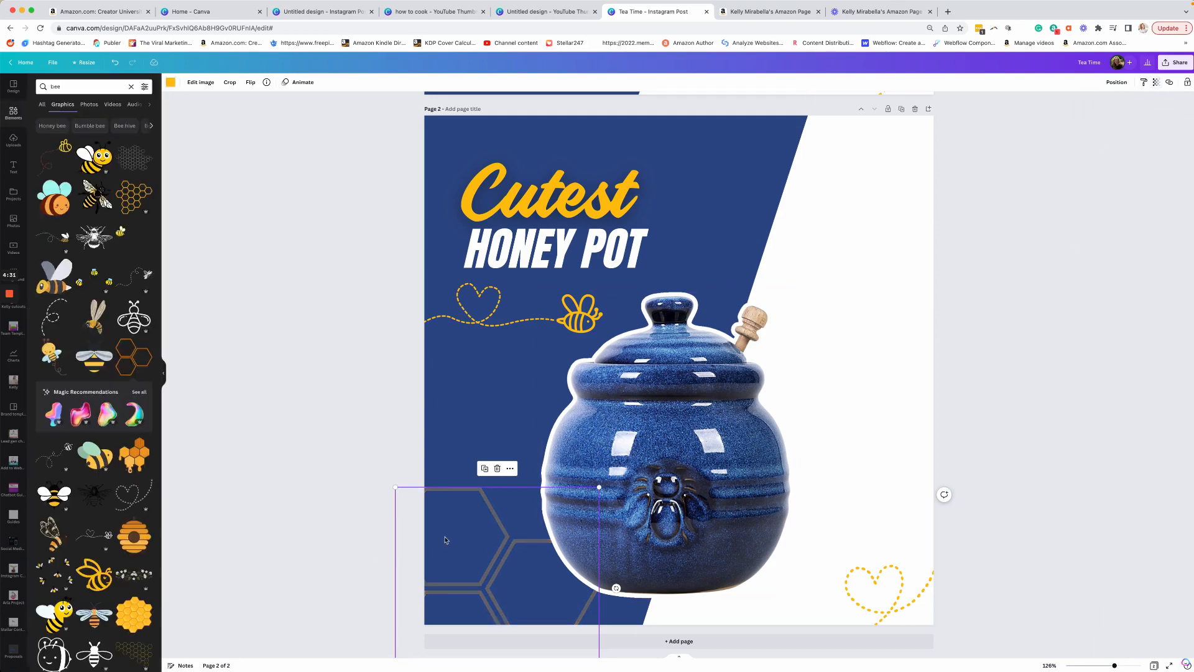
pyautogui.click(1143, 288)
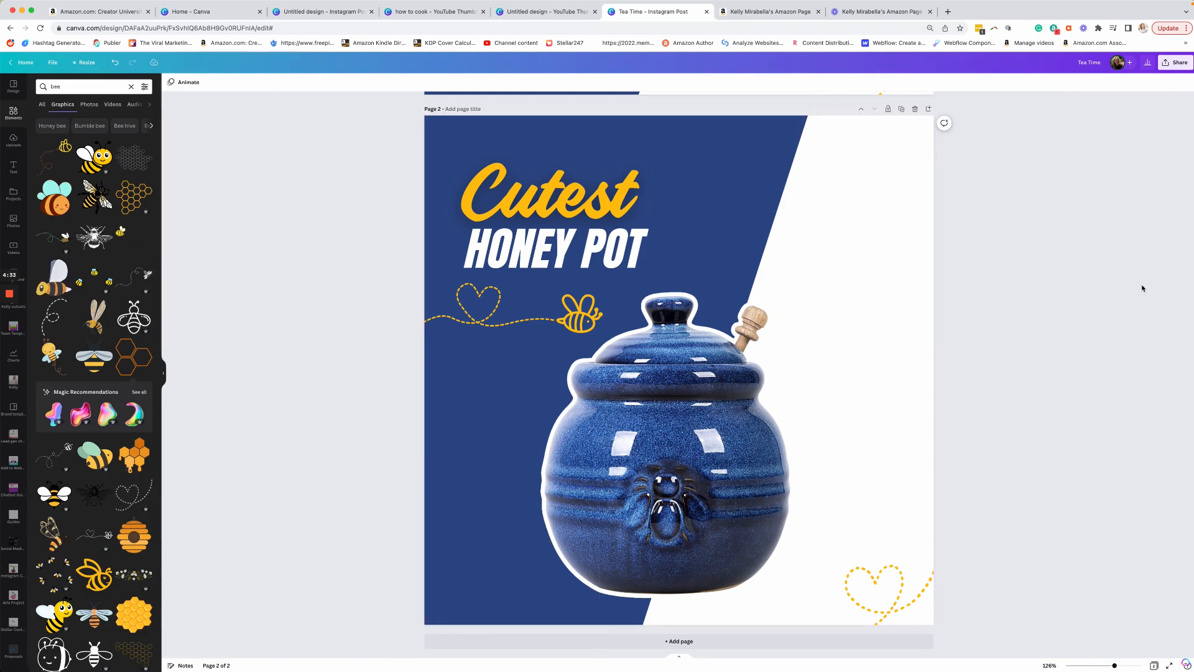
pyautogui.moveTo(829, 245)
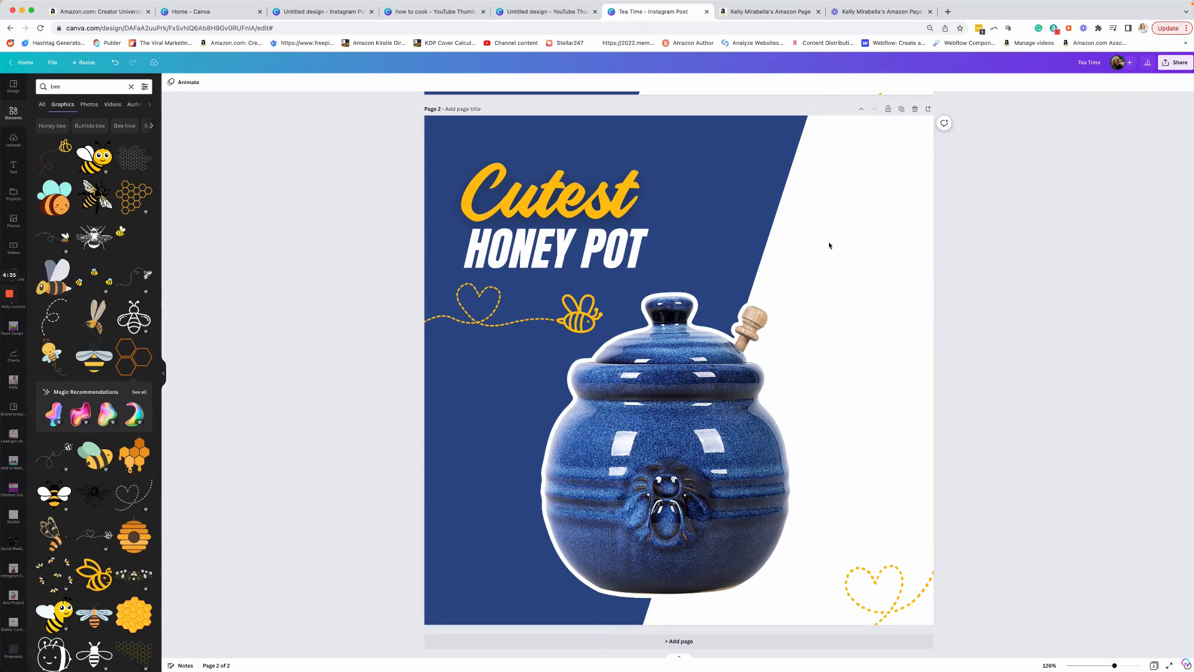
pyautogui.moveTo(1014, 116)
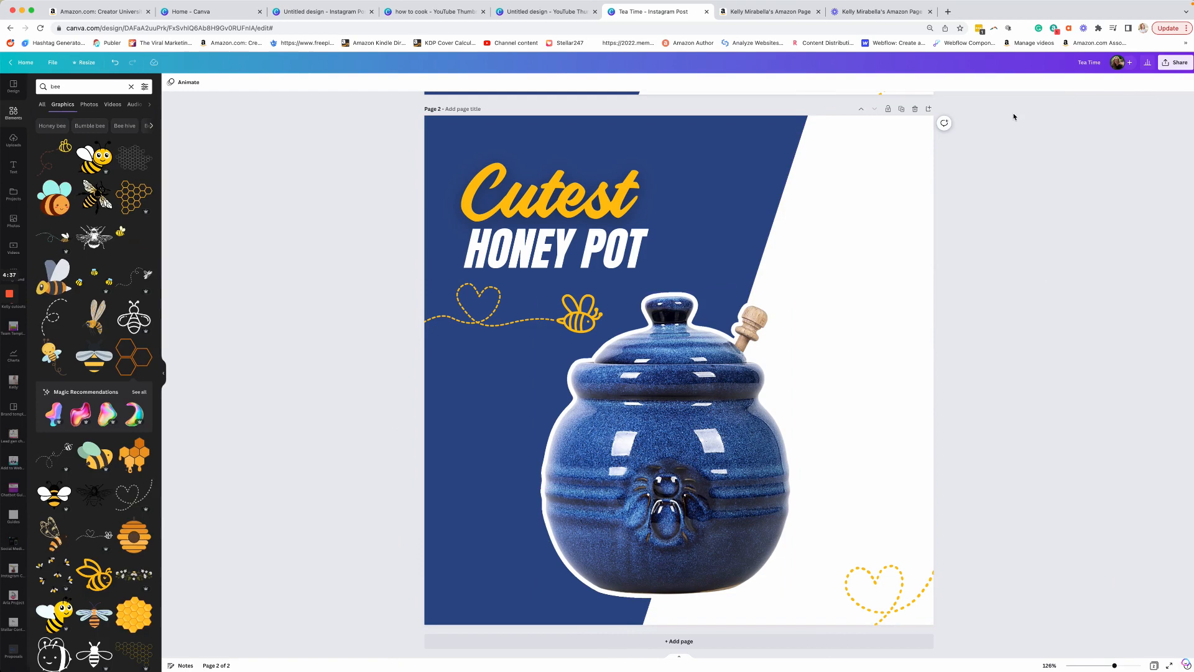
# - Set the Canva download to PNG for page 1 only, then switch to the Amazon storefront tab
pyautogui.click(1176, 62)
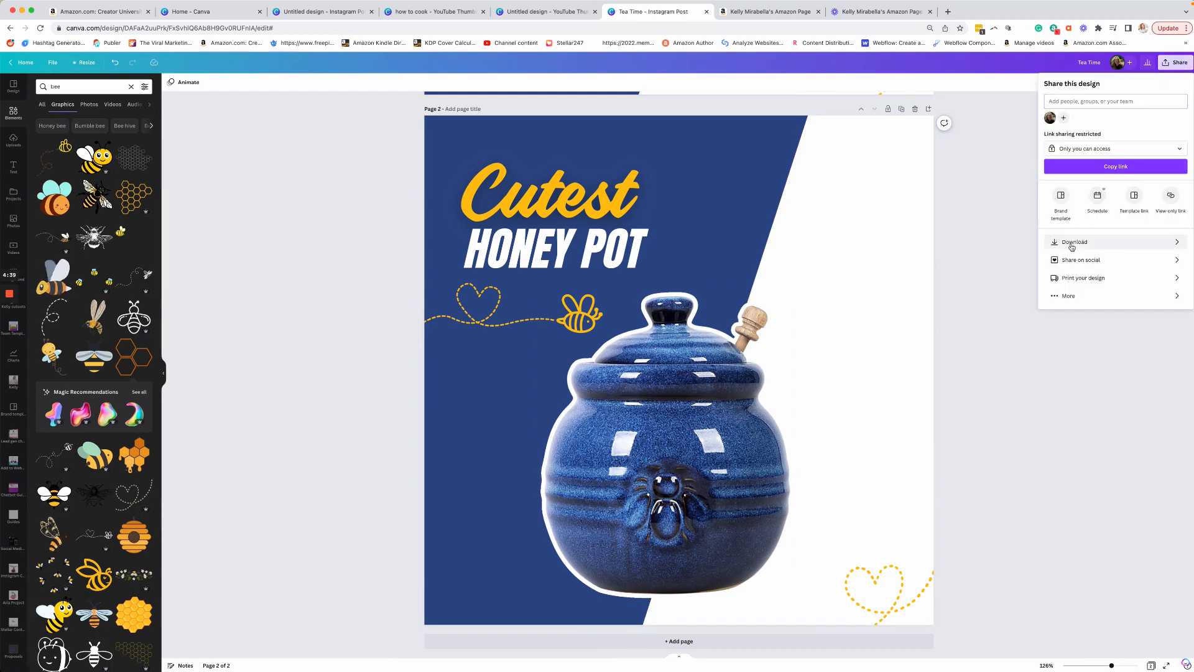
pyautogui.click(1074, 241)
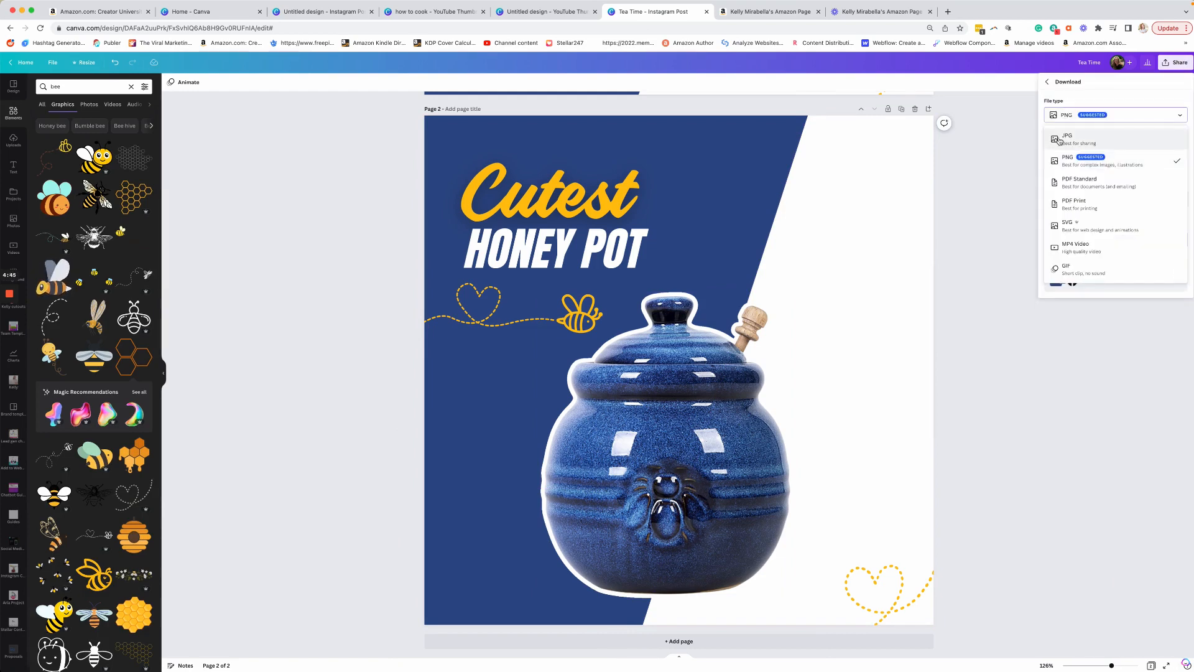
pyautogui.moveTo(1075, 163)
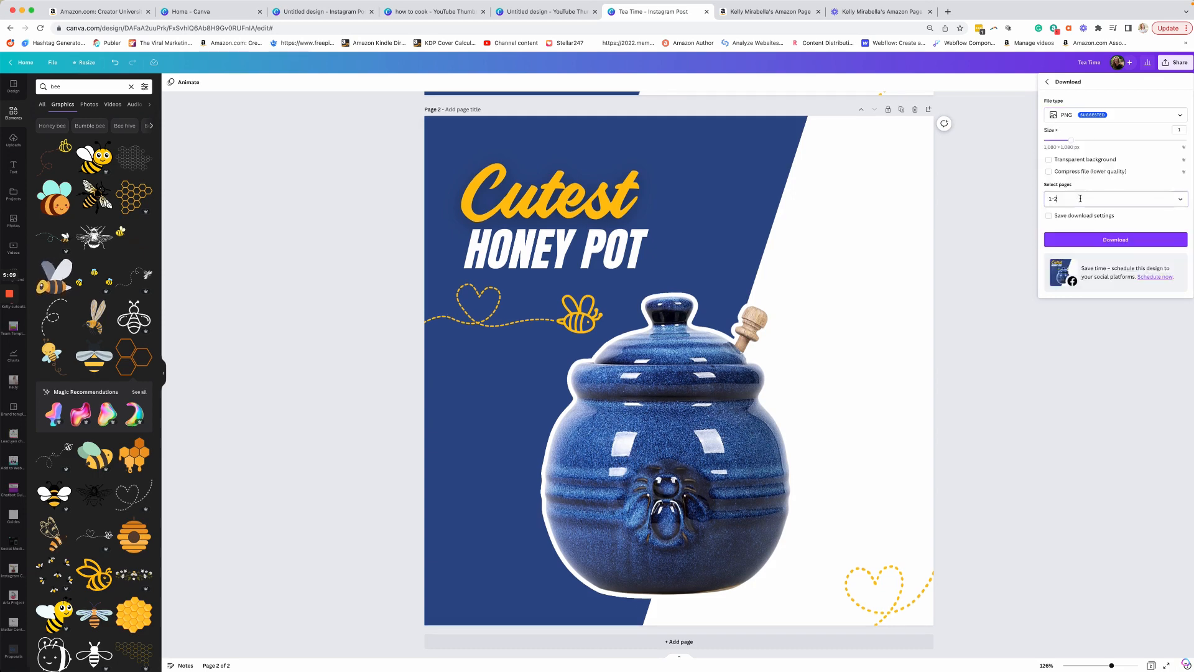
pyautogui.click(1112, 199)
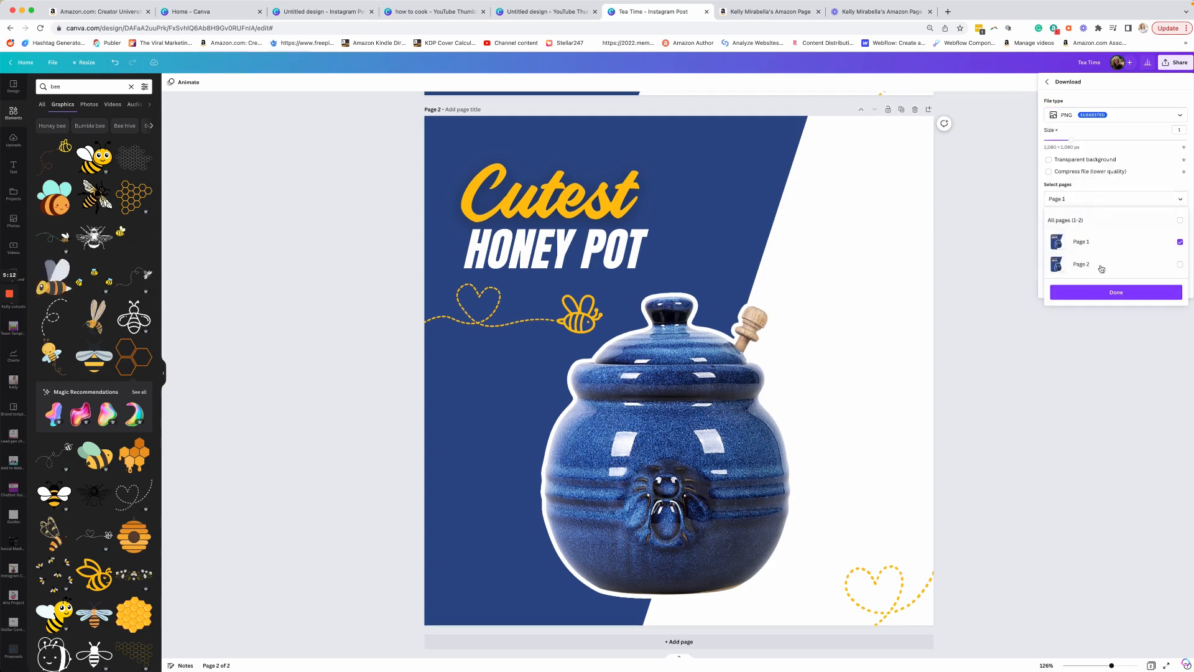
pyautogui.click(1115, 292)
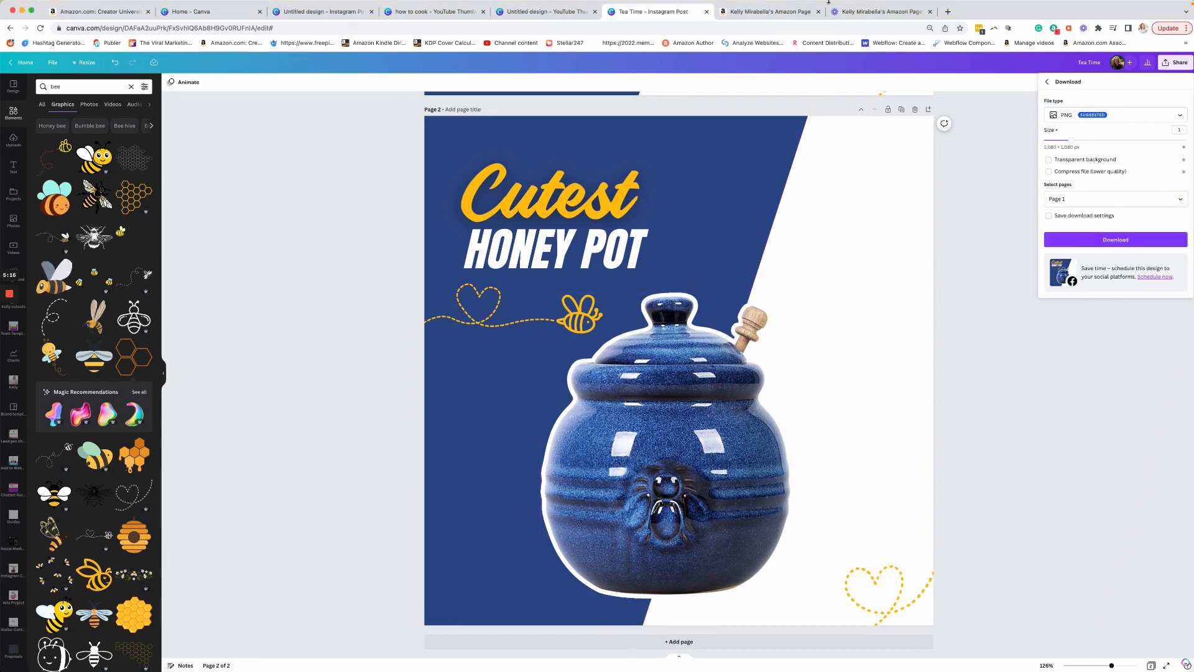
pyautogui.click(769, 11)
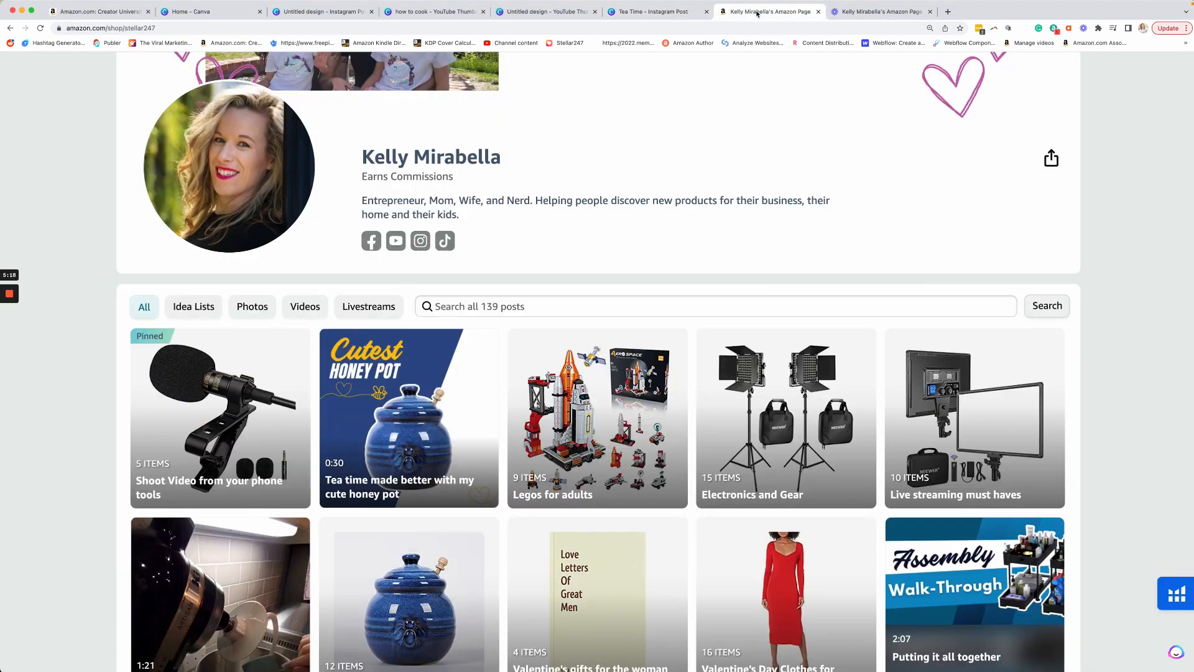
# - Scroll through the storefront posts and return to the top to reach Manage content
pyautogui.scroll(3)
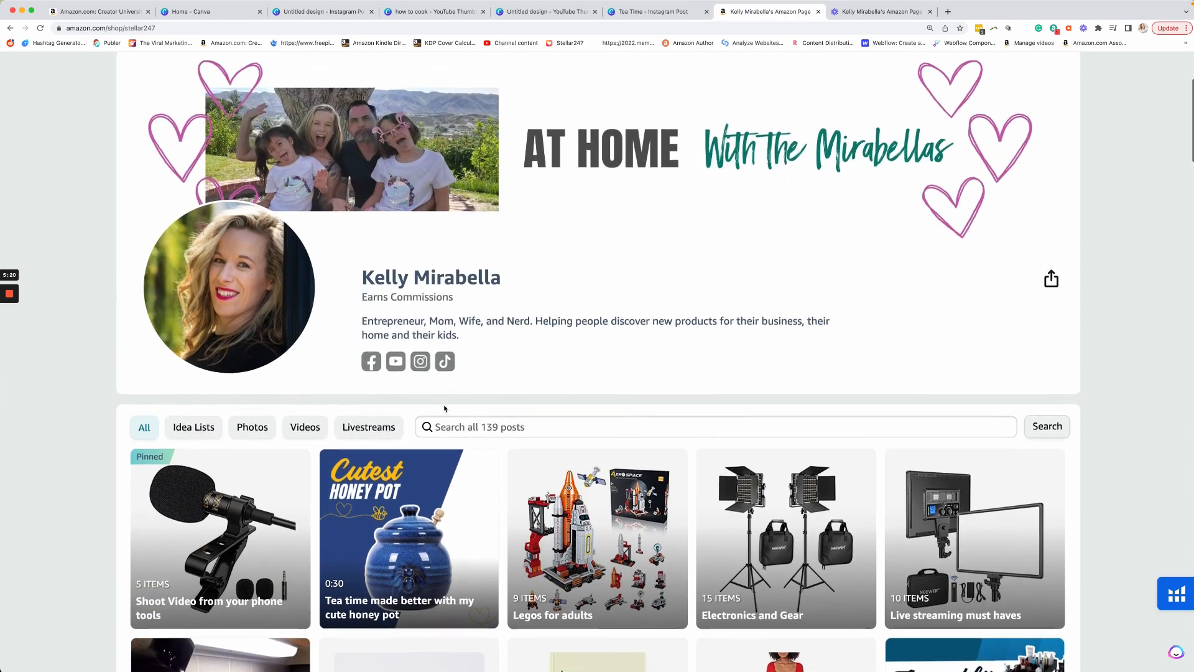
pyautogui.scroll(-3)
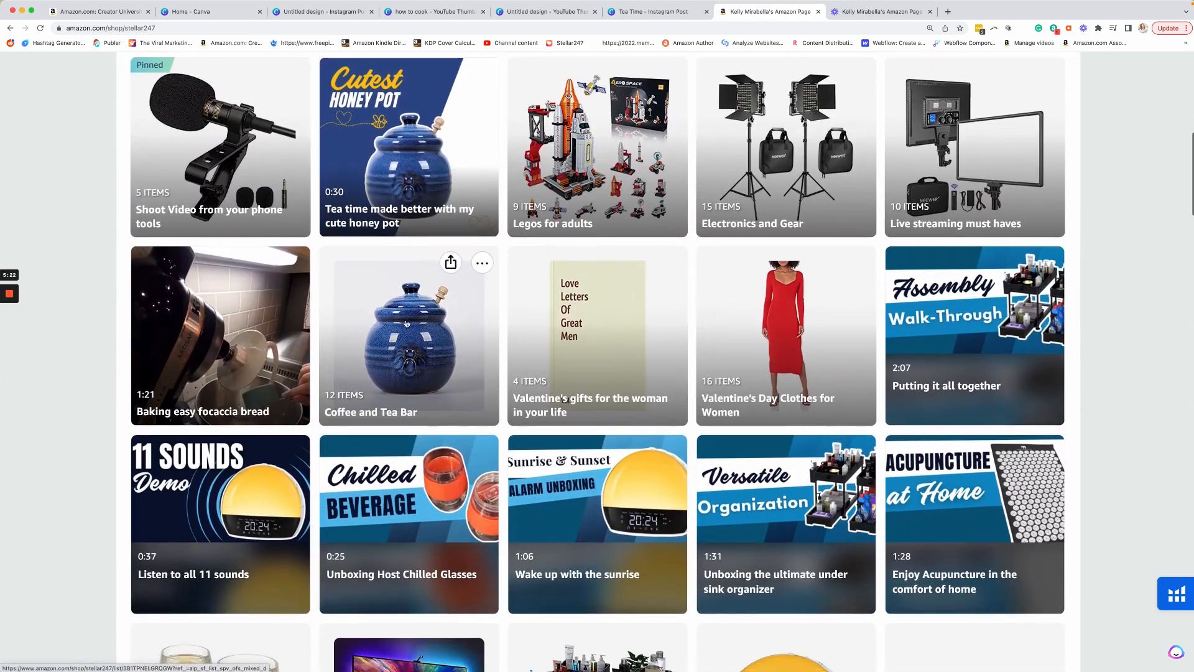
pyautogui.moveTo(287, 341)
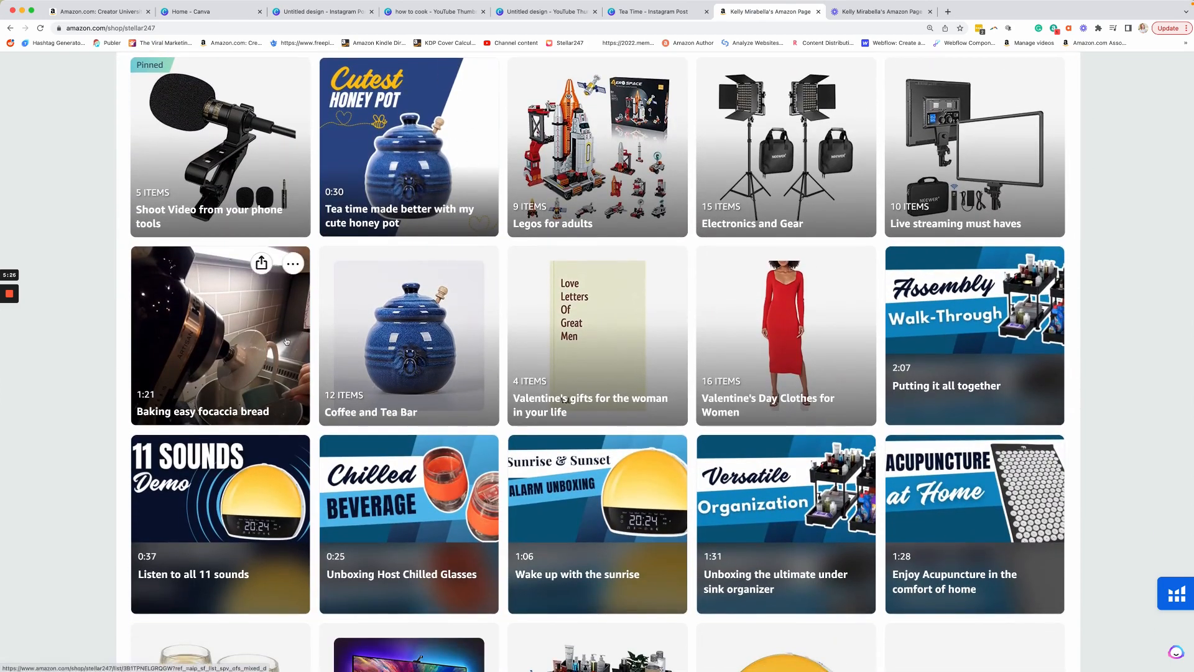
pyautogui.moveTo(240, 374)
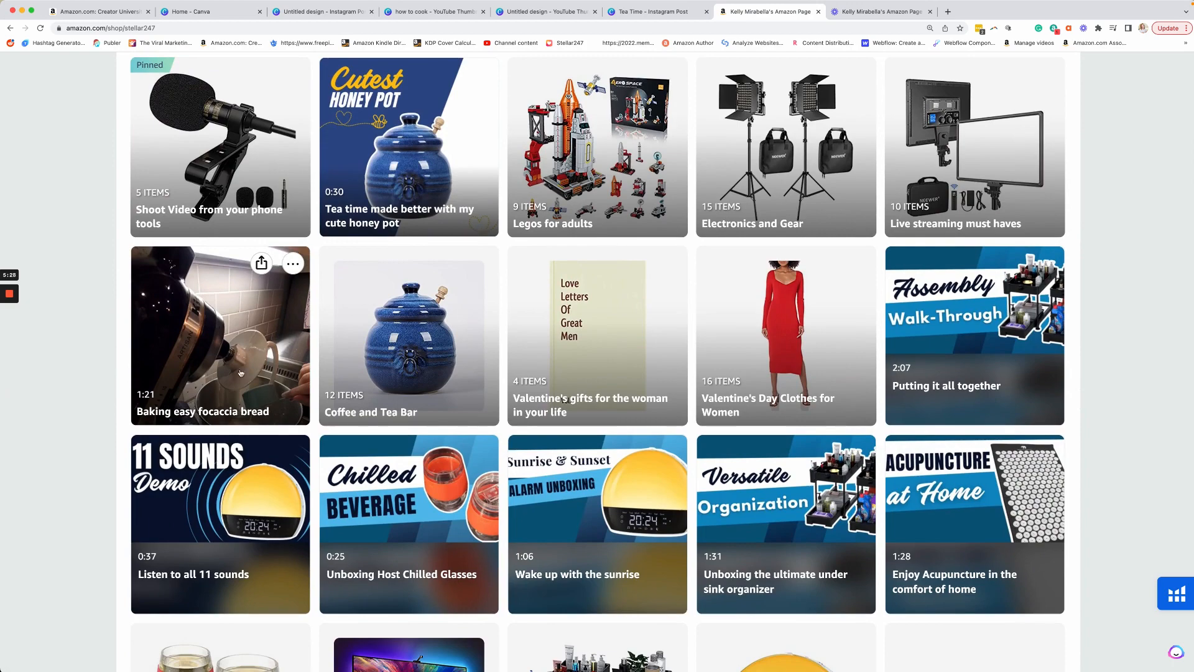
pyautogui.scroll(3)
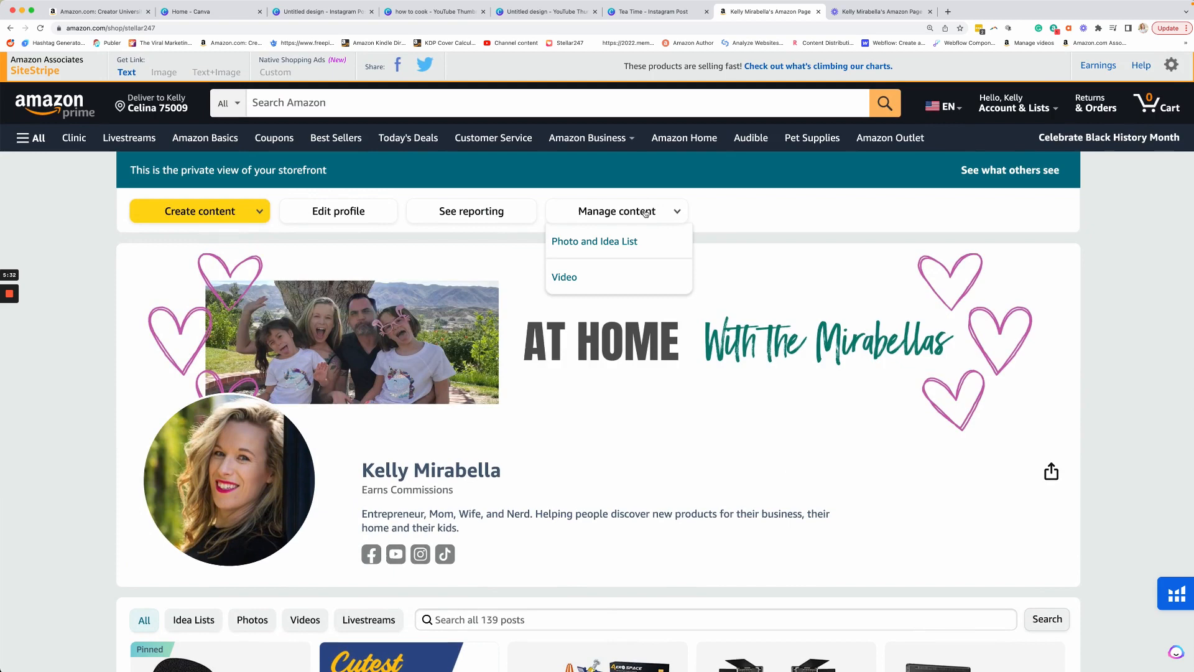
# - Pick Video under Manage content and manage the Baking easy focaccia bread video
pyautogui.click(565, 276)
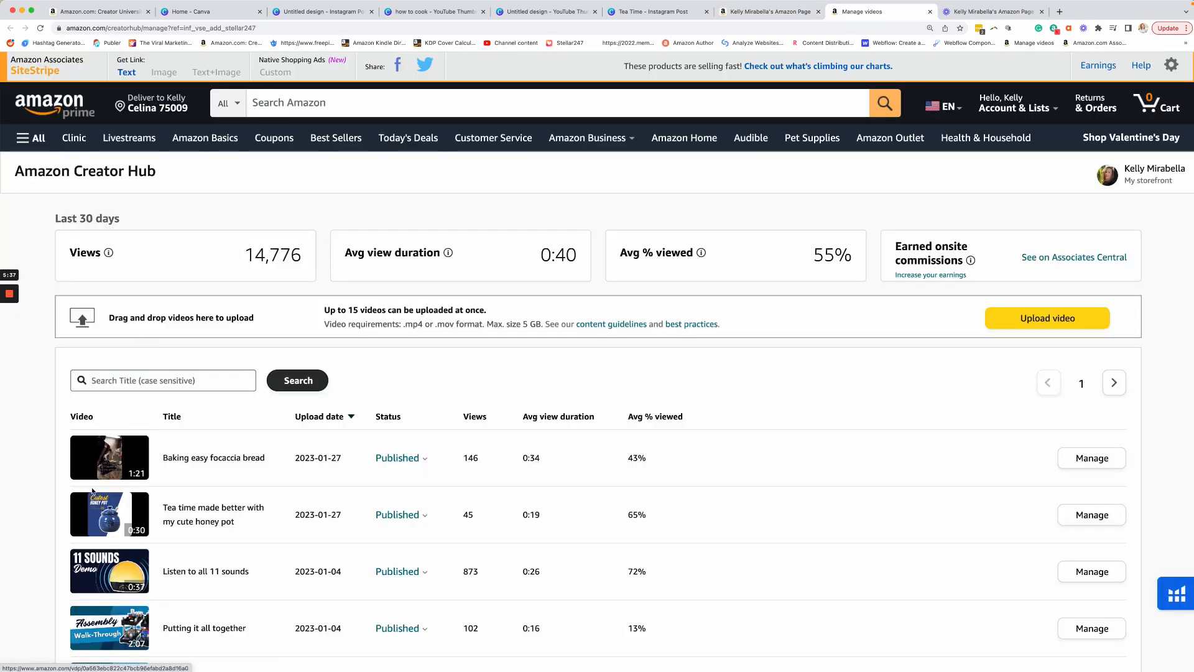
pyautogui.click(1092, 458)
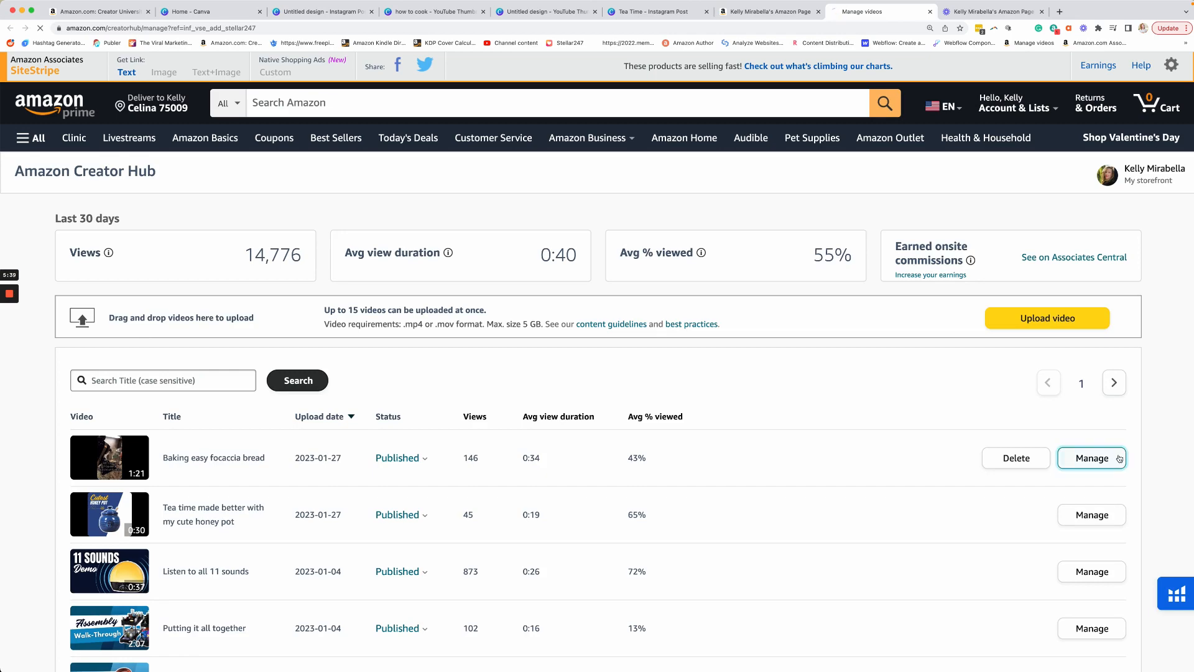
pyautogui.click(1092, 458)
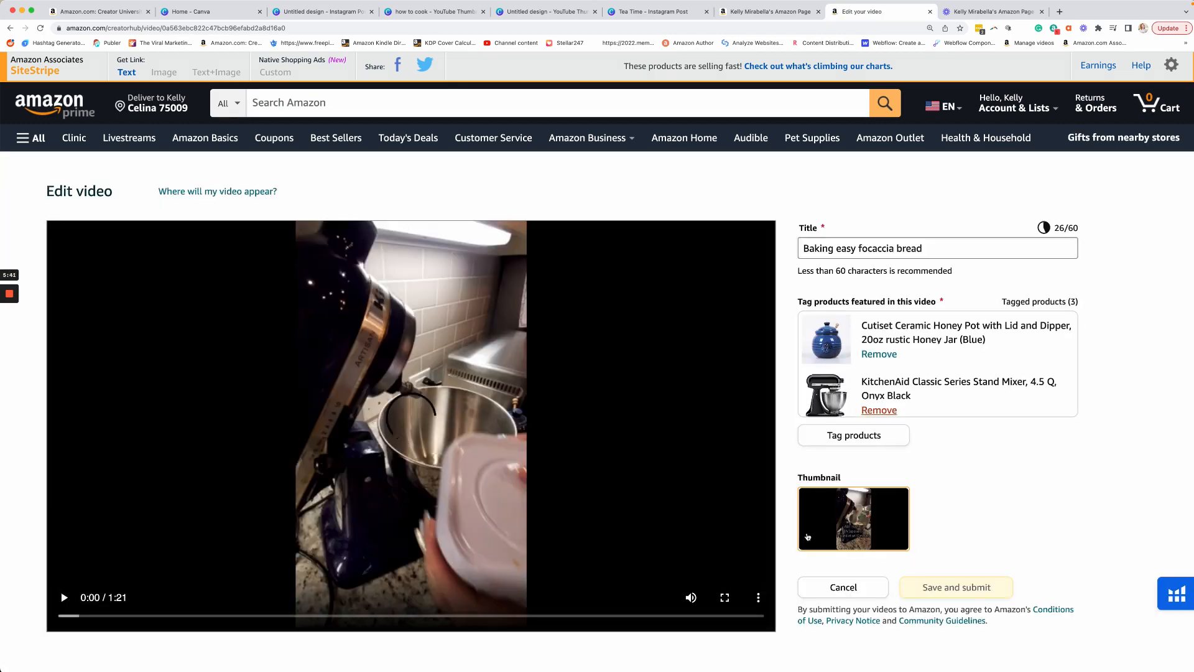
pyautogui.moveTo(853, 518)
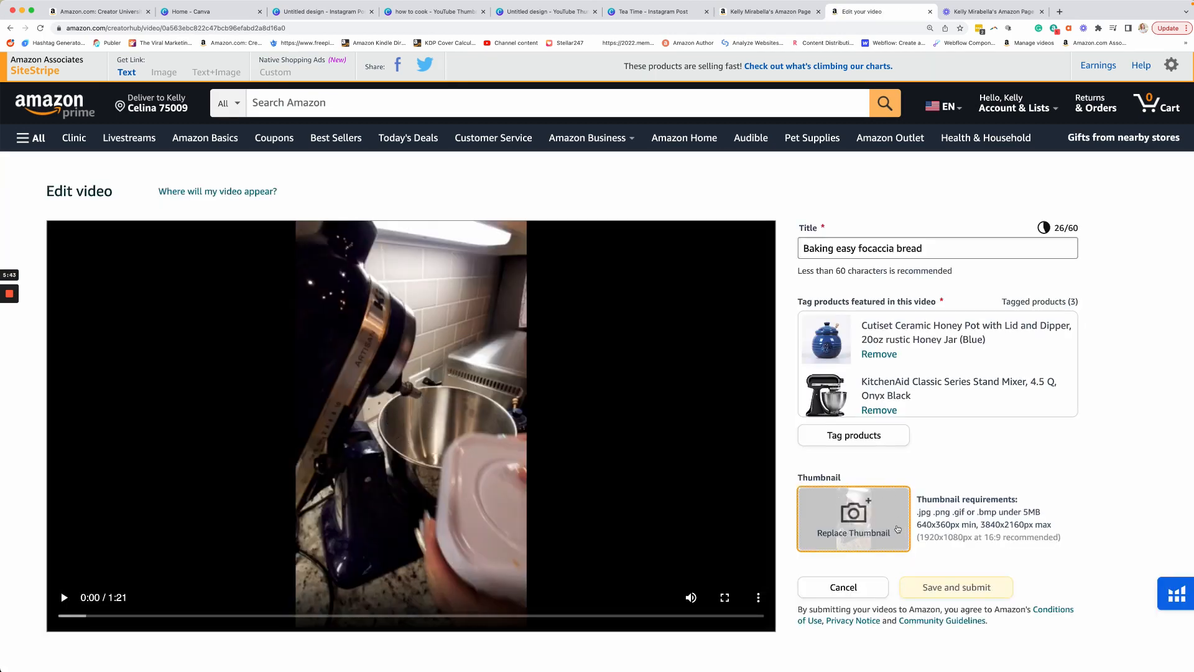